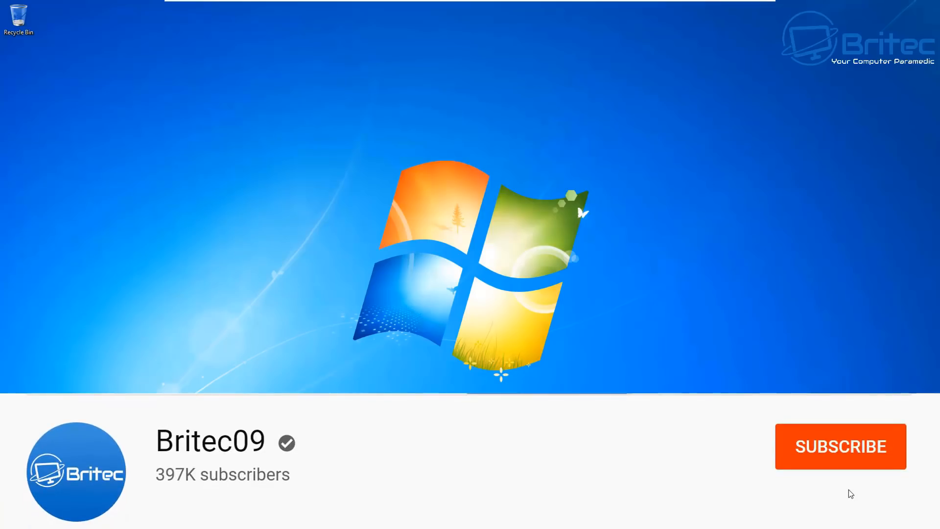
# - Start installing the 12 available important updates from Windows Update
pyautogui.click(840, 446)
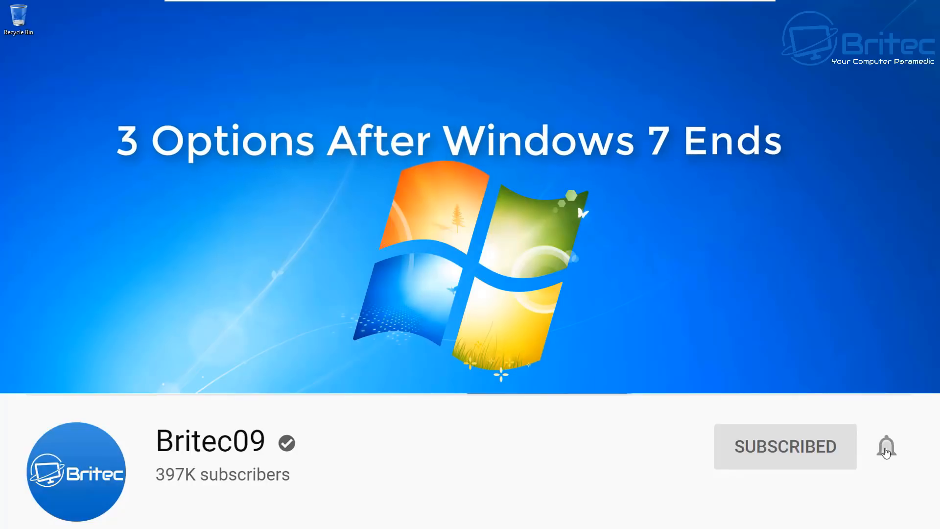
pyautogui.click(886, 447)
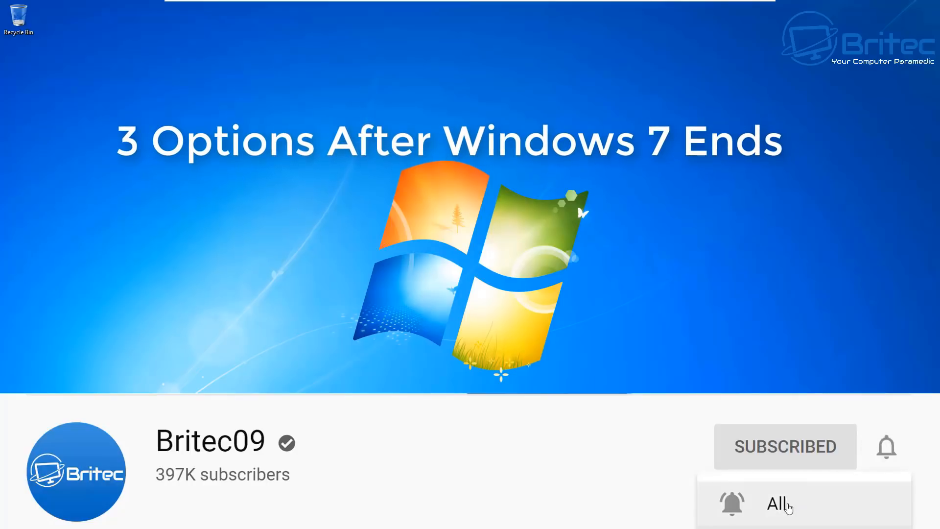
pyautogui.click(778, 503)
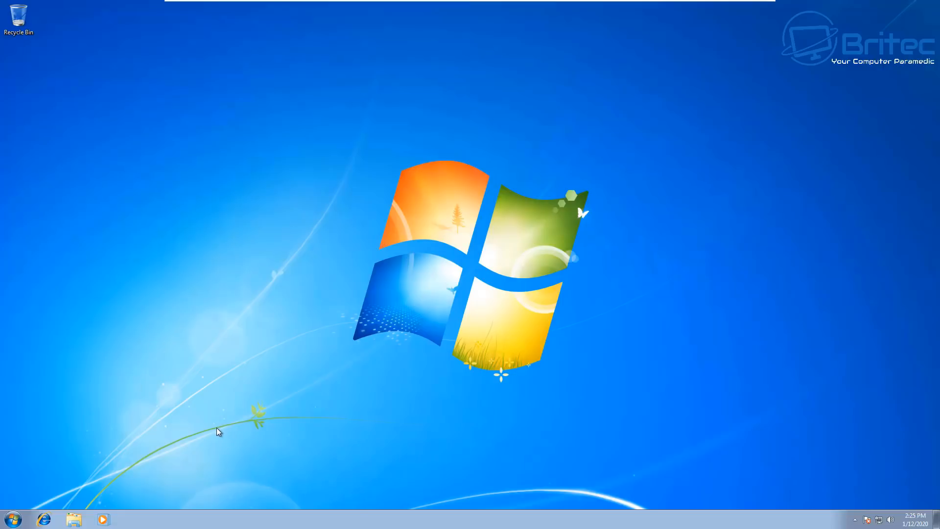
pyautogui.moveTo(252, 434)
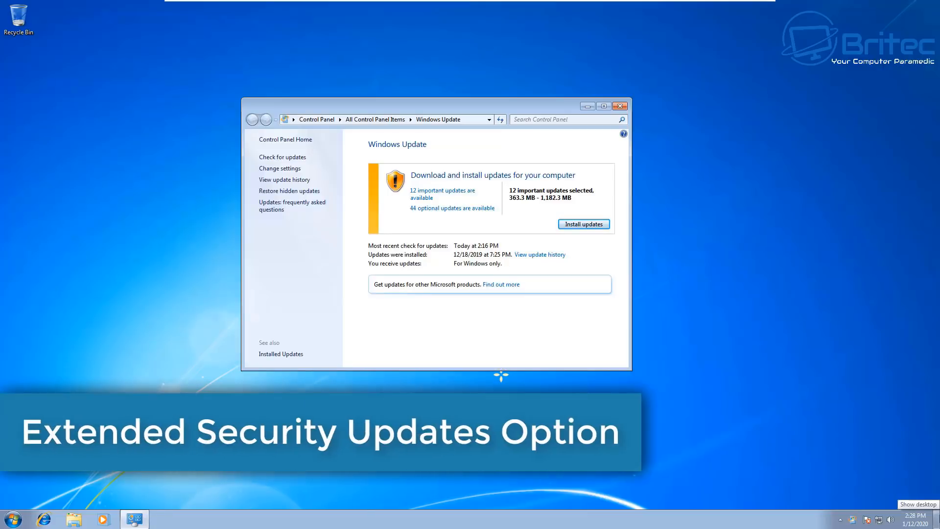
pyautogui.moveTo(542, 223)
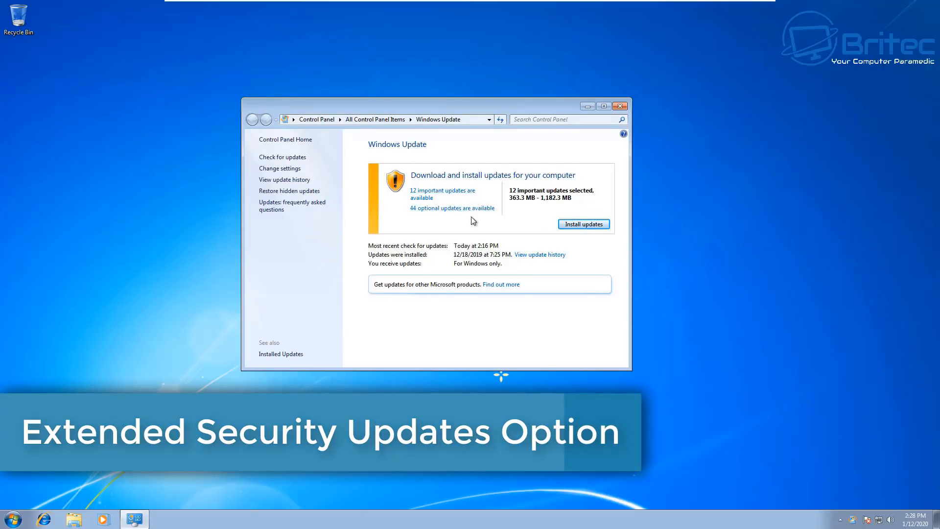
pyautogui.click(583, 223)
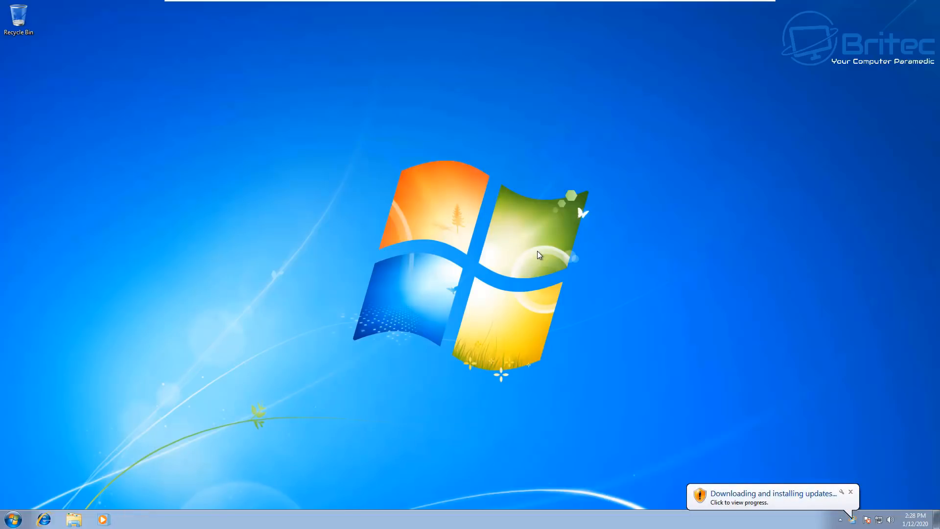
pyautogui.click(851, 490)
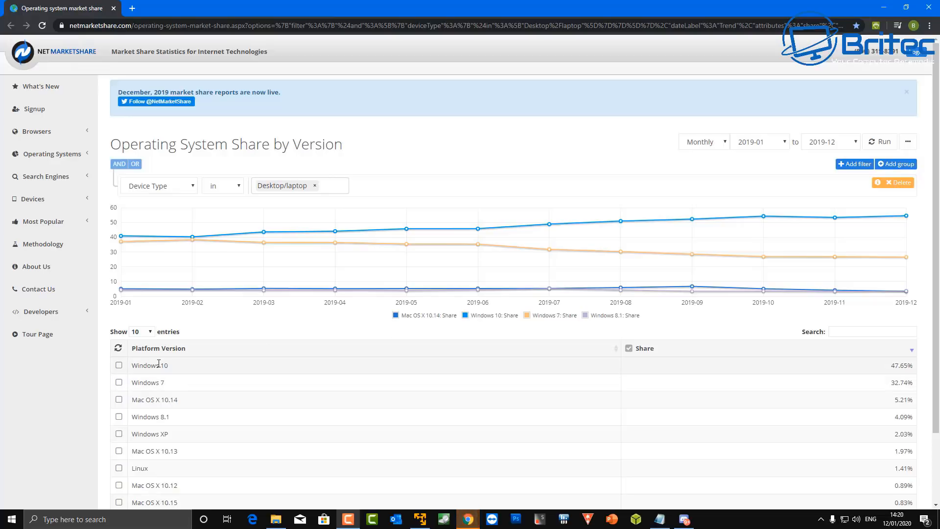
pyautogui.moveTo(329, 370)
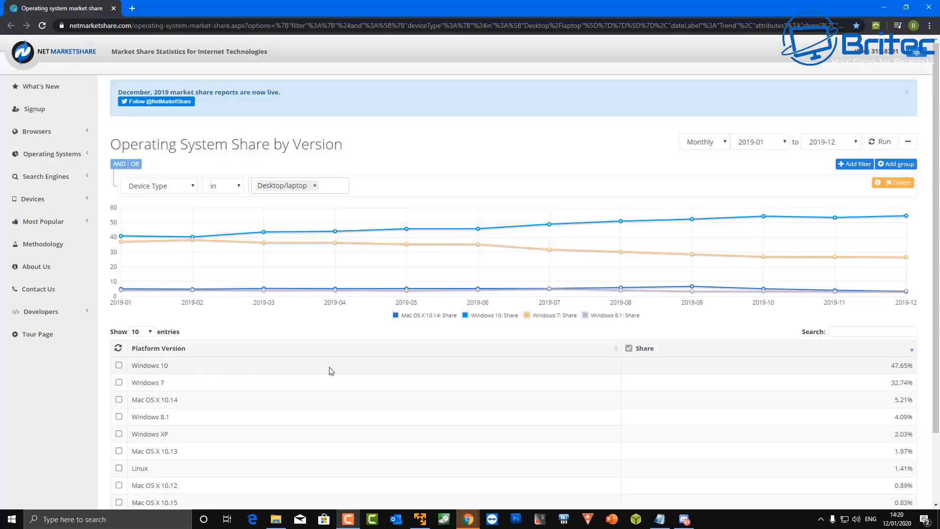
pyautogui.moveTo(856, 355)
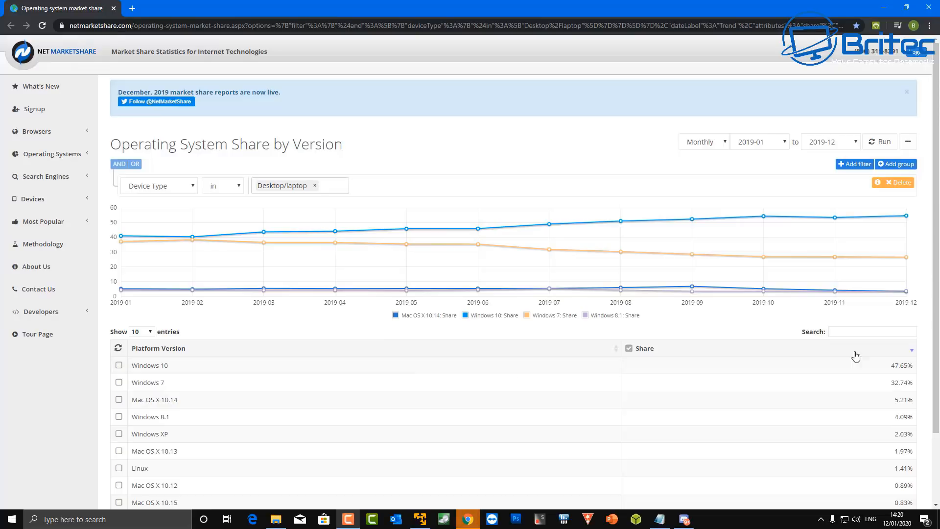
pyautogui.moveTo(918, 370)
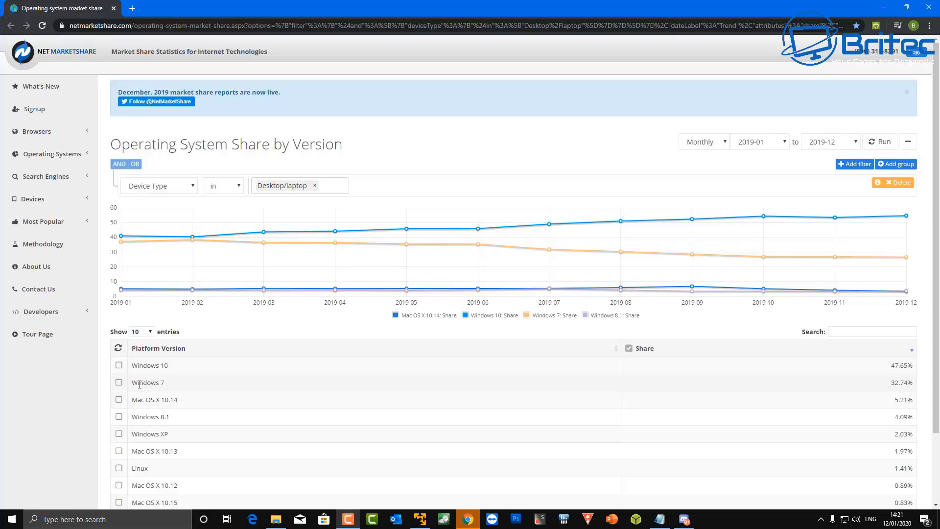
pyautogui.moveTo(890, 385)
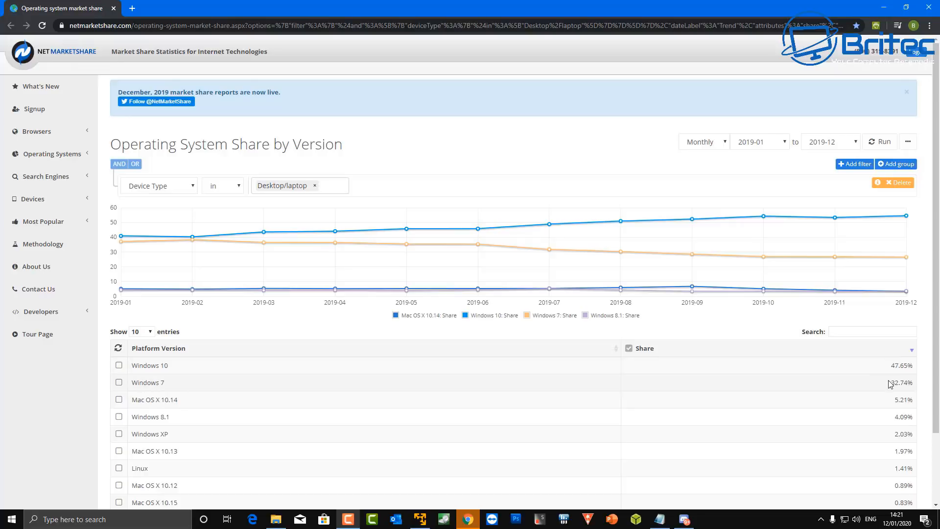
pyautogui.moveTo(893, 384)
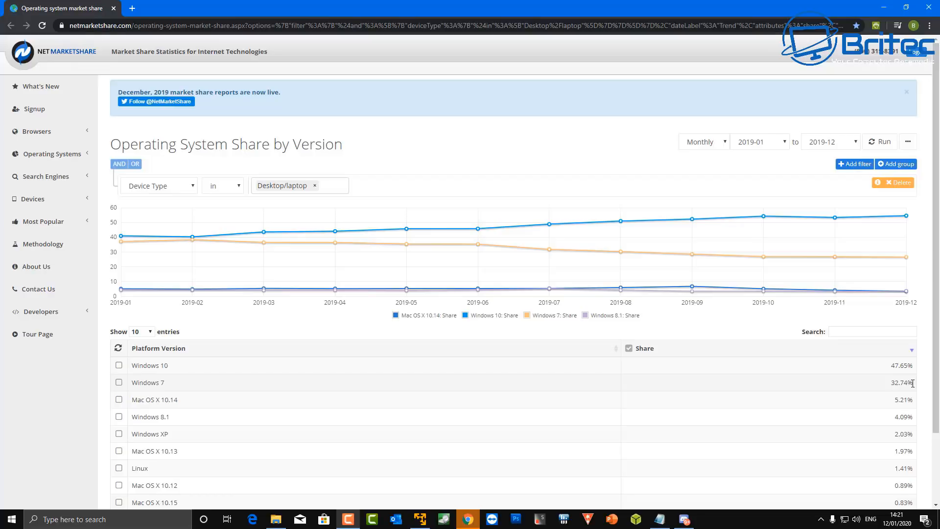
pyautogui.moveTo(910, 389)
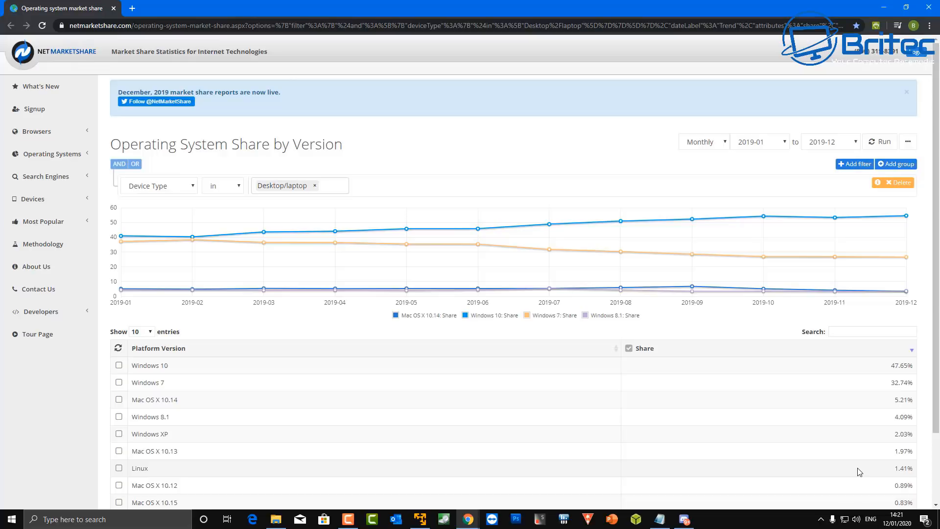
pyautogui.moveTo(893, 437)
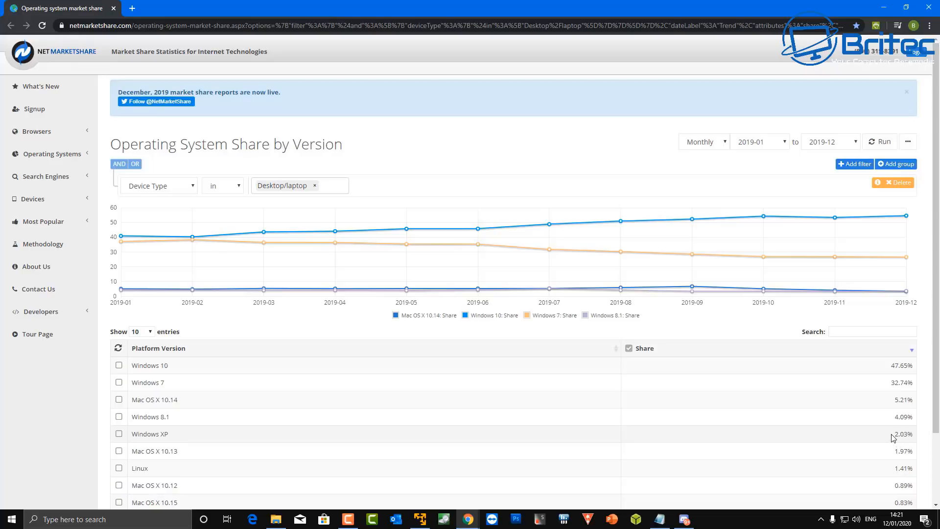
pyautogui.doubleClick(902, 433)
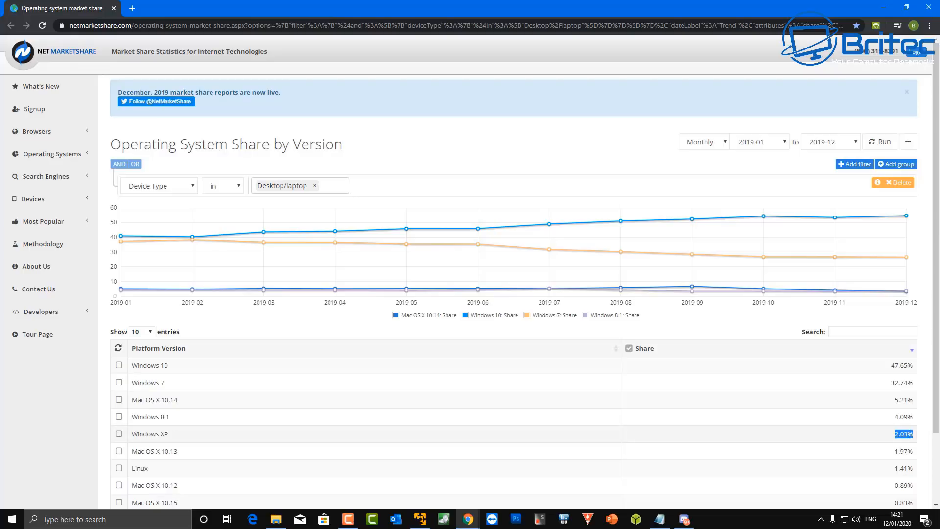
pyautogui.moveTo(870, 440)
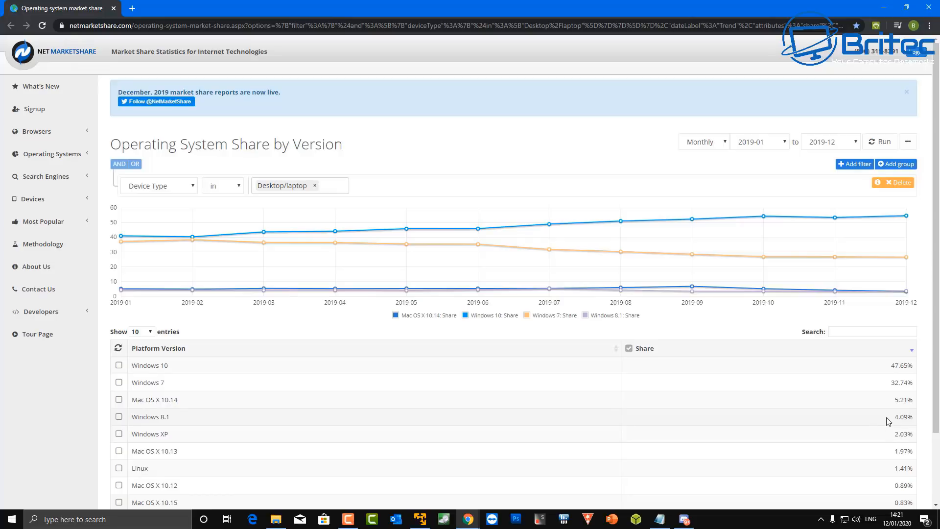
pyautogui.moveTo(877, 412)
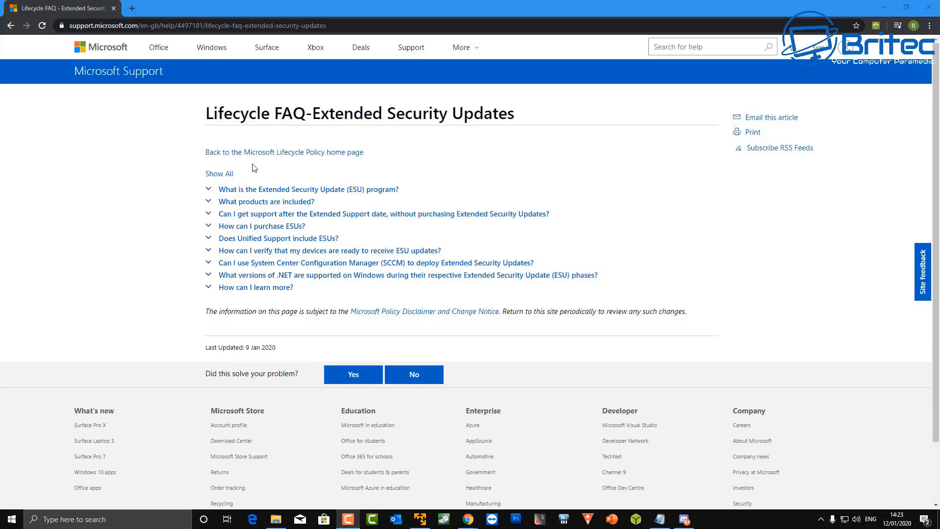
pyautogui.moveTo(215, 211)
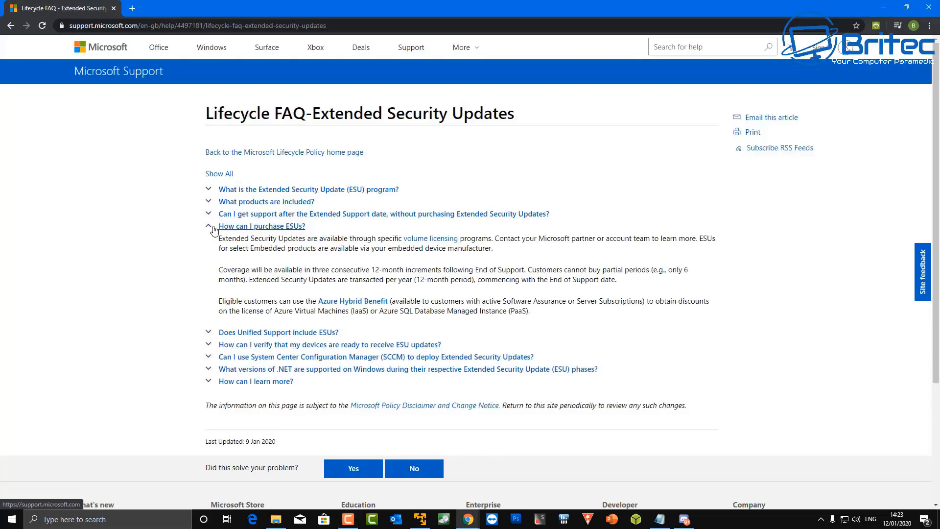
pyautogui.moveTo(431, 238)
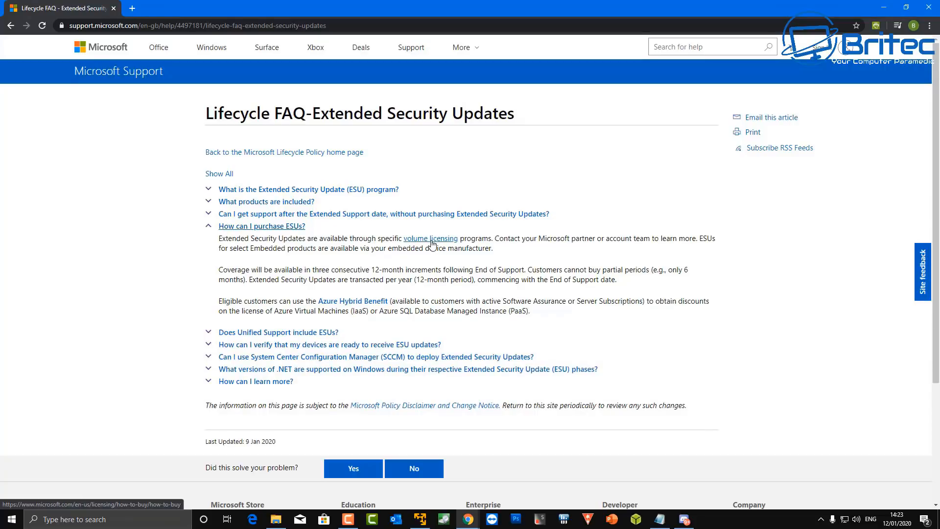
pyautogui.moveTo(420, 244)
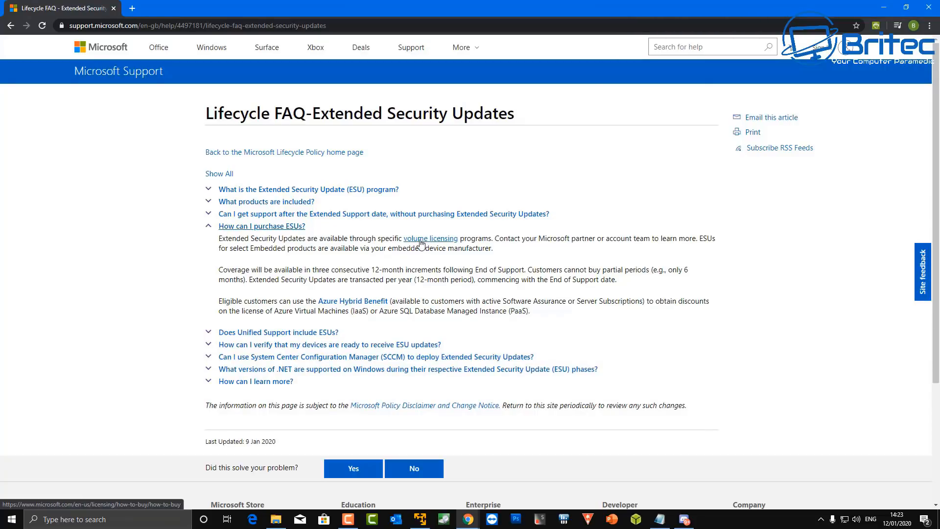
pyautogui.moveTo(426, 243)
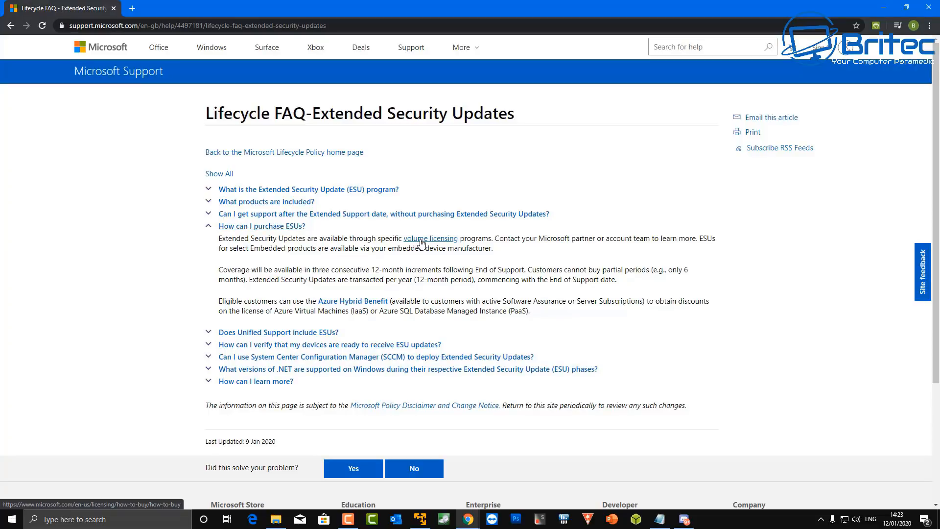
# - View the Volume Licensing purchase page for ESUs, then return to the Windows 7 support article
pyautogui.click(430, 238)
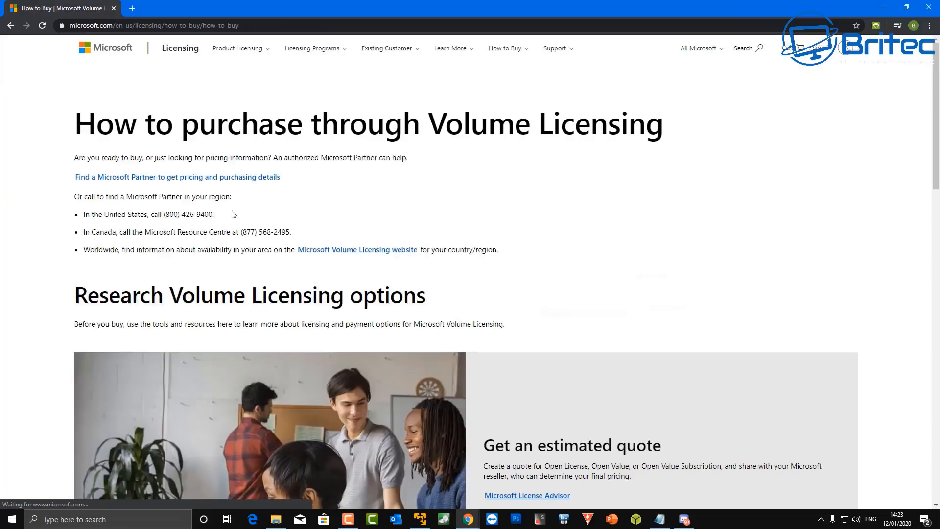
pyautogui.moveTo(312, 194)
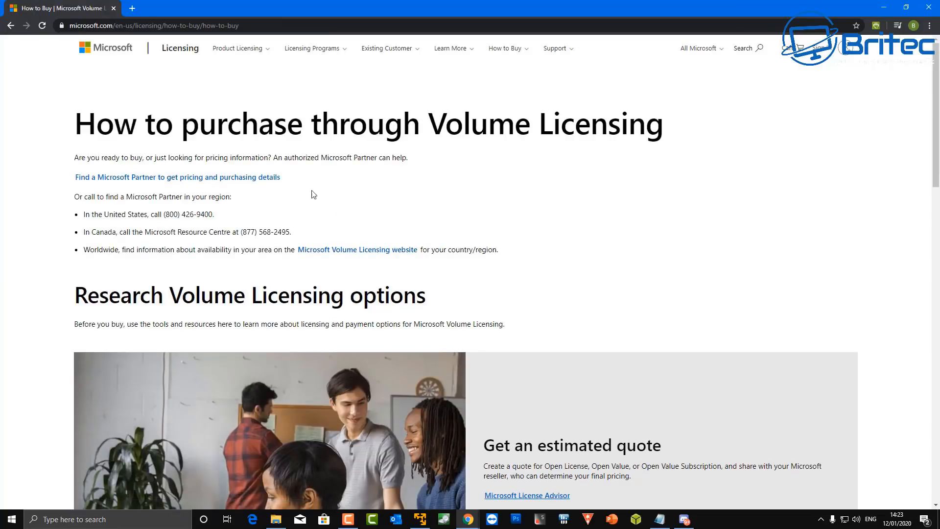
pyautogui.moveTo(247, 250)
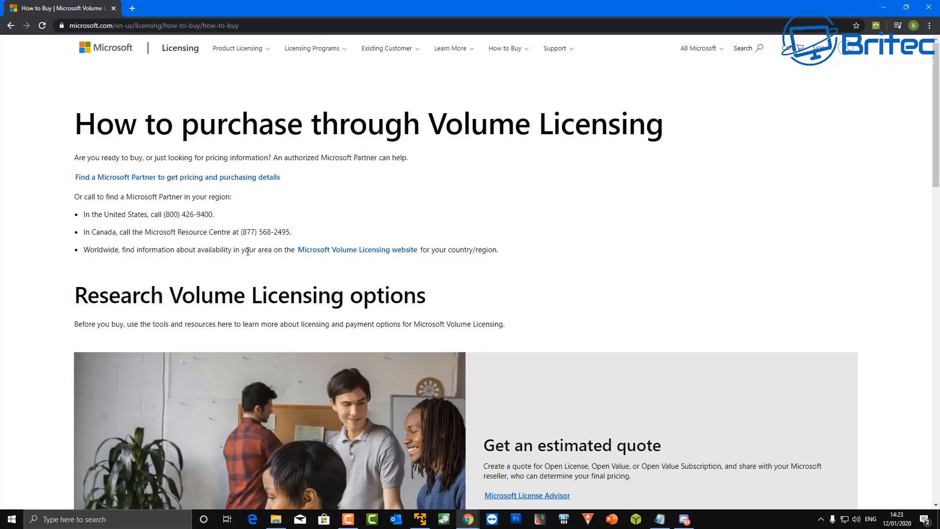
pyautogui.scroll(-3)
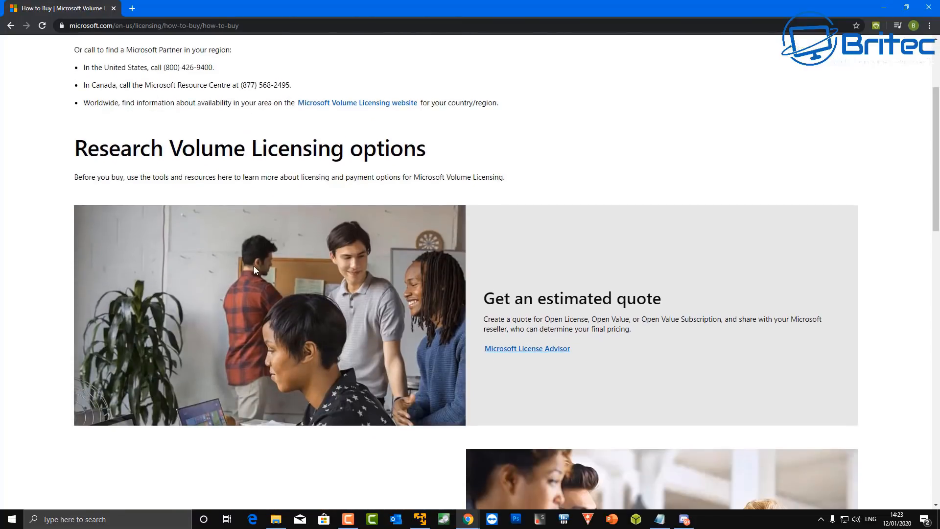
pyautogui.scroll(-3)
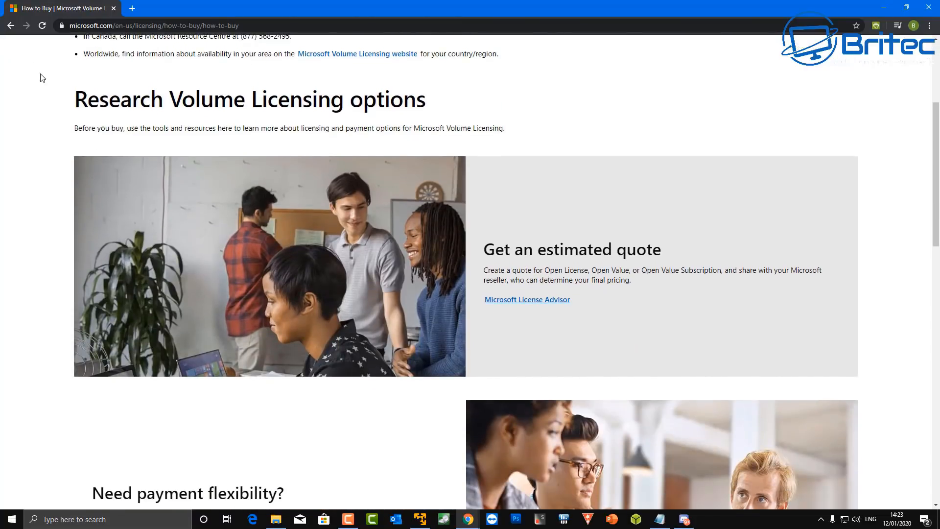
pyautogui.scroll(-3)
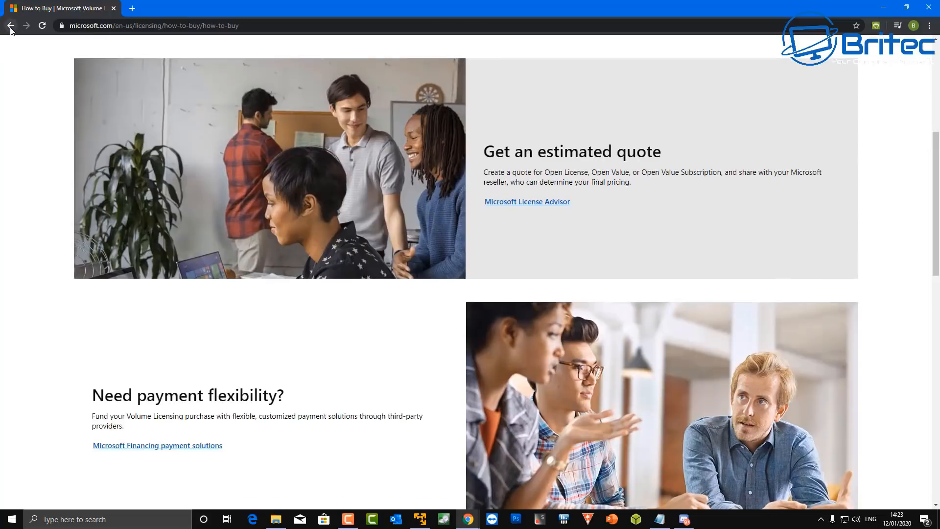
pyautogui.click(10, 25)
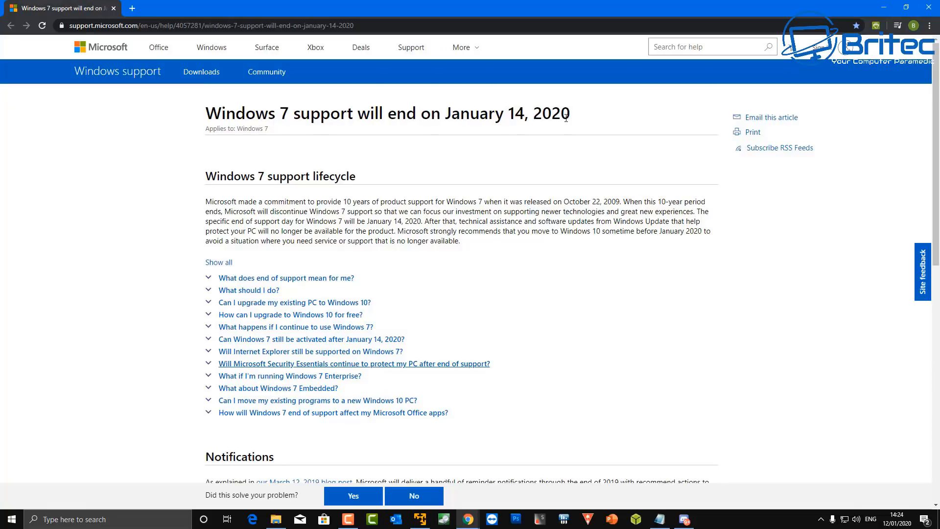
pyautogui.moveTo(293, 324)
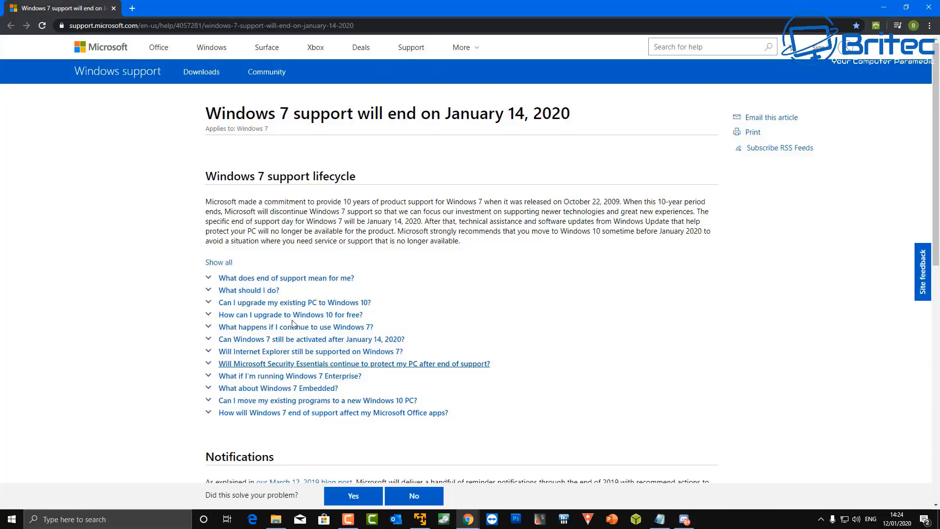
pyautogui.moveTo(285, 277)
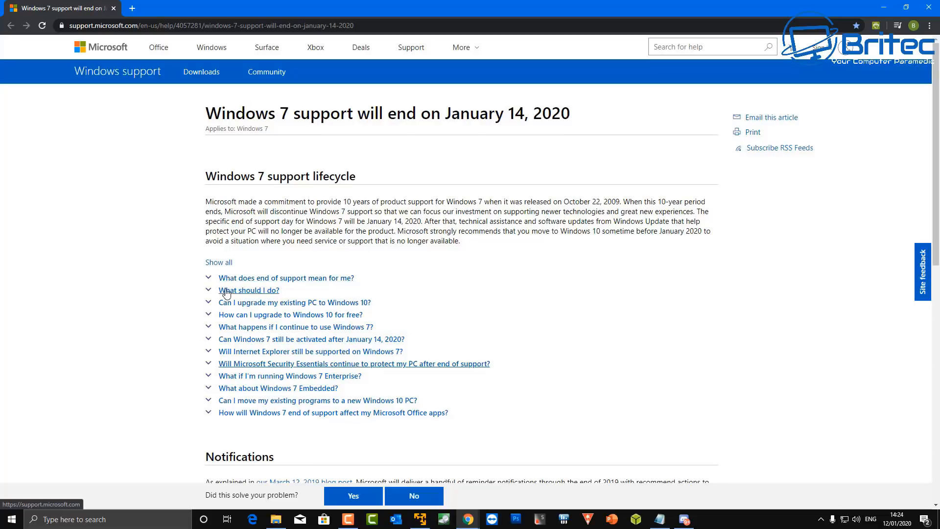
pyautogui.moveTo(516, 321)
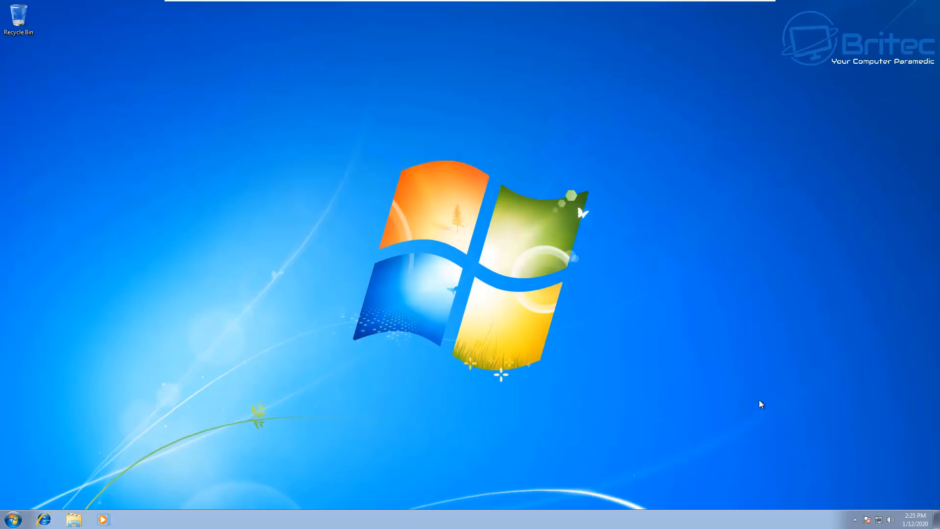
pyautogui.moveTo(215, 433)
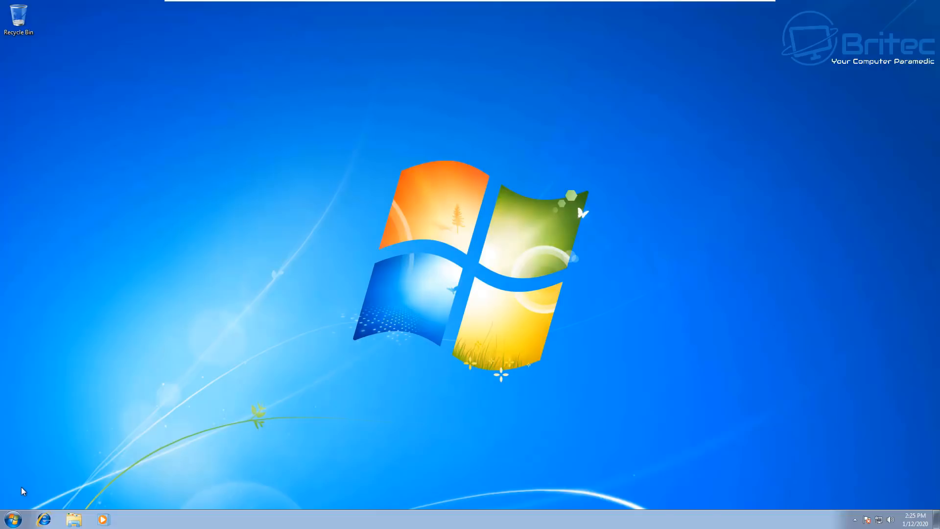
pyautogui.moveTo(219, 429)
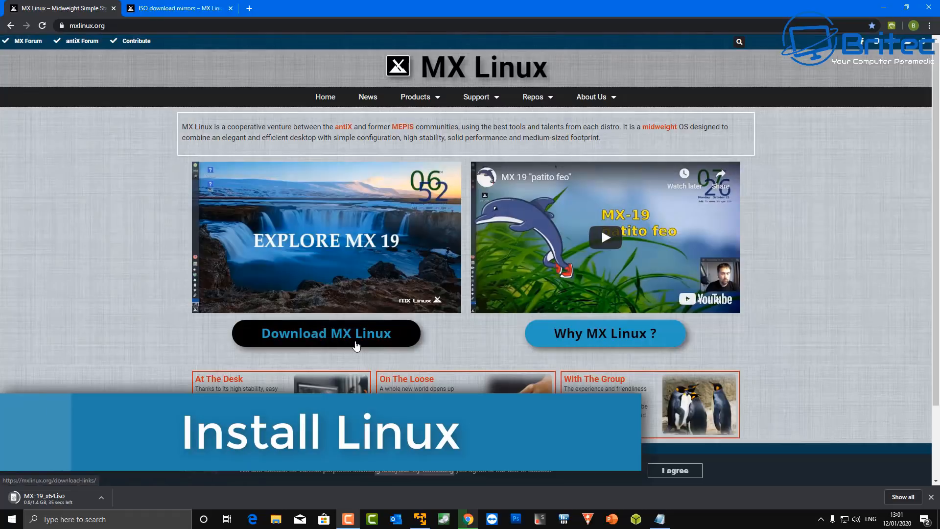
# - Reach the MX-19 ISO download mirrors table via the Download MX Linux page and browse it
pyautogui.click(326, 333)
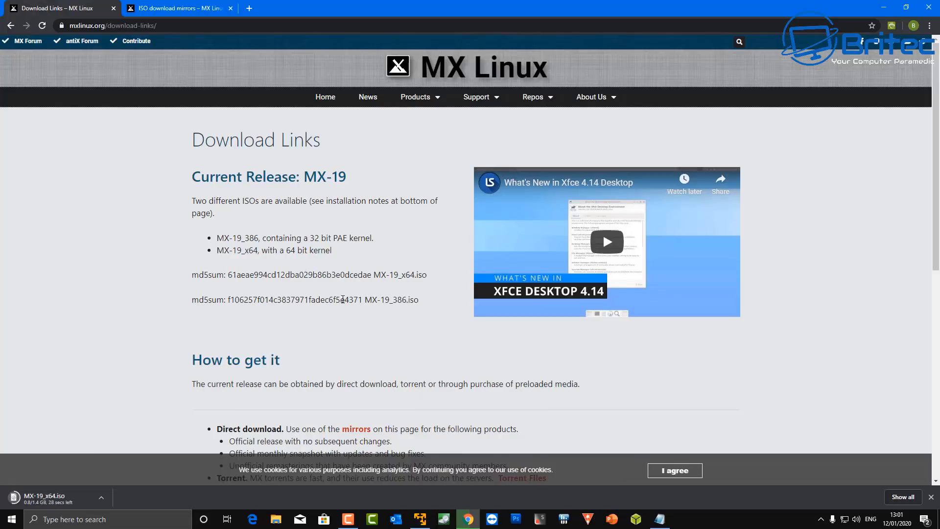
pyautogui.scroll(-3)
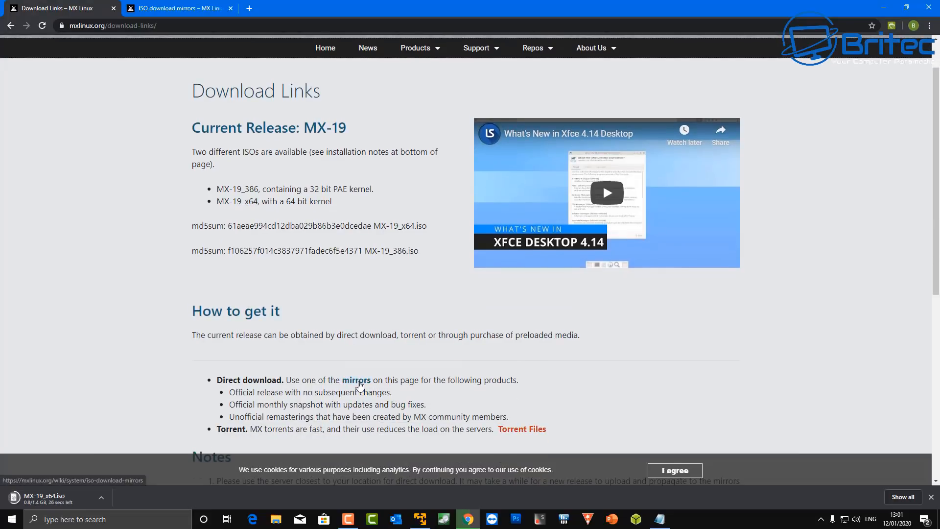
pyautogui.click(355, 380)
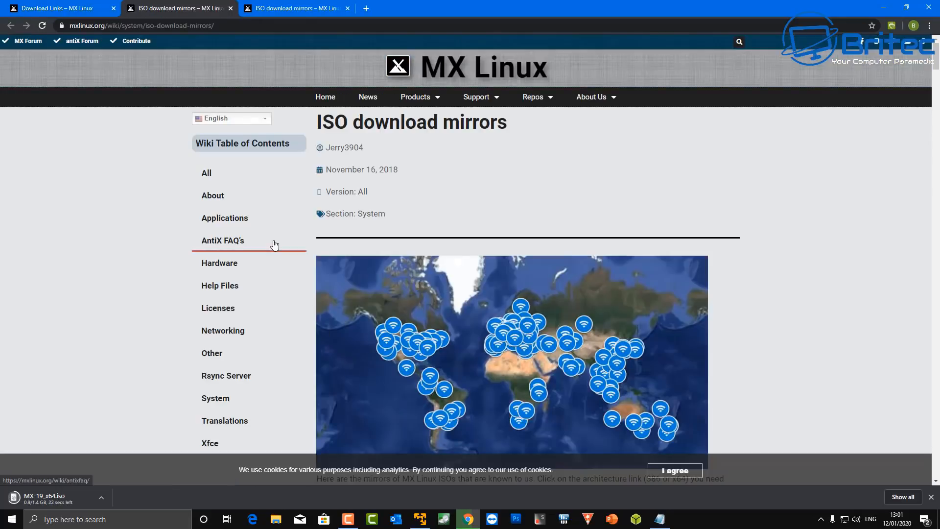
pyautogui.scroll(-3)
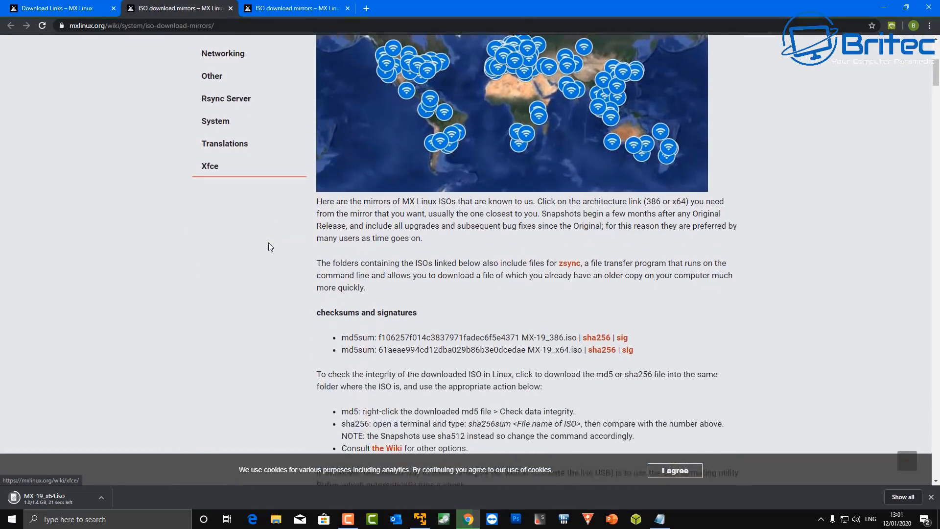
pyautogui.scroll(-3)
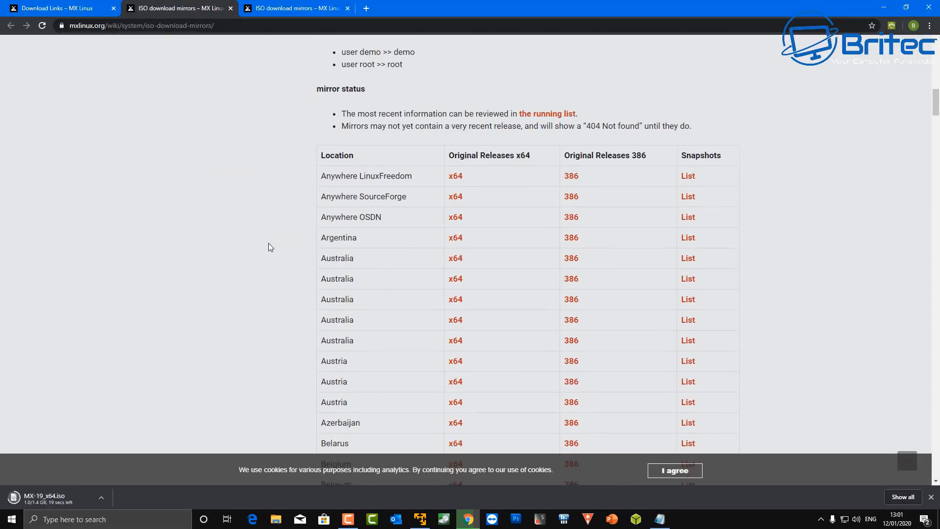
pyautogui.scroll(-3)
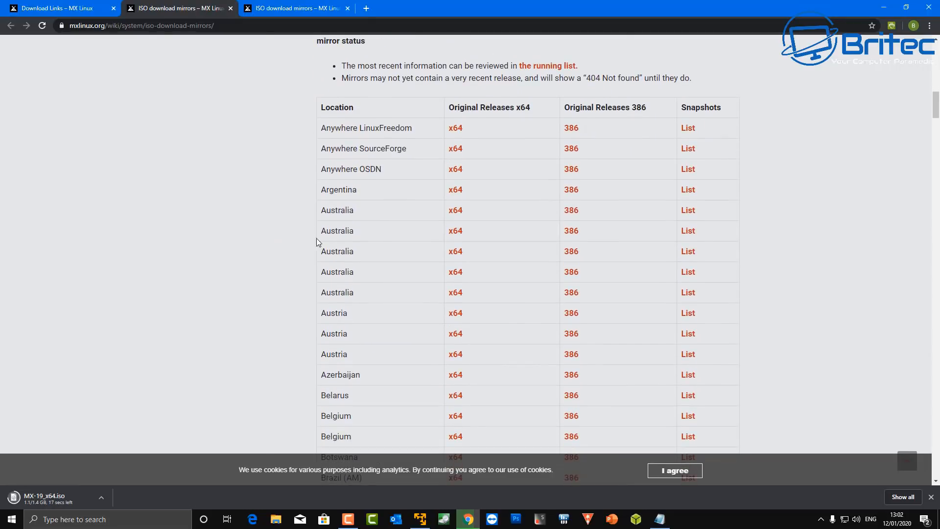
pyautogui.scroll(-3)
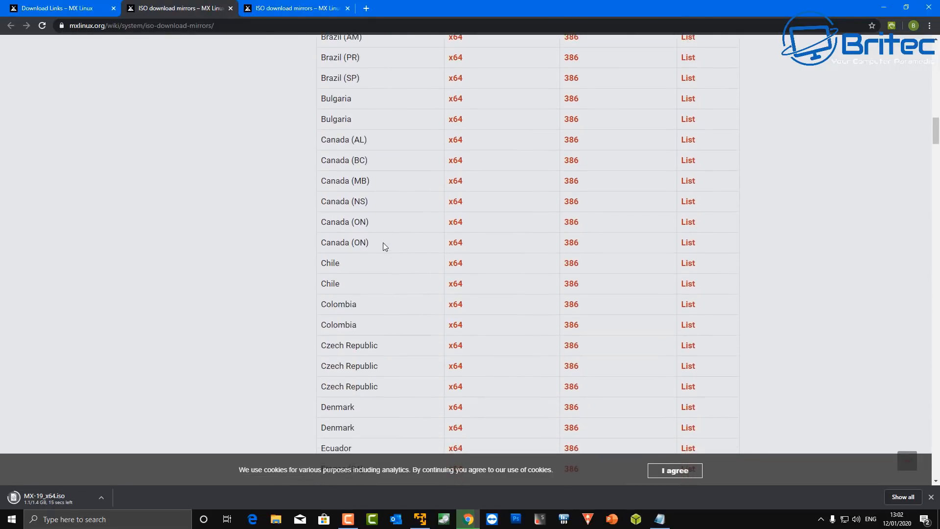
pyautogui.scroll(-3)
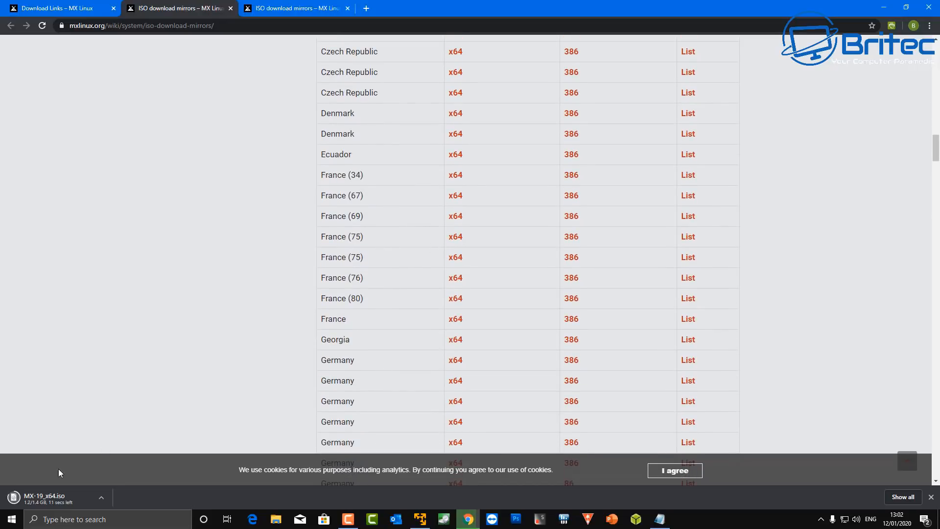
pyautogui.moveTo(377, 428)
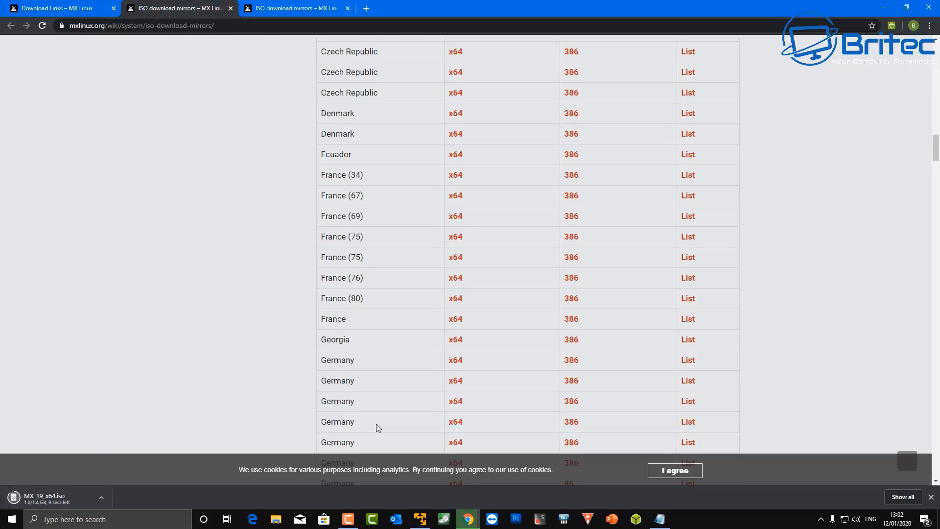
pyautogui.scroll(-3)
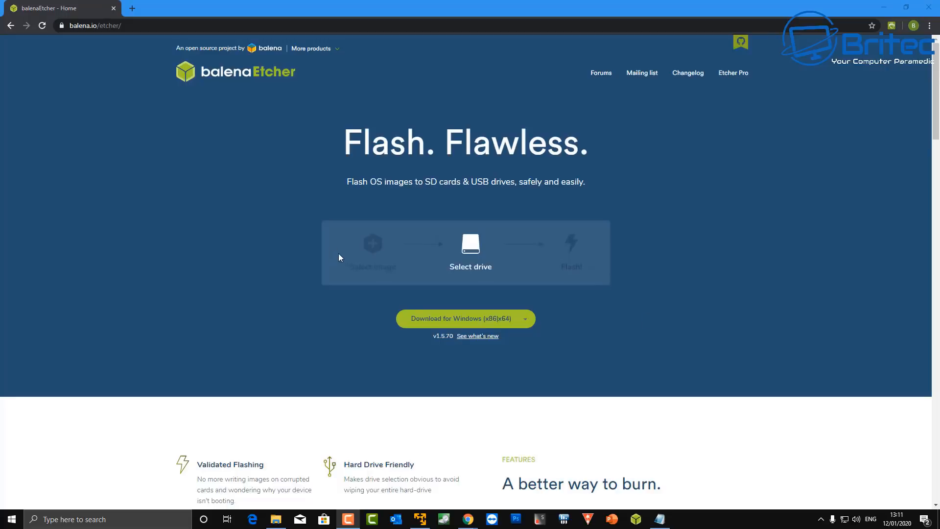
pyautogui.moveTo(441, 318)
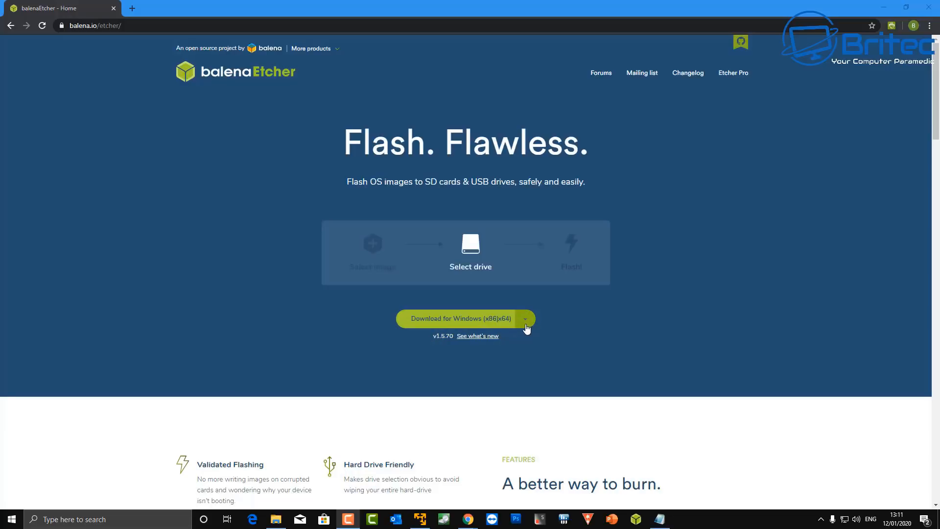
# - Download balenaEtcher for Windows (x86|x64) from balena.io/etcher
pyautogui.click(525, 319)
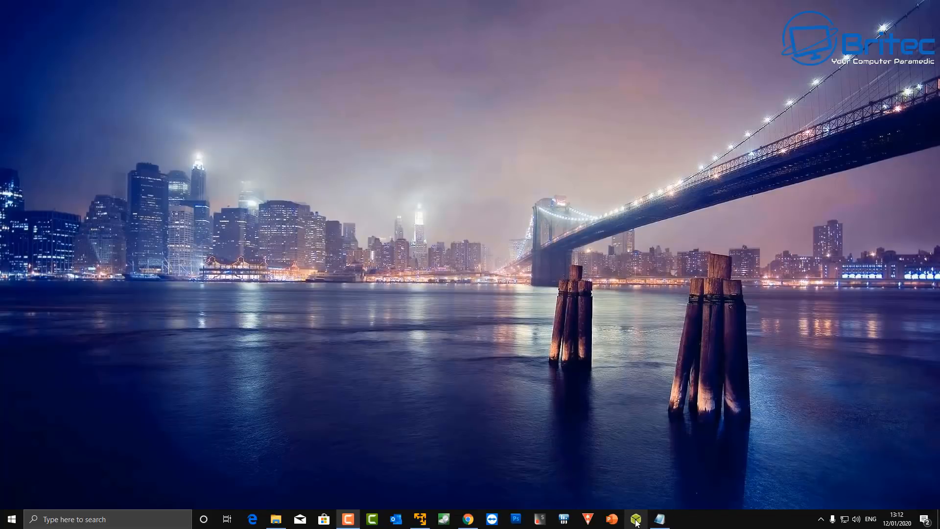
pyautogui.moveTo(704, 468)
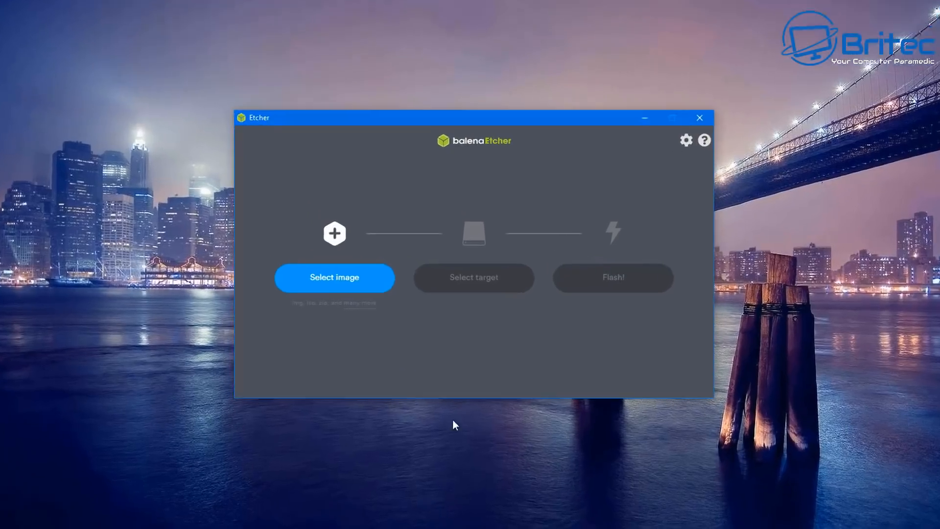
# - Select MX-19_x64.iso from Desktop > MX 19 Linux as the image to flash
pyautogui.click(334, 277)
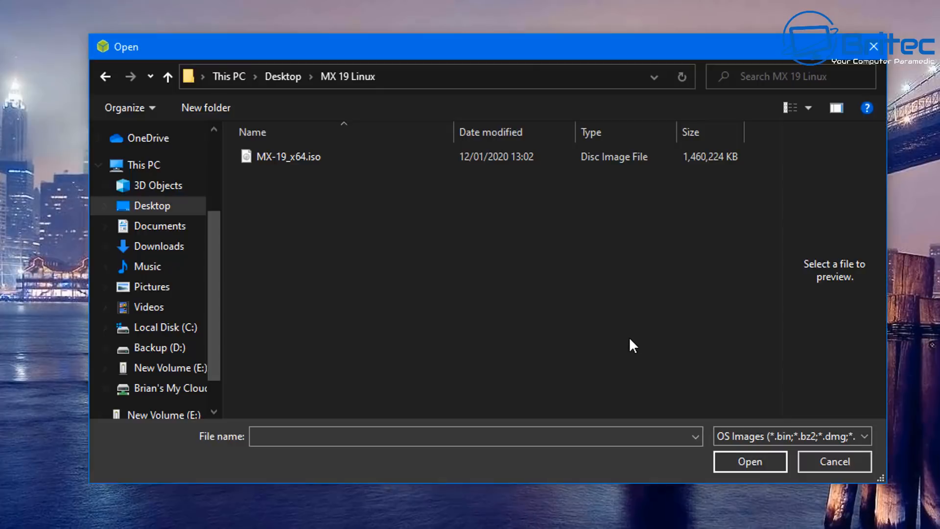
pyautogui.click(289, 156)
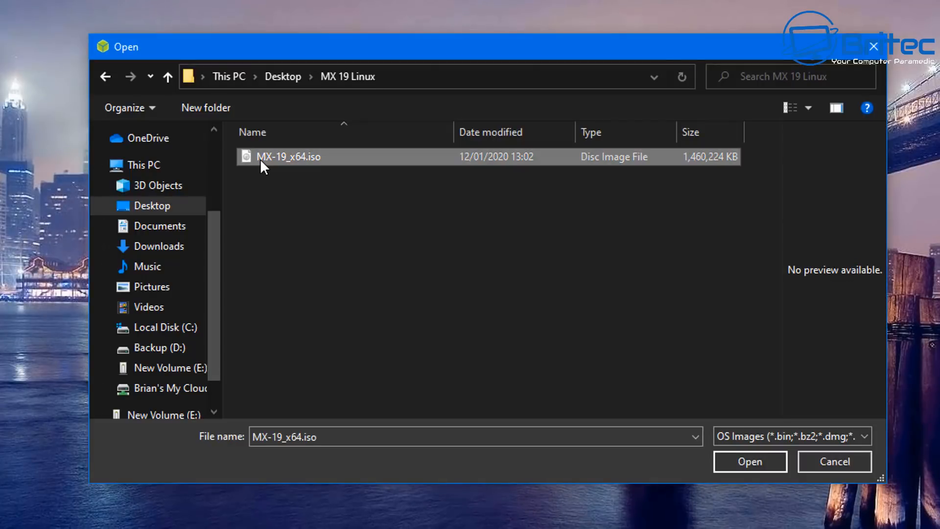
pyautogui.click(749, 461)
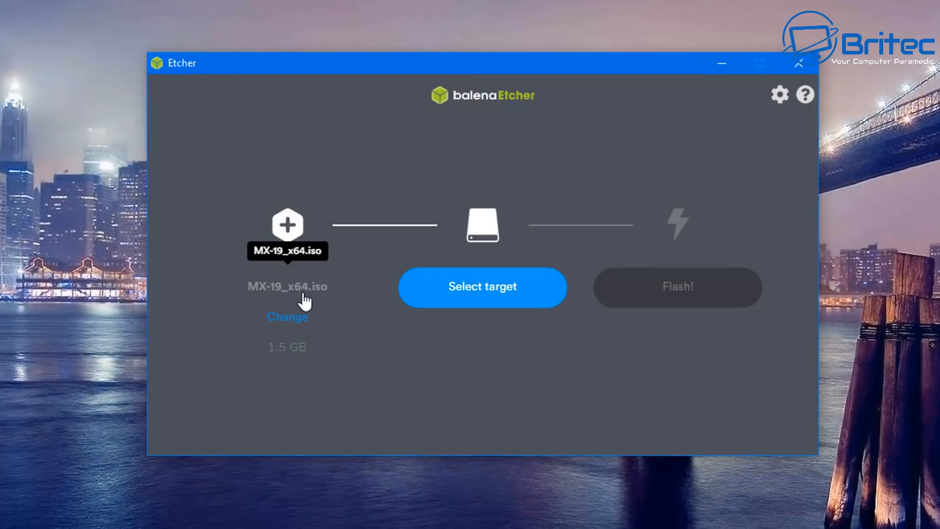
pyautogui.moveTo(483, 287)
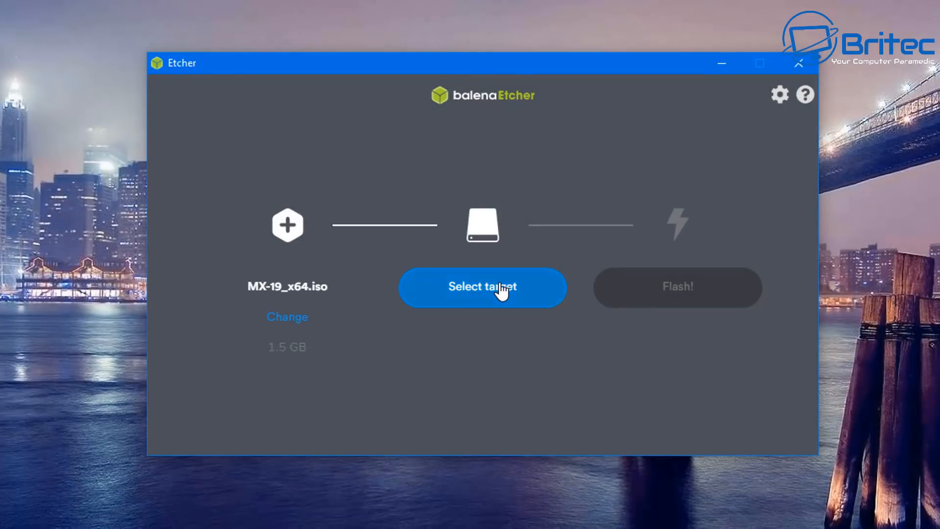
pyautogui.moveTo(497, 302)
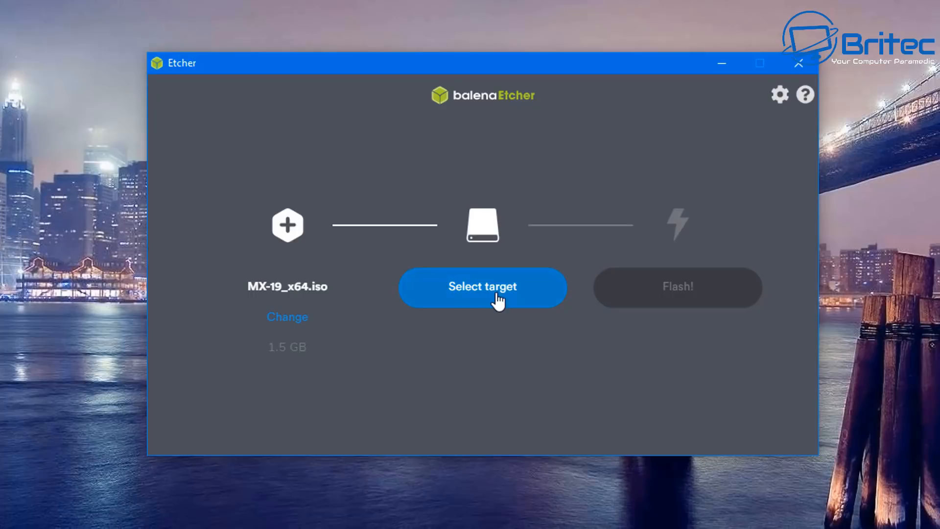
# - Target the 64 GB SanDisk Cruzer Edge drive and begin flashing, accepting the large-drive warning
pyautogui.click(482, 287)
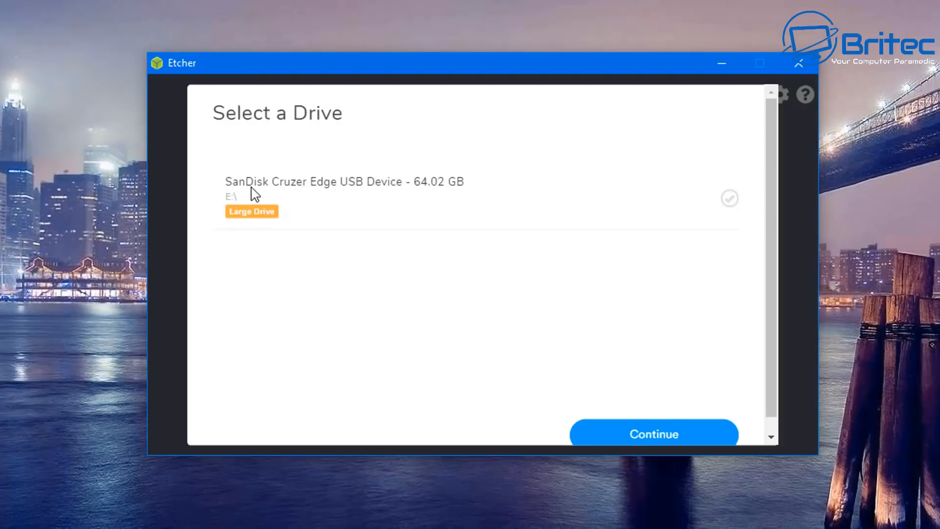
pyautogui.moveTo(347, 200)
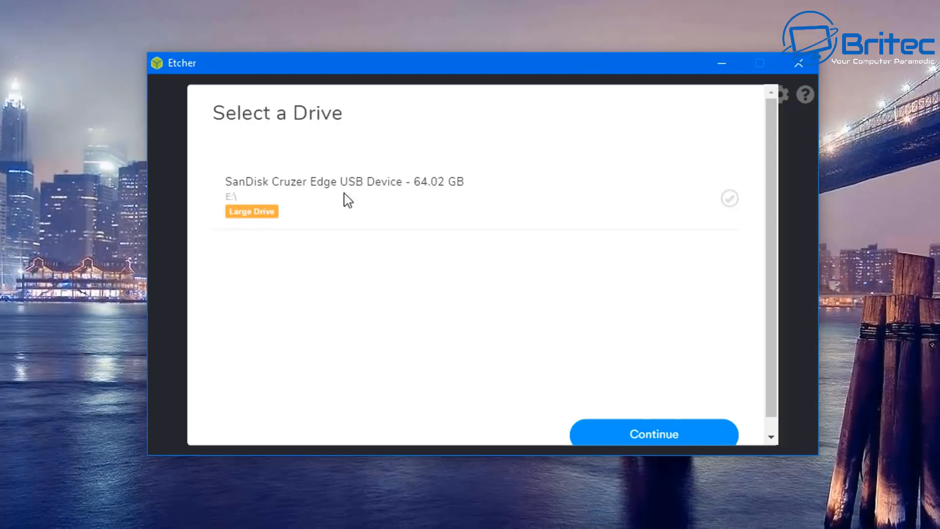
pyautogui.click(343, 181)
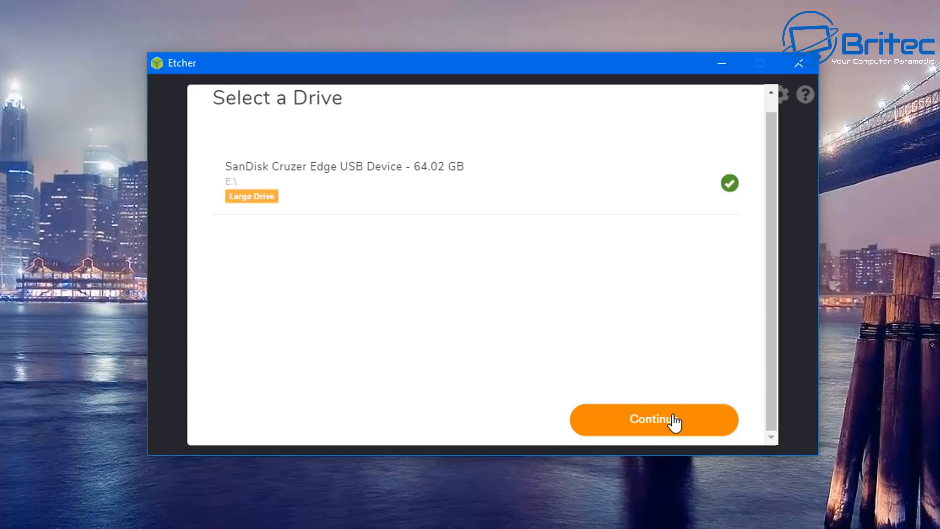
pyautogui.click(653, 419)
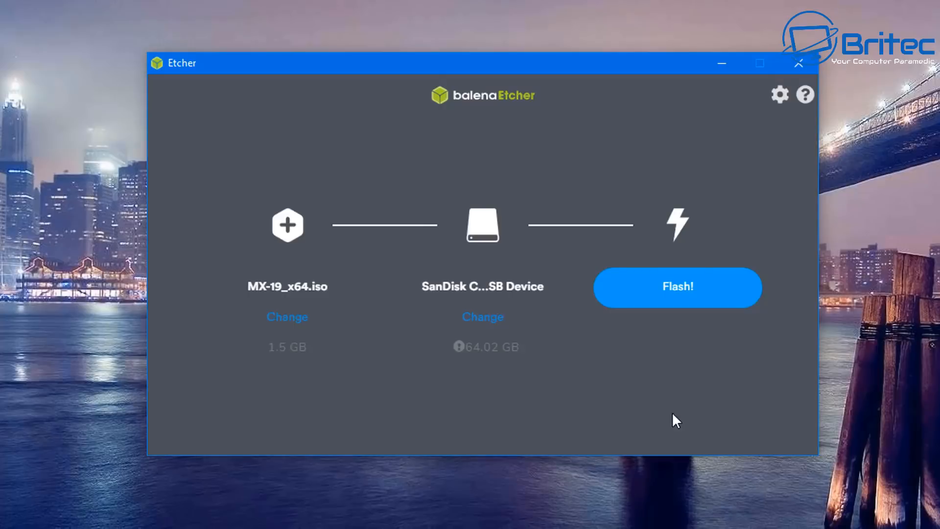
pyautogui.moveTo(695, 306)
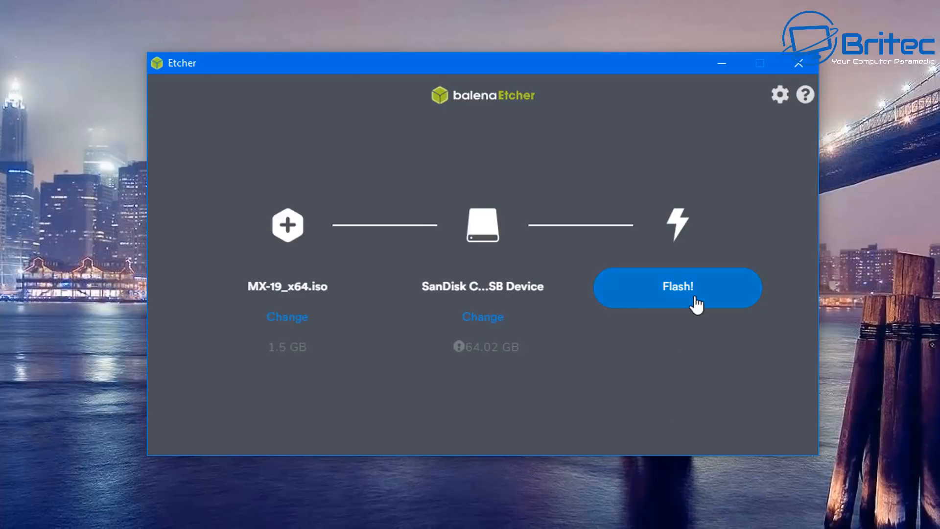
pyautogui.click(677, 287)
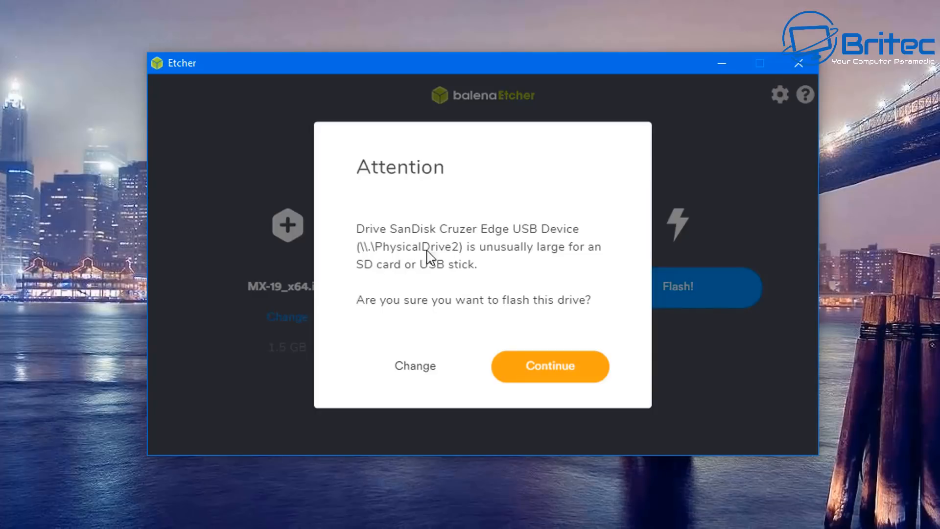
pyautogui.moveTo(541, 388)
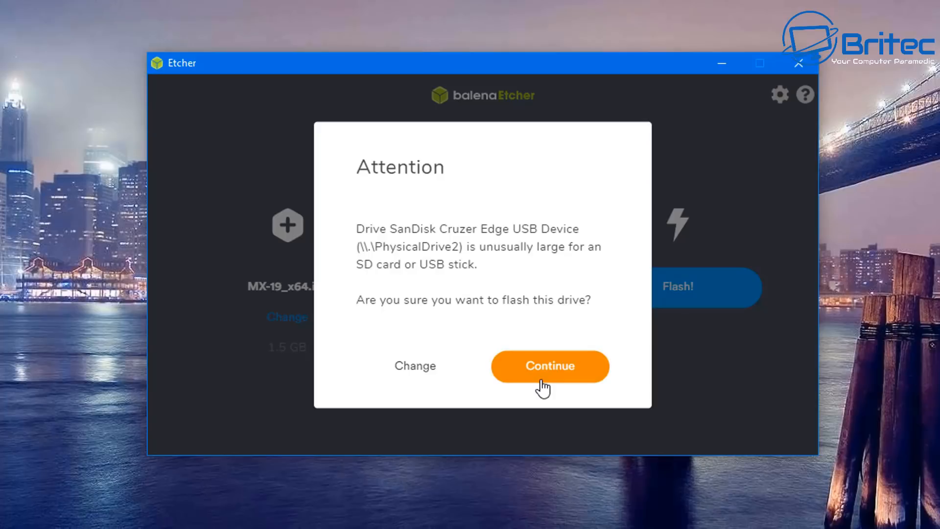
pyautogui.click(549, 365)
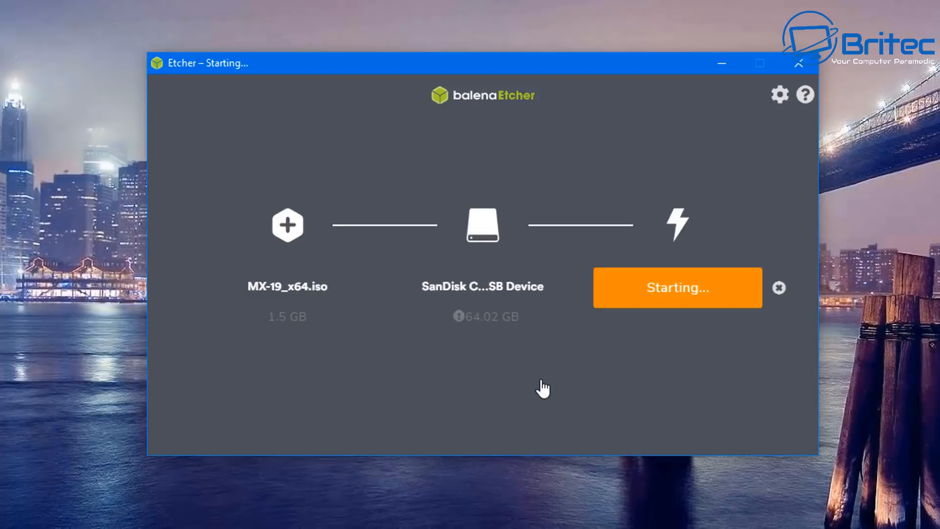
pyautogui.moveTo(677, 352)
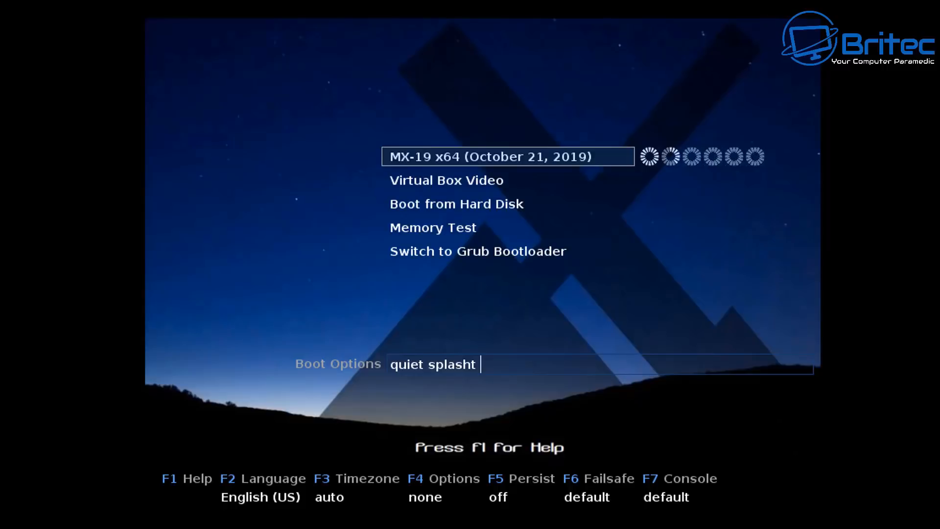
# - Boot the MX-19 x64 live system from USB and dismiss the welcome window
pyautogui.press('Return')
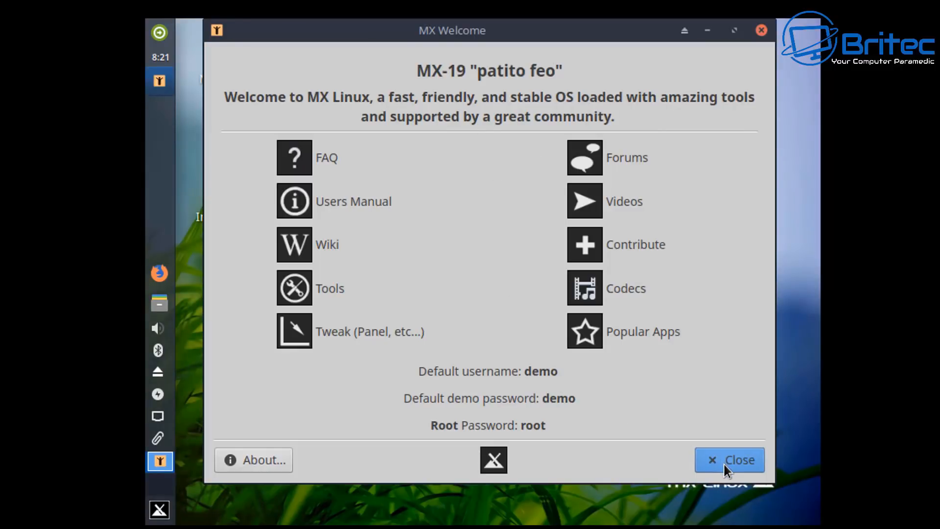
pyautogui.click(729, 459)
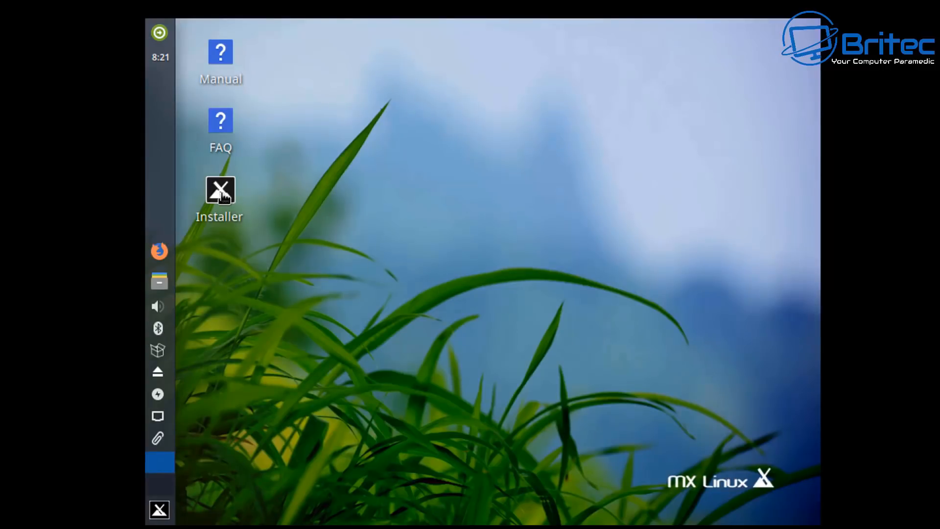
pyautogui.moveTo(220, 191)
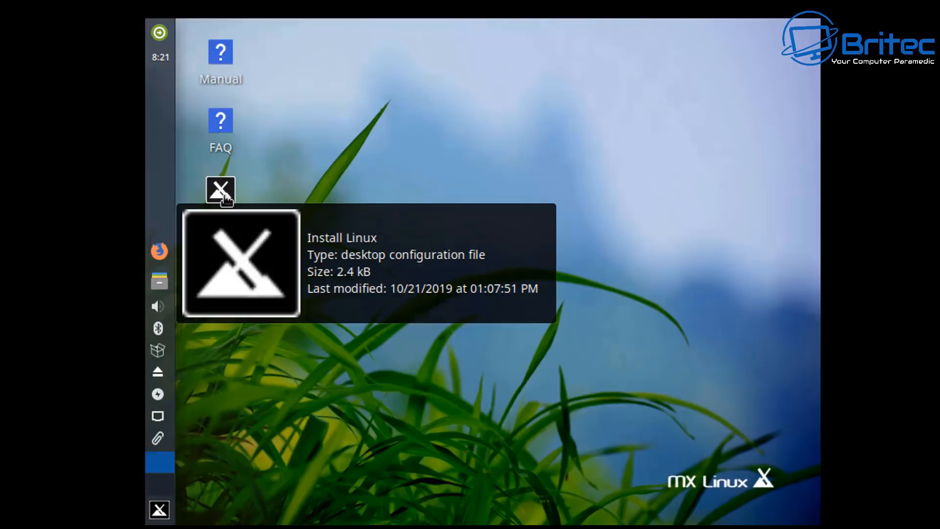
pyautogui.moveTo(322, 192)
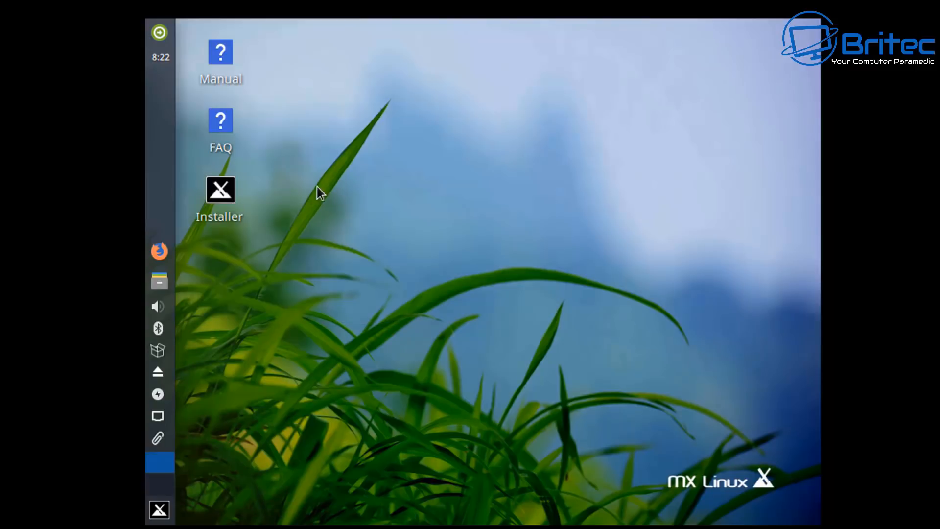
pyautogui.moveTo(220, 190)
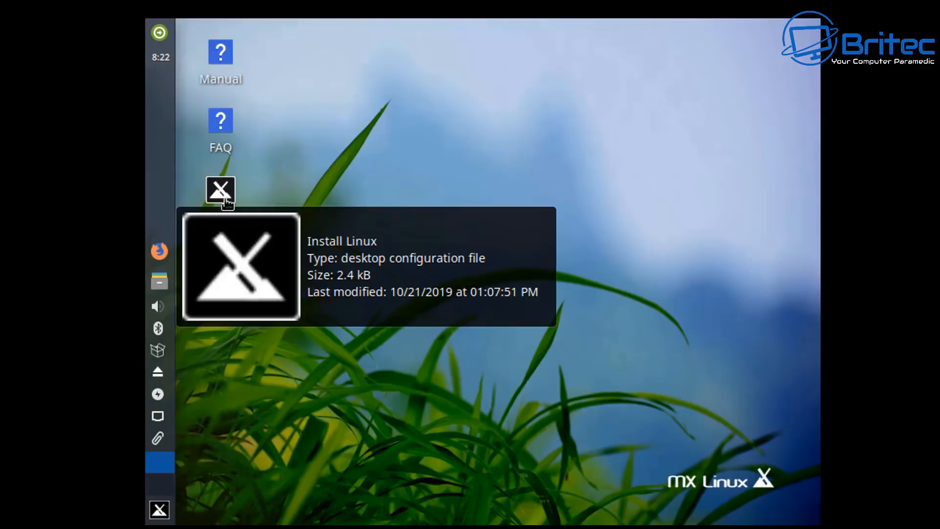
# - Launch the MX Linux Installer and bring up Change Keyboard Settings from Terms of Use
pyautogui.doubleClick(221, 191)
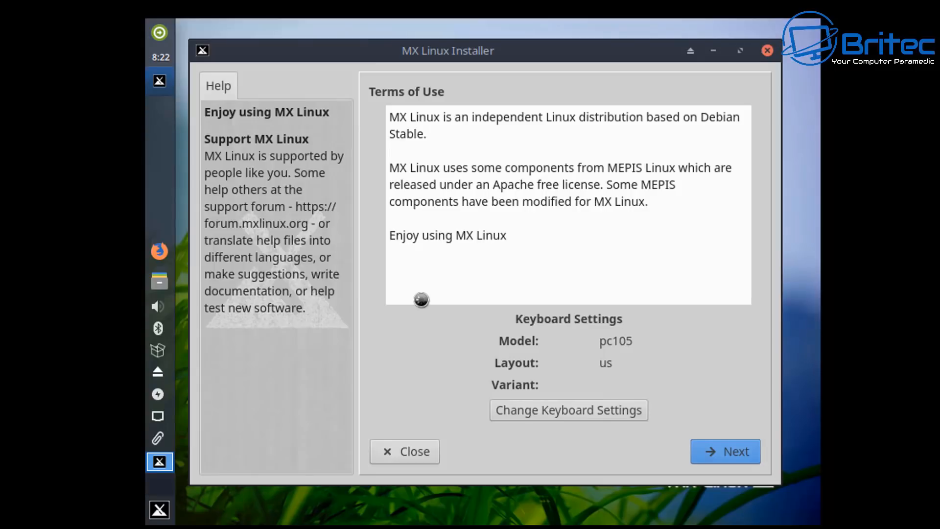
pyautogui.moveTo(562, 416)
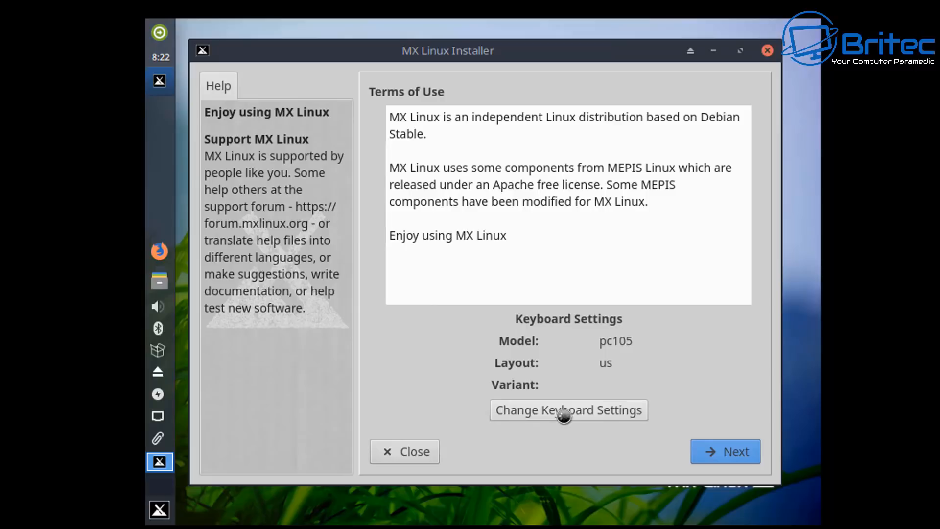
pyautogui.click(405, 450)
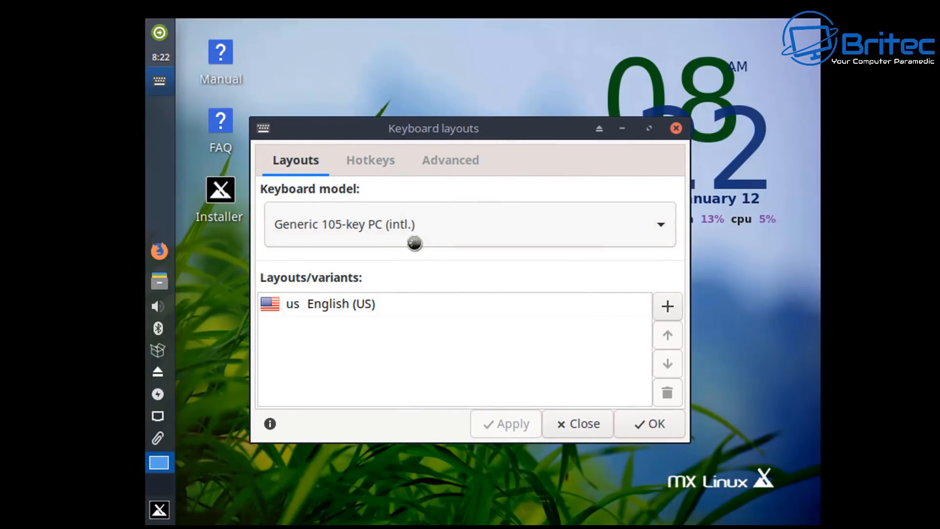
pyautogui.moveTo(329, 303)
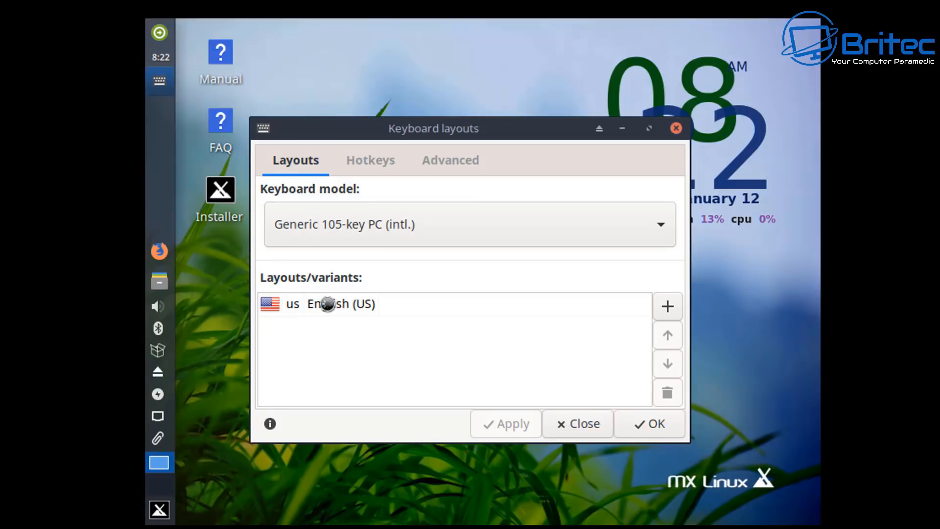
# - Add English (UK) as a layout, remove English (US), and apply the change
pyautogui.click(370, 160)
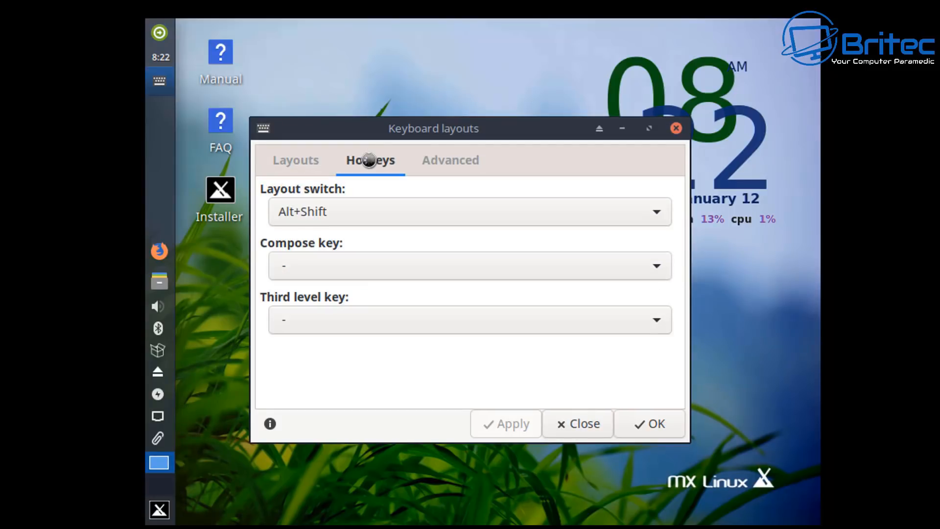
pyautogui.click(294, 159)
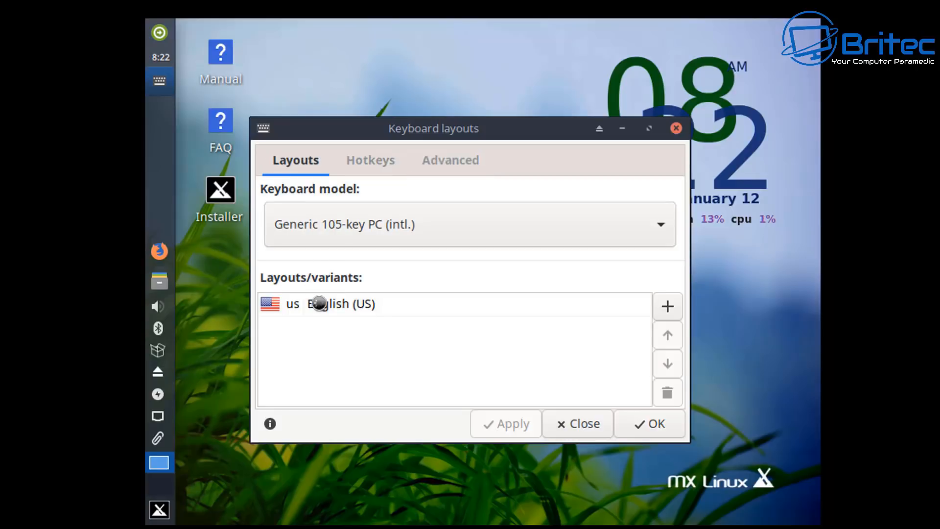
pyautogui.click(359, 304)
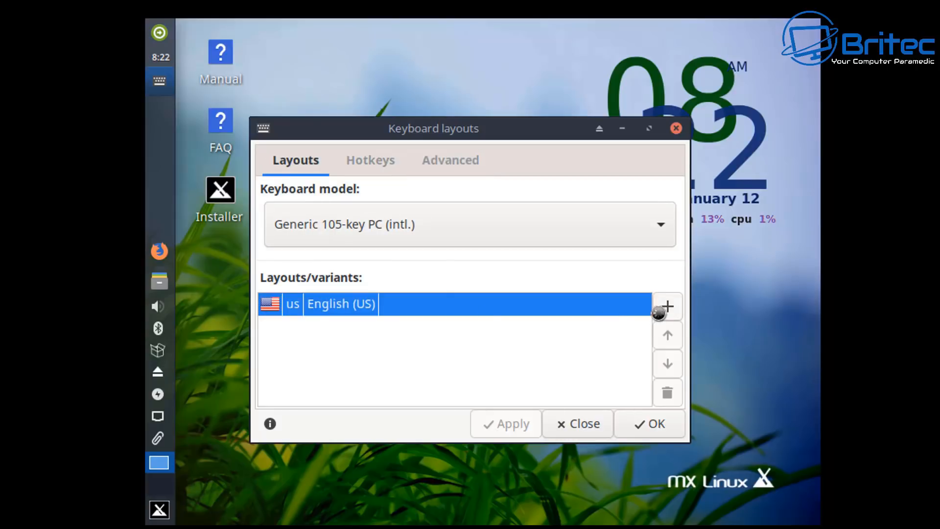
pyautogui.moveTo(666, 307)
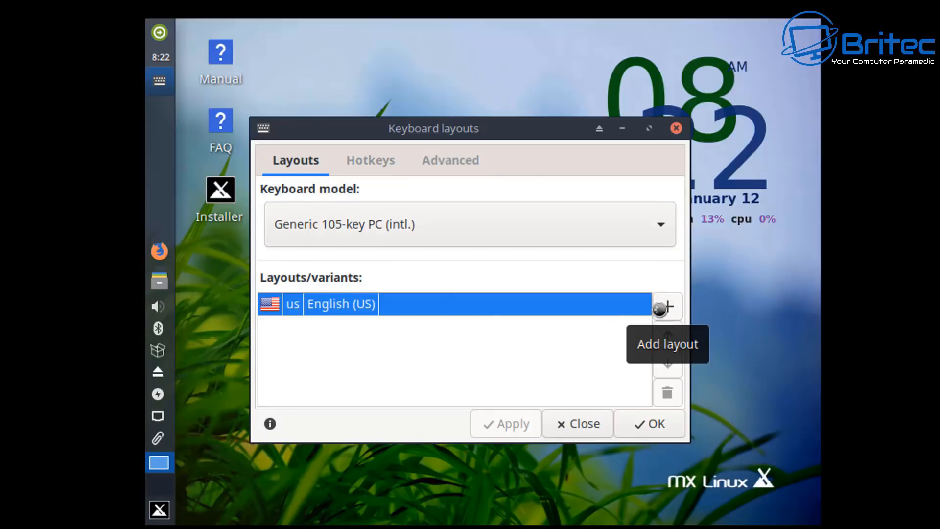
pyautogui.click(666, 306)
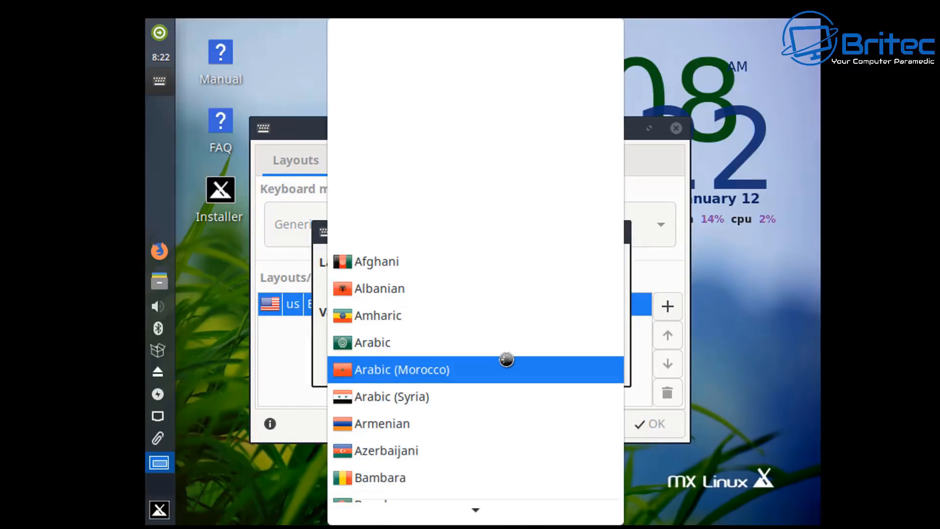
pyautogui.scroll(-3)
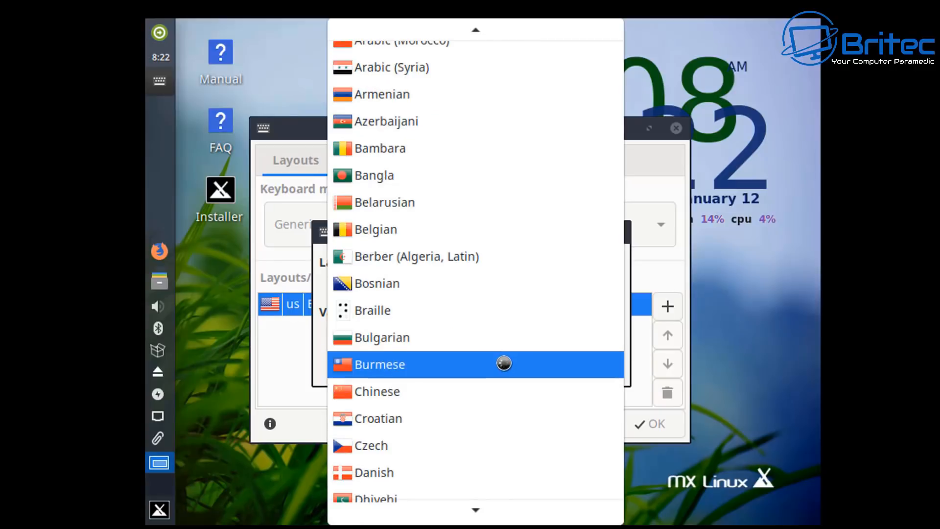
pyautogui.scroll(-3)
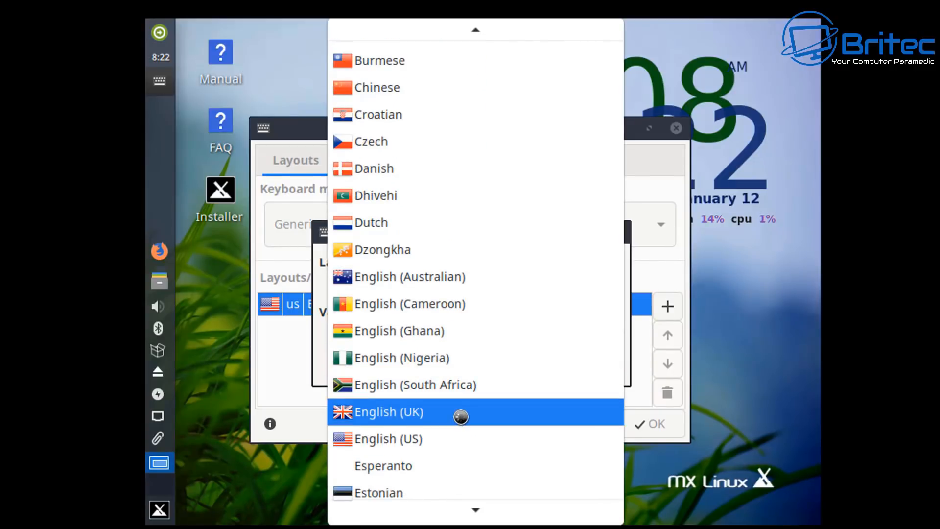
pyautogui.click(391, 412)
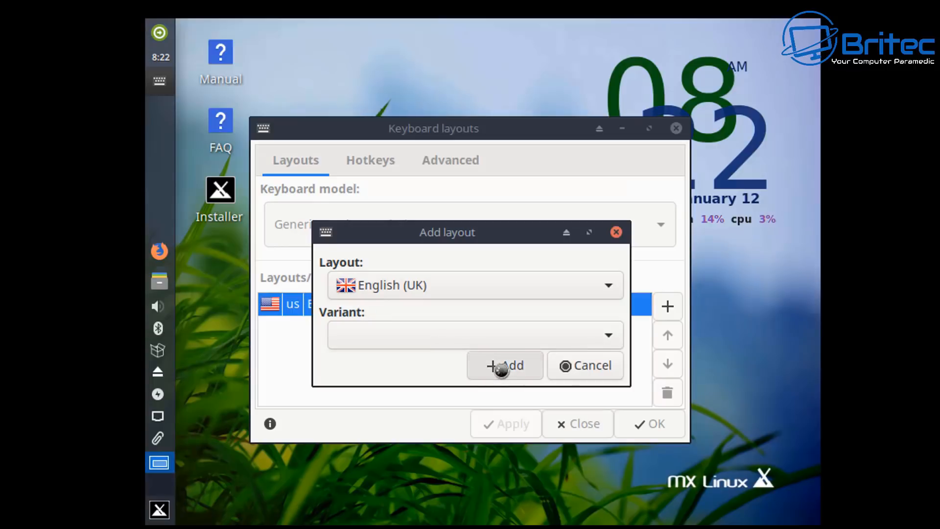
pyautogui.click(504, 365)
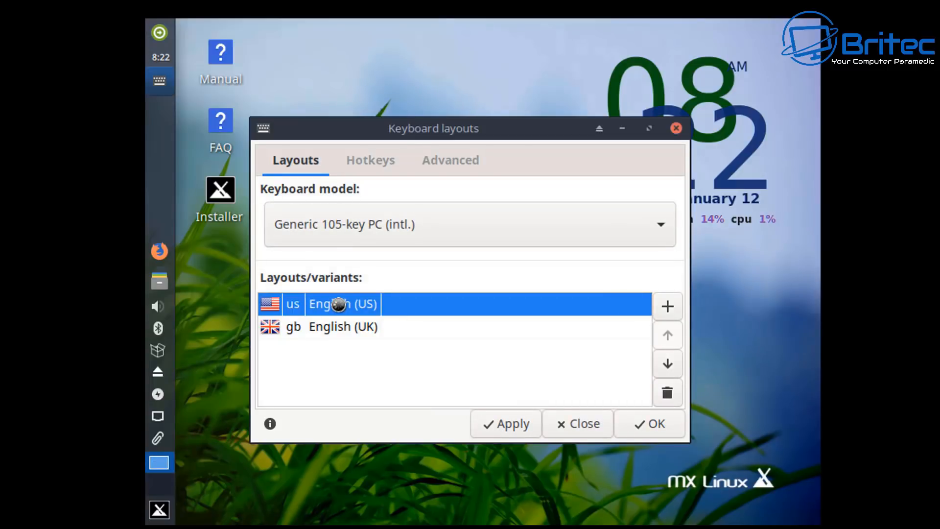
pyautogui.moveTo(667, 394)
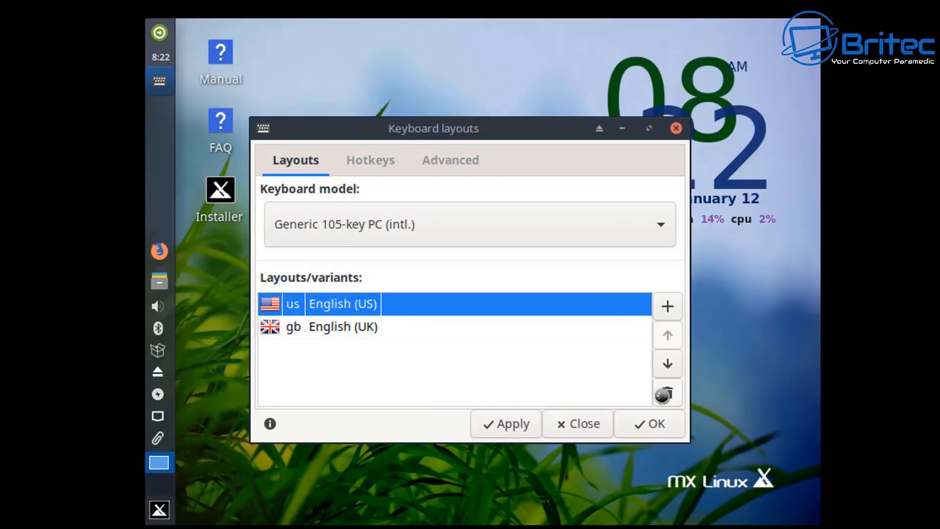
pyautogui.click(667, 393)
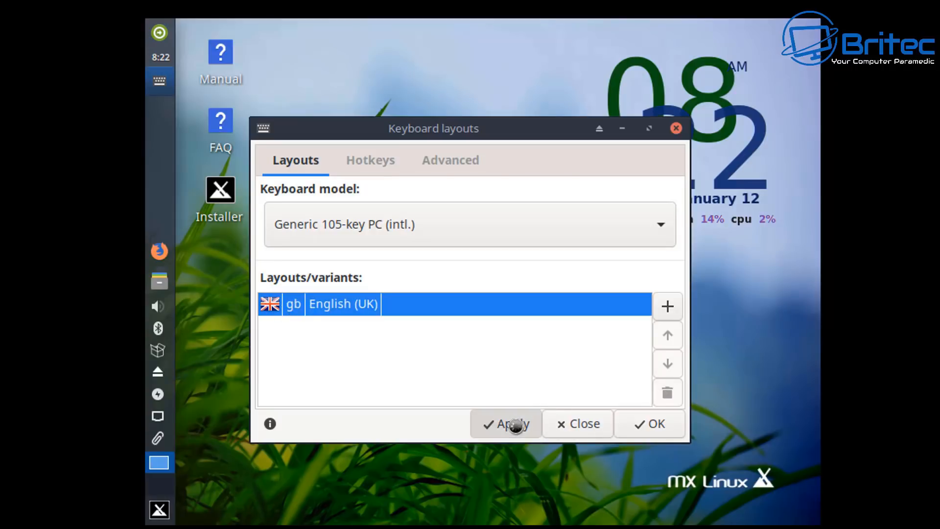
pyautogui.click(505, 424)
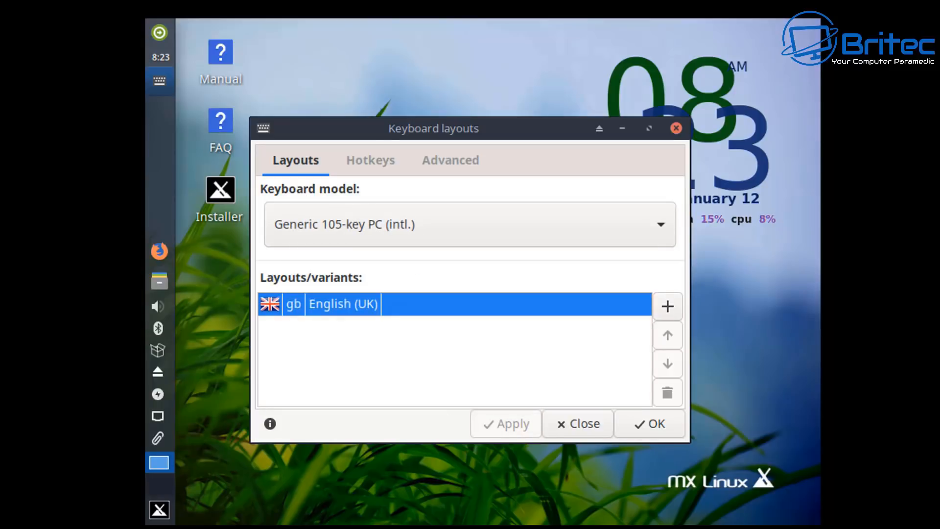
# - Accept the gb keyboard layout and continue to the partition page offering auto-install on sda (40 GB)
pyautogui.click(648, 423)
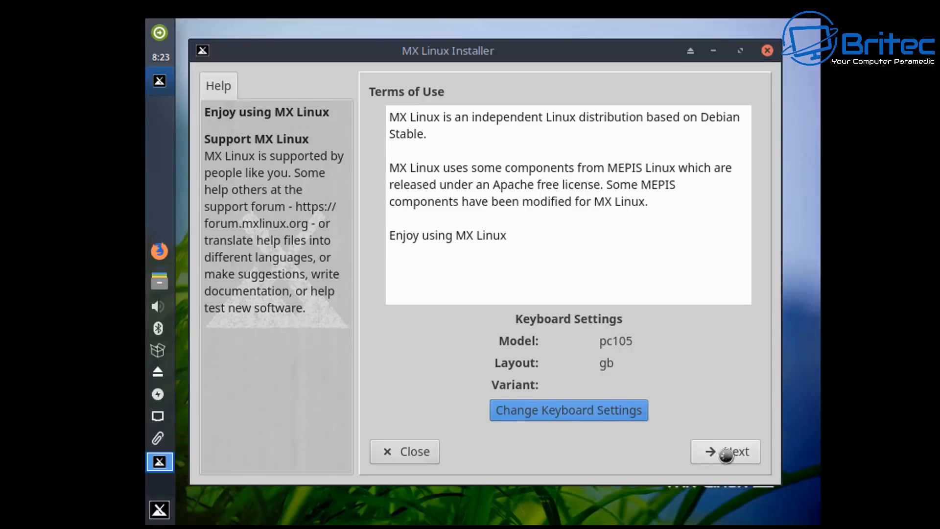
pyautogui.click(724, 450)
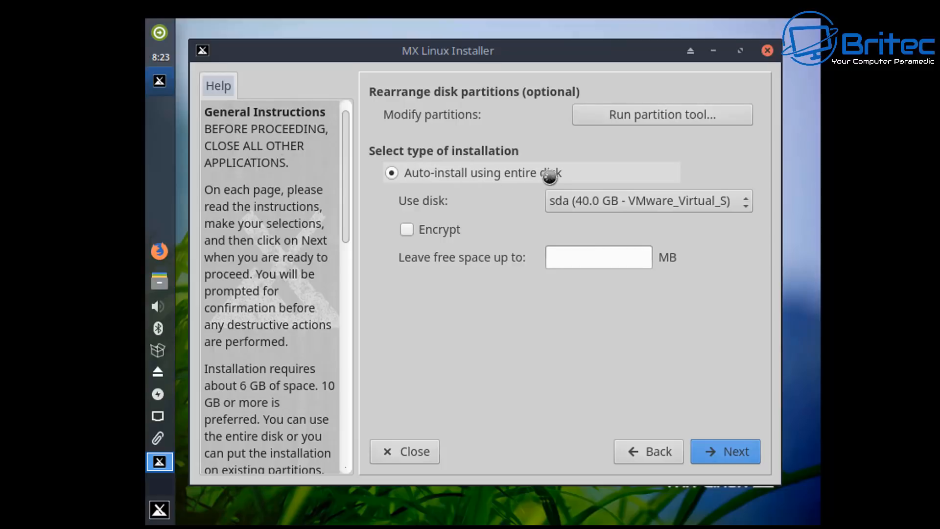
pyautogui.moveTo(639, 122)
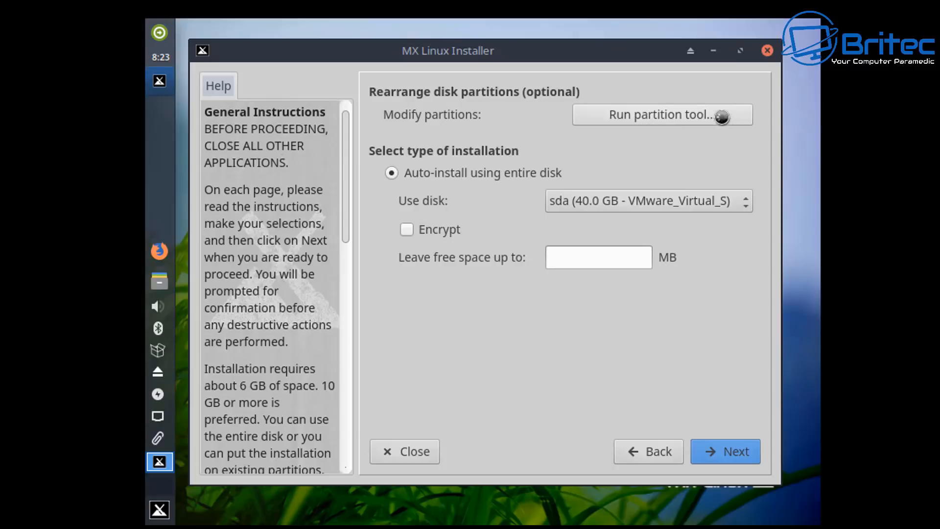
pyautogui.moveTo(474, 180)
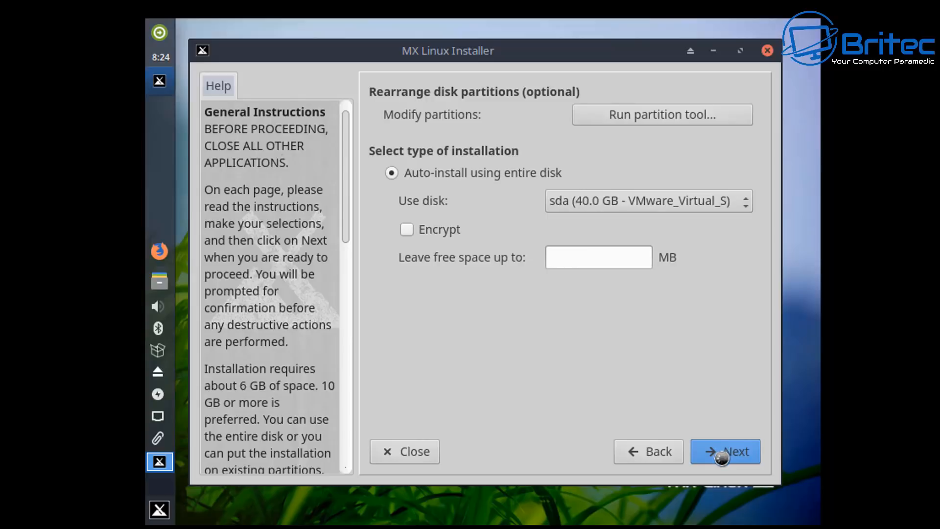
# - Confirm formatting the entire sda disk and keep GRUB installed to the MBR for Linux and Windows
pyautogui.click(725, 450)
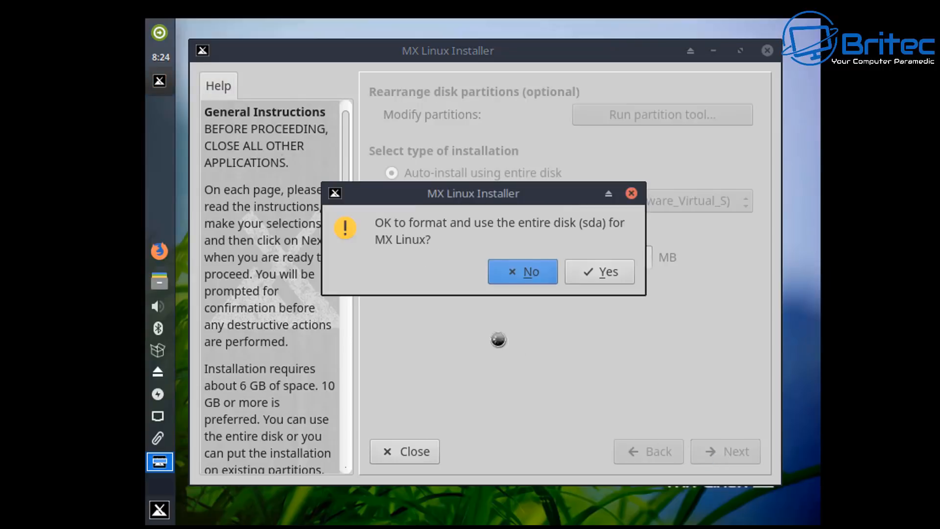
pyautogui.moveTo(511, 233)
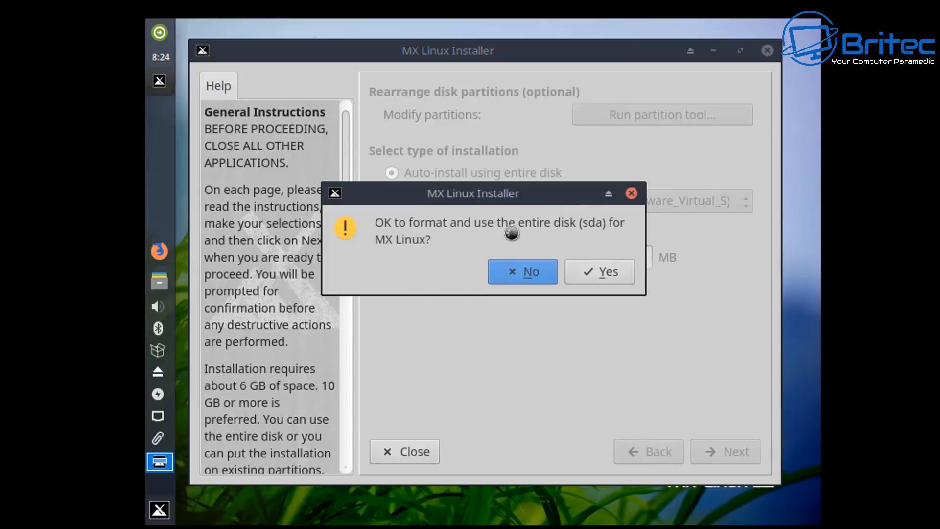
pyautogui.moveTo(599, 272)
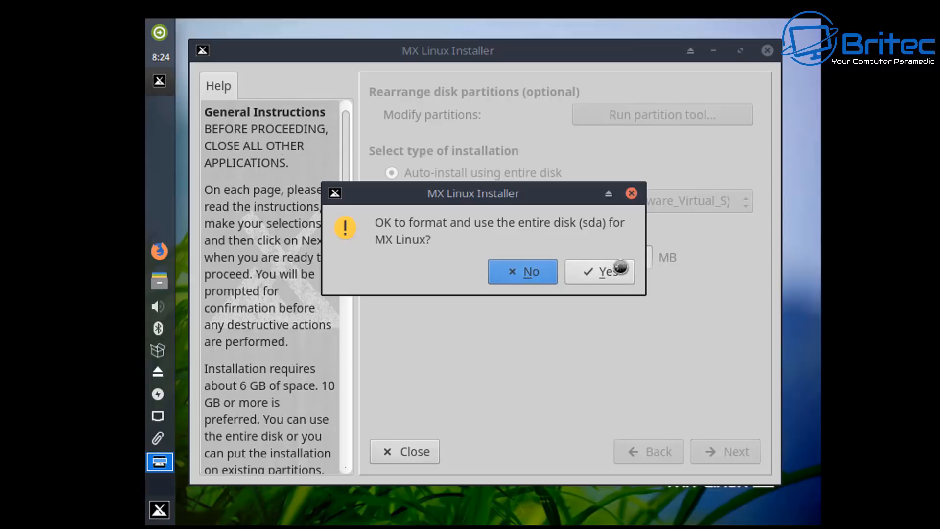
pyautogui.click(600, 271)
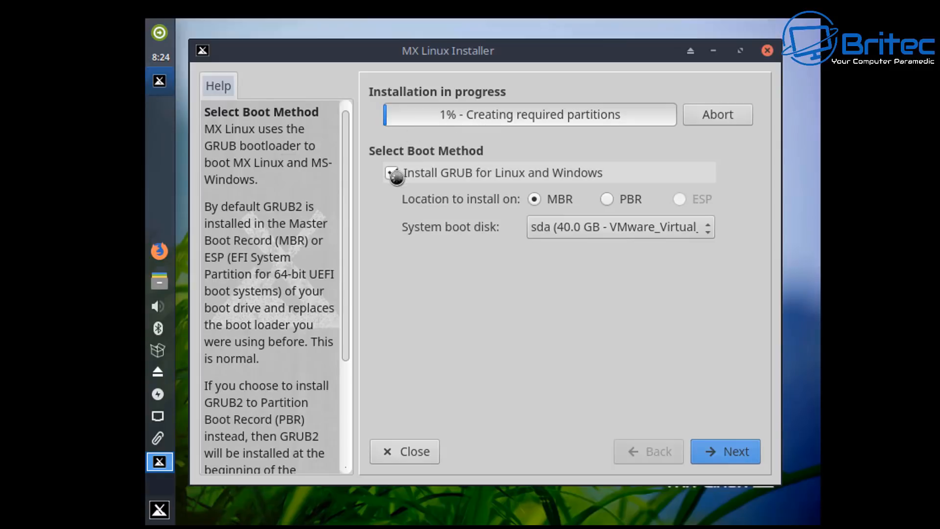
pyautogui.click(392, 173)
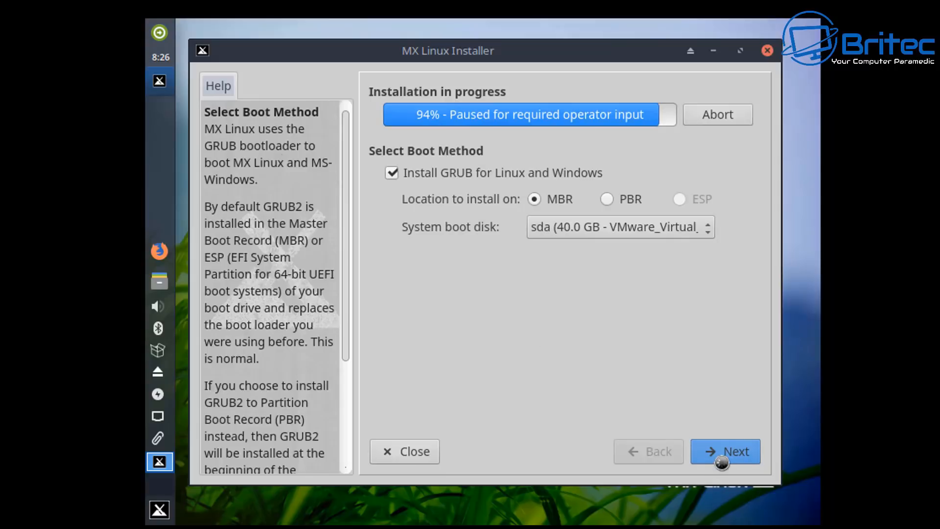
# - Replace the computer name 'mx' with 'Britec' and the domain 'example.dom' with 'Britec'
pyautogui.click(725, 450)
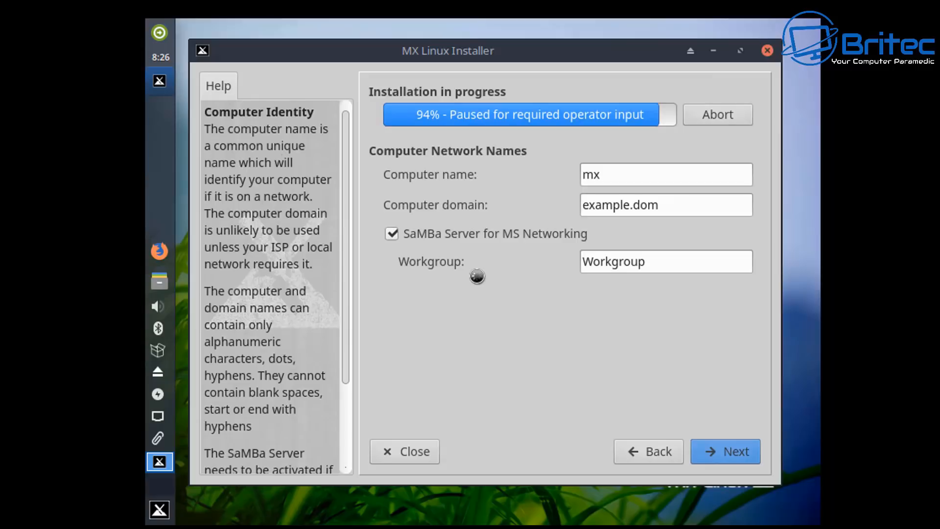
pyautogui.moveTo(605, 173)
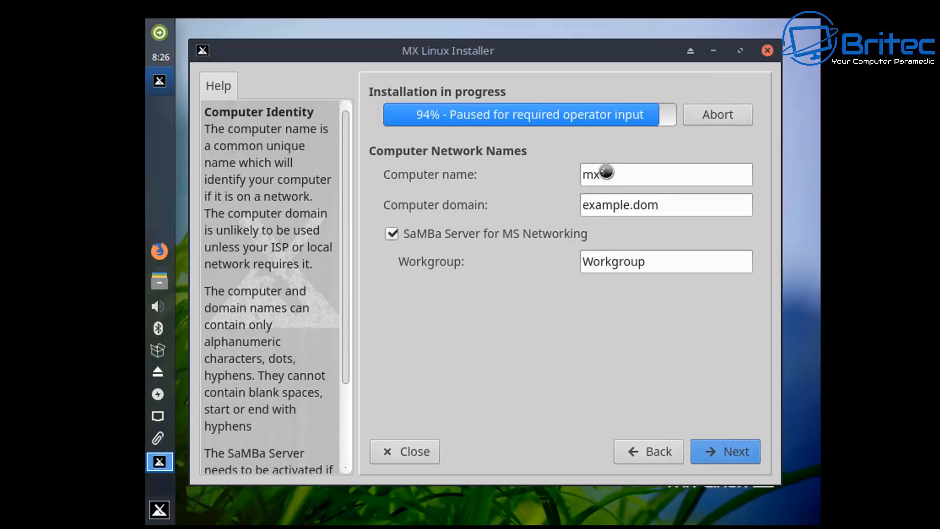
pyautogui.tripleClick(666, 174)
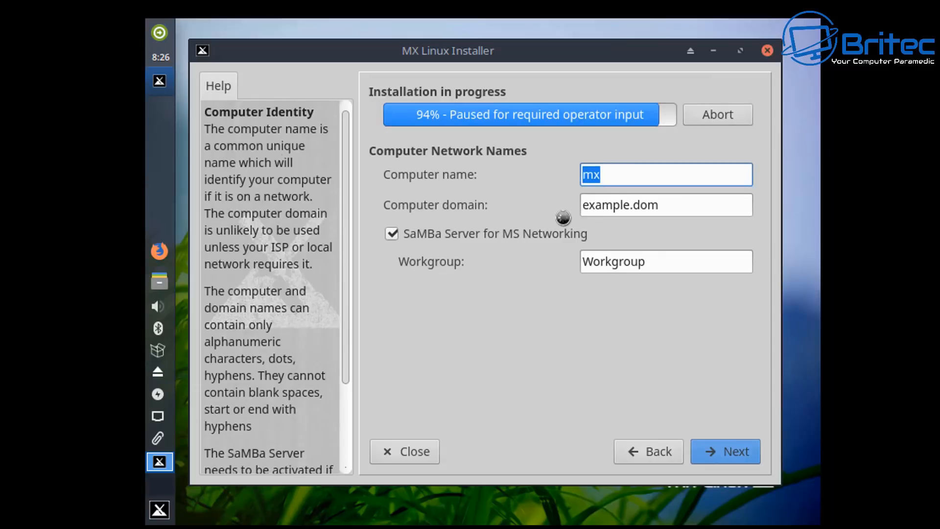
pyautogui.write('Britec')
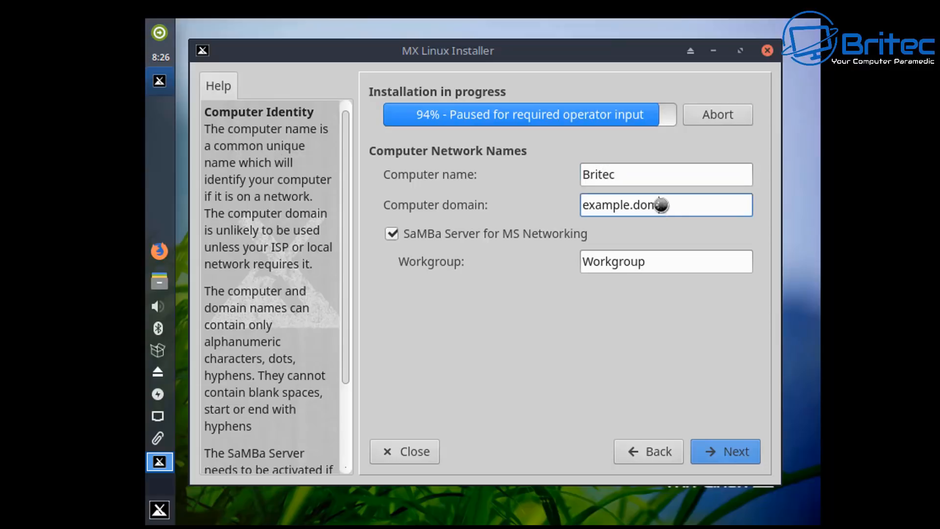
pyautogui.write('B')
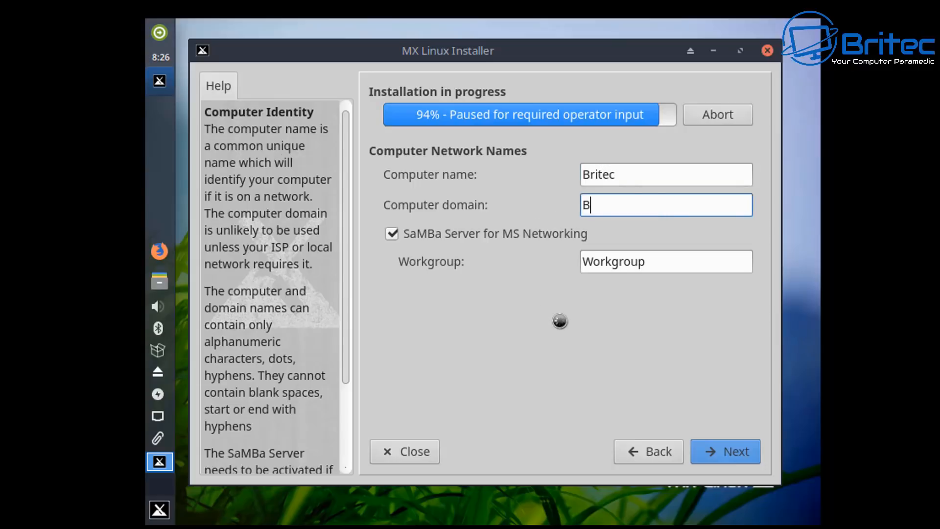
pyautogui.write('ritec')
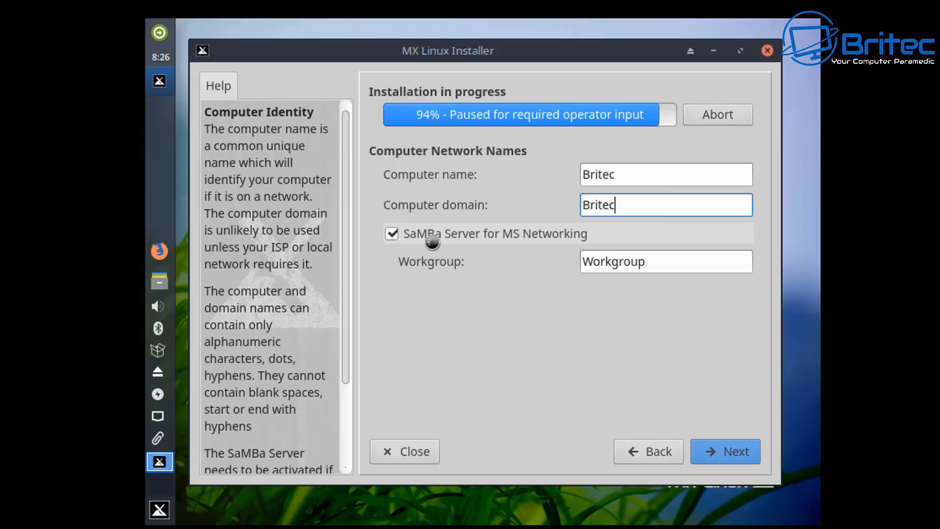
pyautogui.moveTo(525, 233)
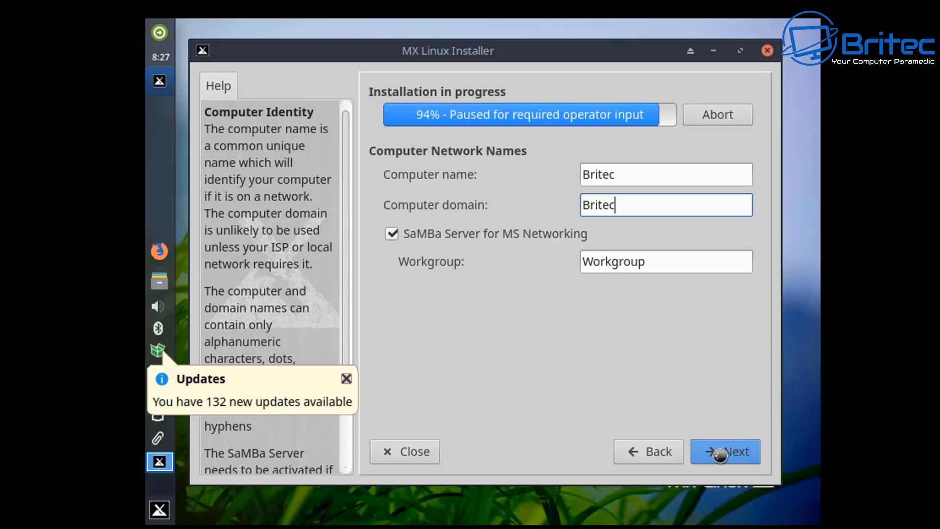
# - Choose the United Kingdom - British English locale and the Europe/London timezone
pyautogui.click(725, 451)
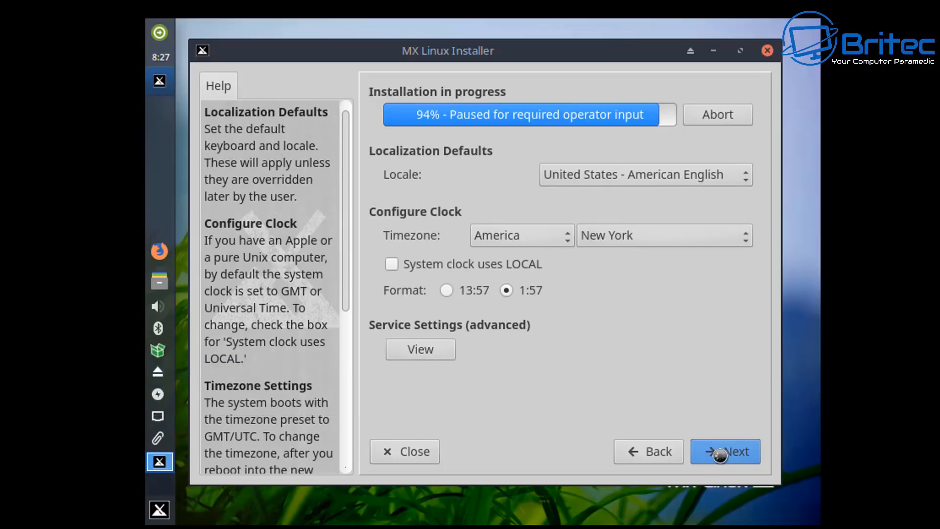
pyautogui.moveTo(590, 251)
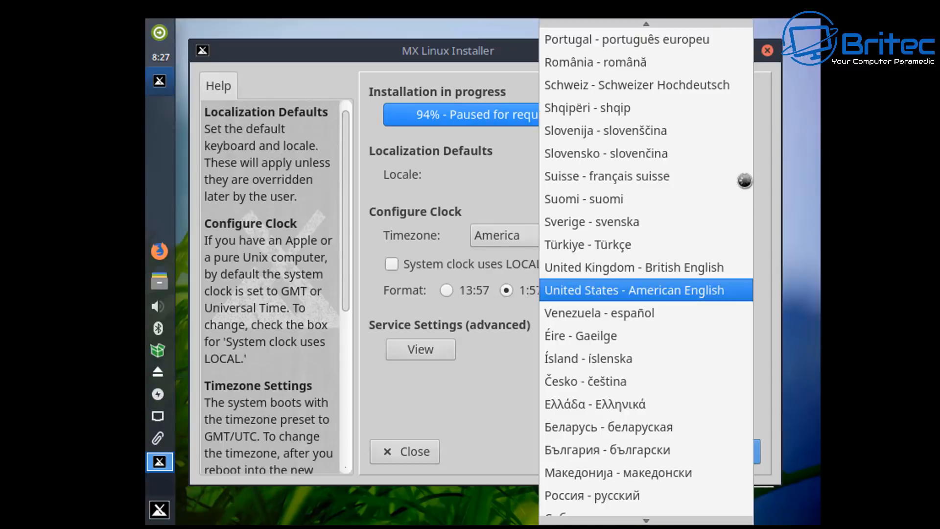
pyautogui.click(633, 268)
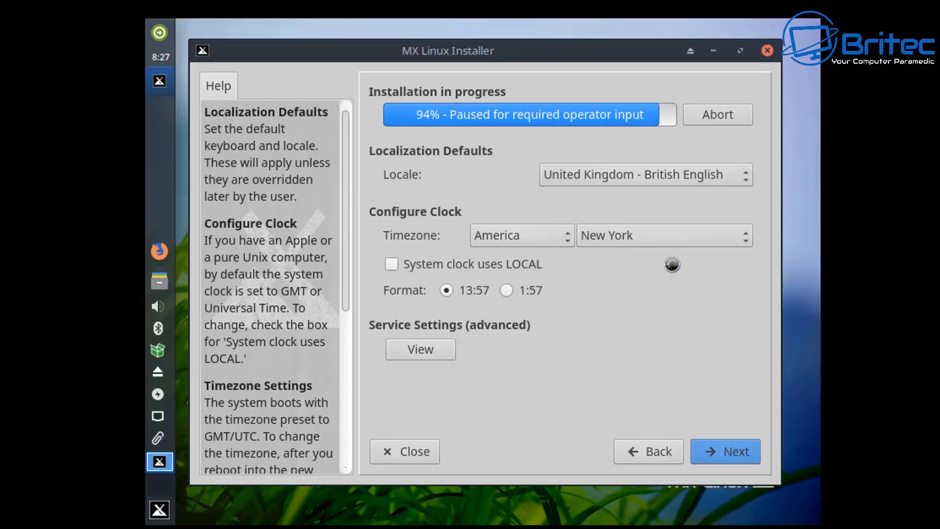
pyautogui.moveTo(685, 183)
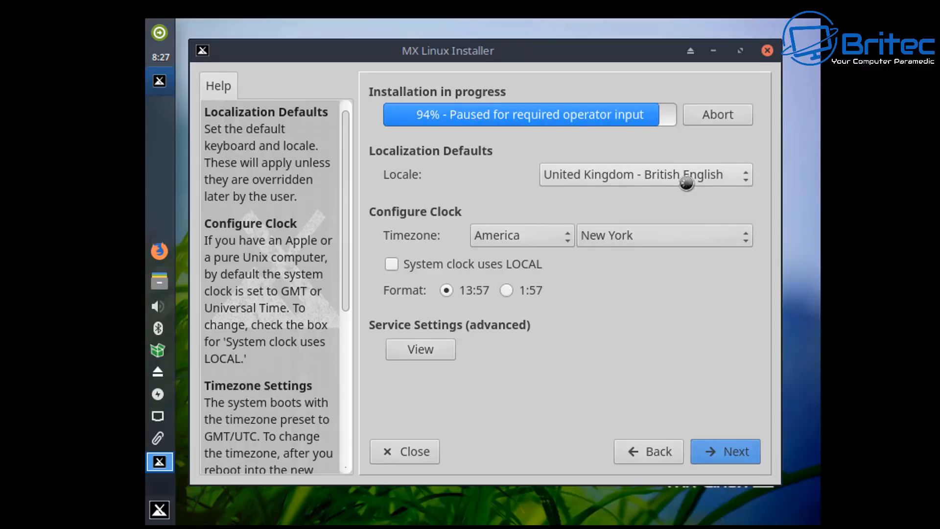
pyautogui.moveTo(562, 235)
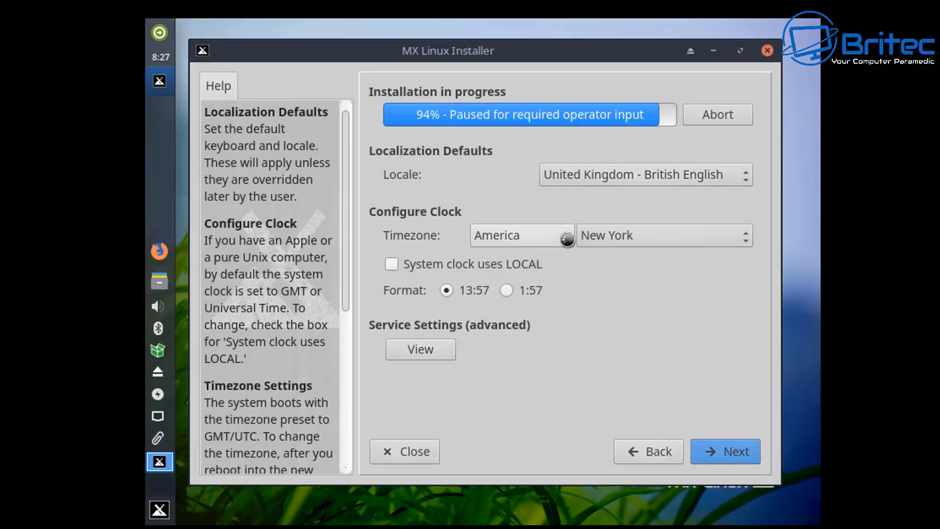
pyautogui.click(521, 234)
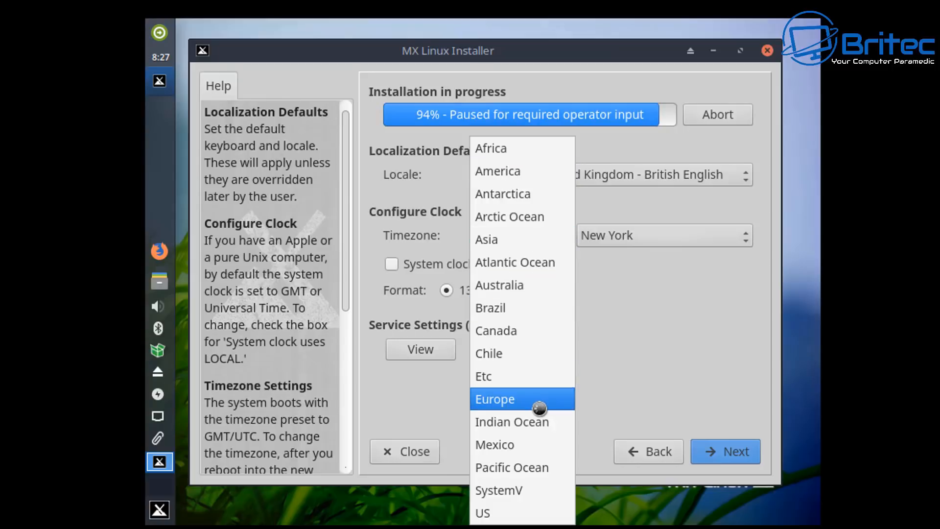
pyautogui.moveTo(537, 403)
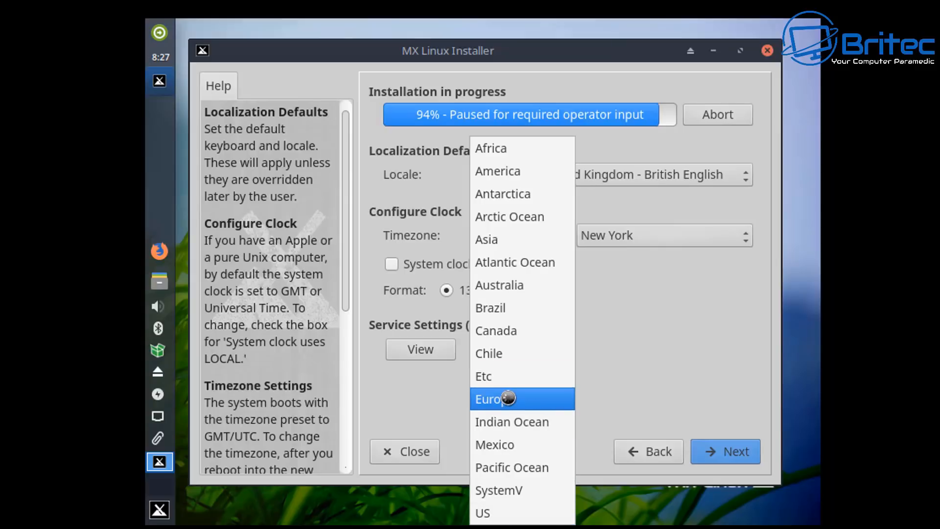
pyautogui.click(494, 399)
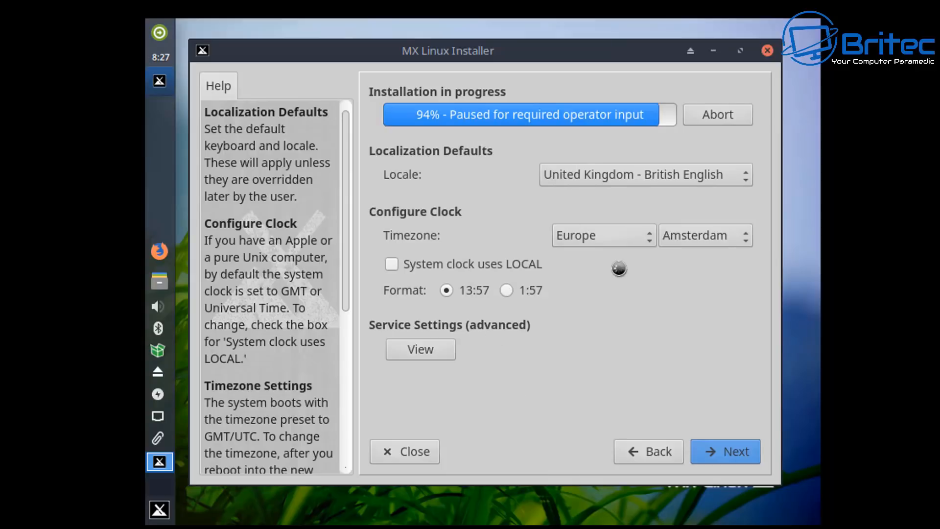
pyautogui.click(705, 235)
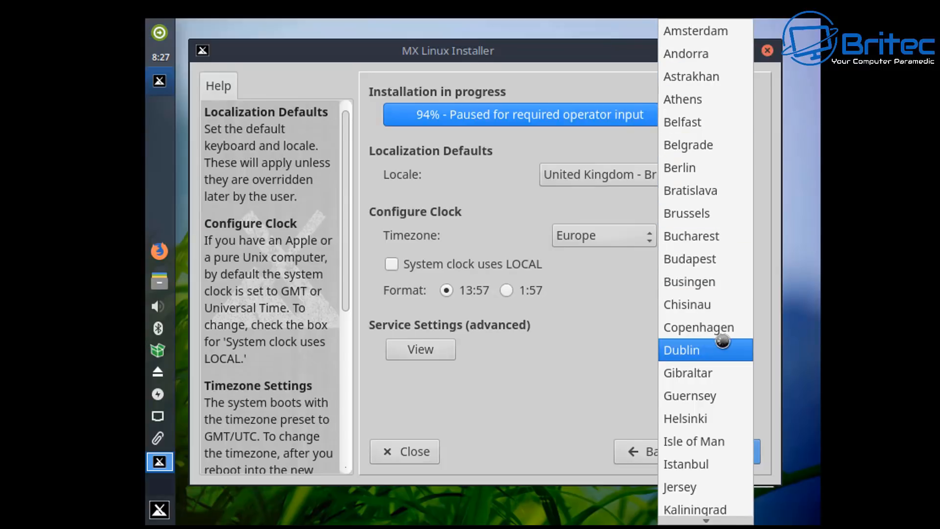
pyautogui.scroll(-3)
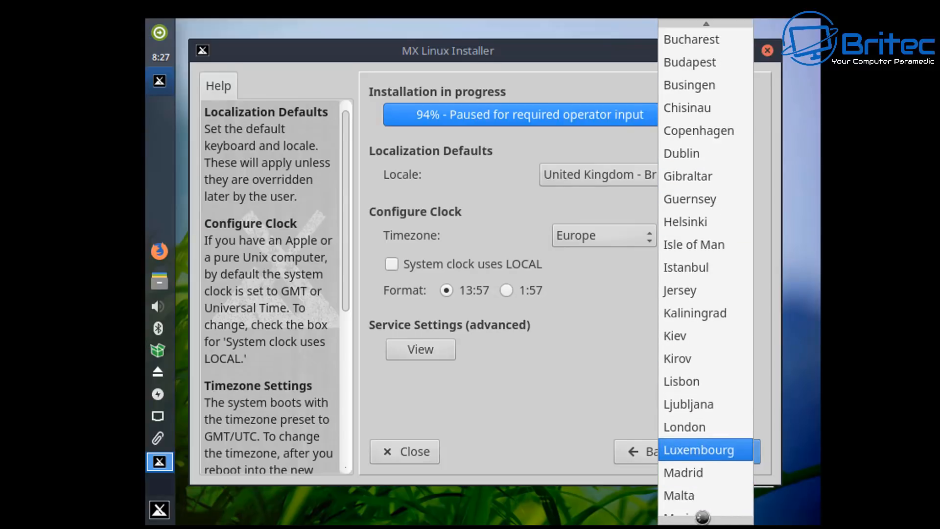
pyautogui.click(683, 426)
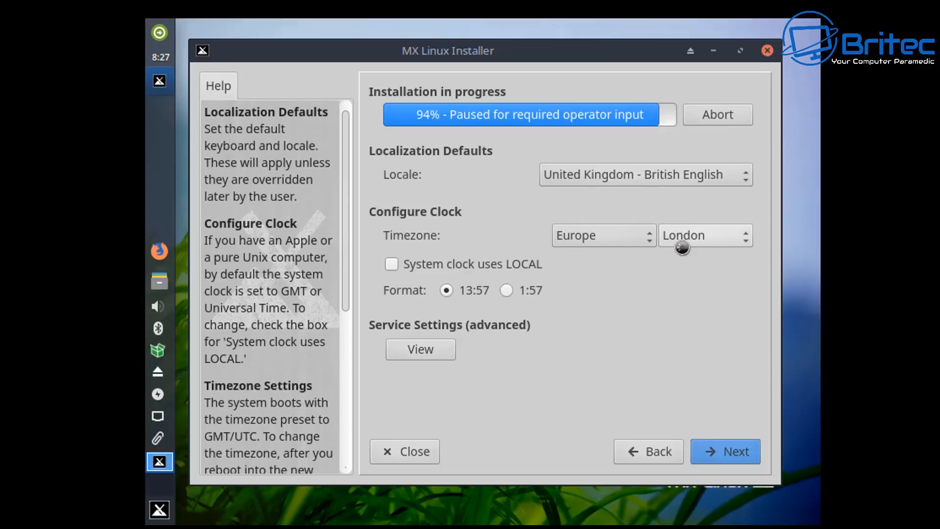
pyautogui.moveTo(669, 253)
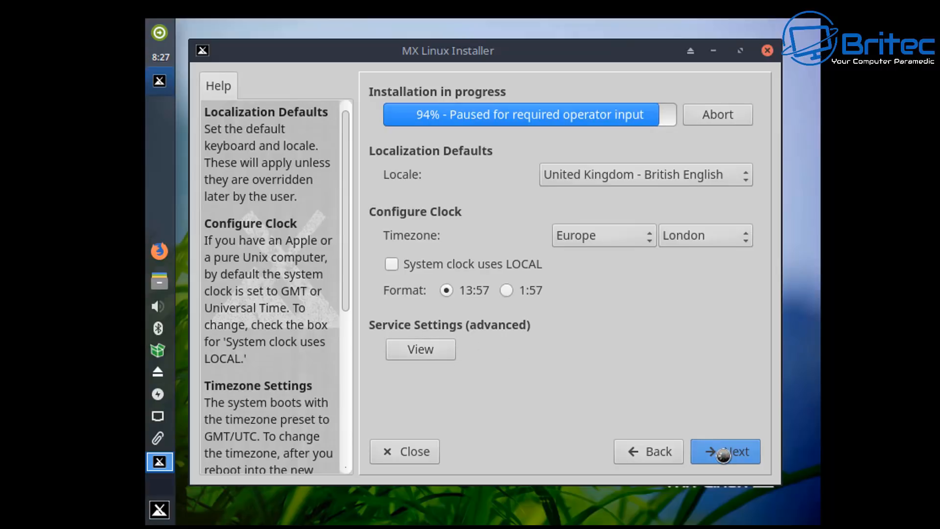
# - Enter the login name NewUser with its password typed twice
pyautogui.click(726, 451)
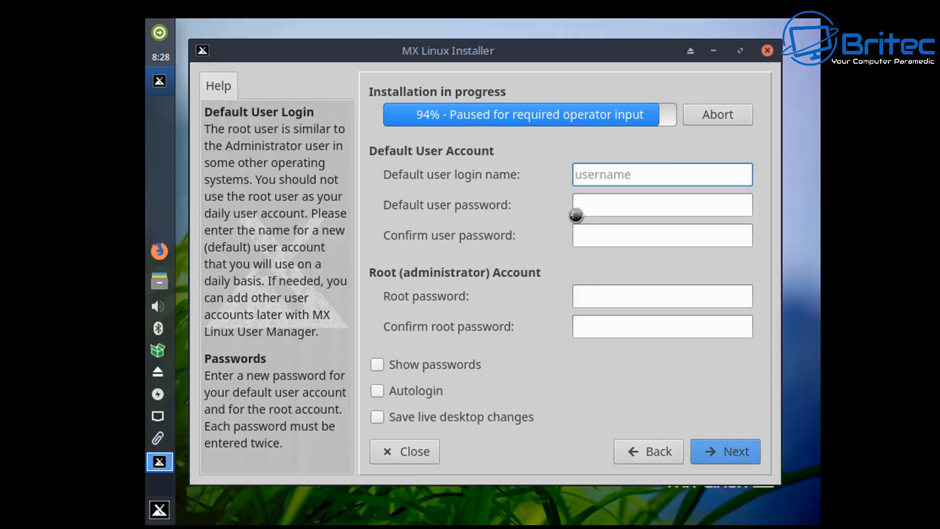
pyautogui.moveTo(698, 318)
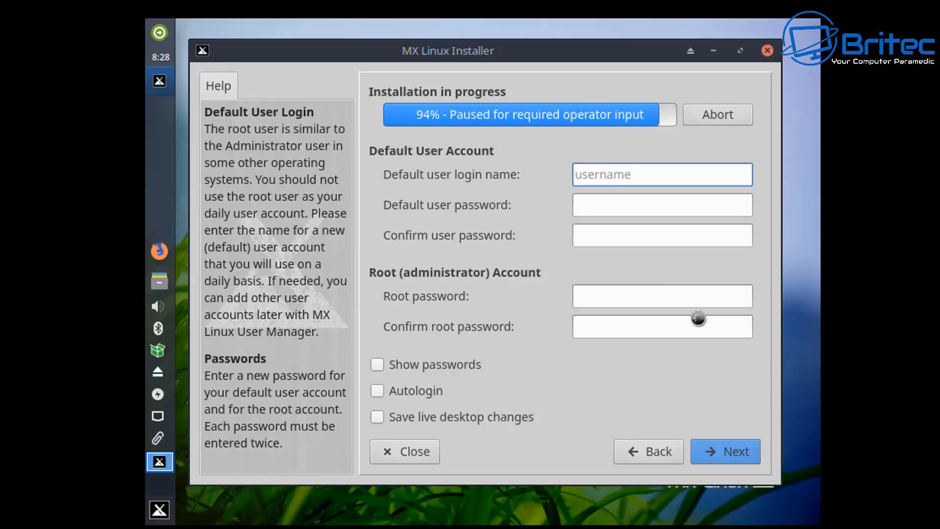
pyautogui.write('NewUs')
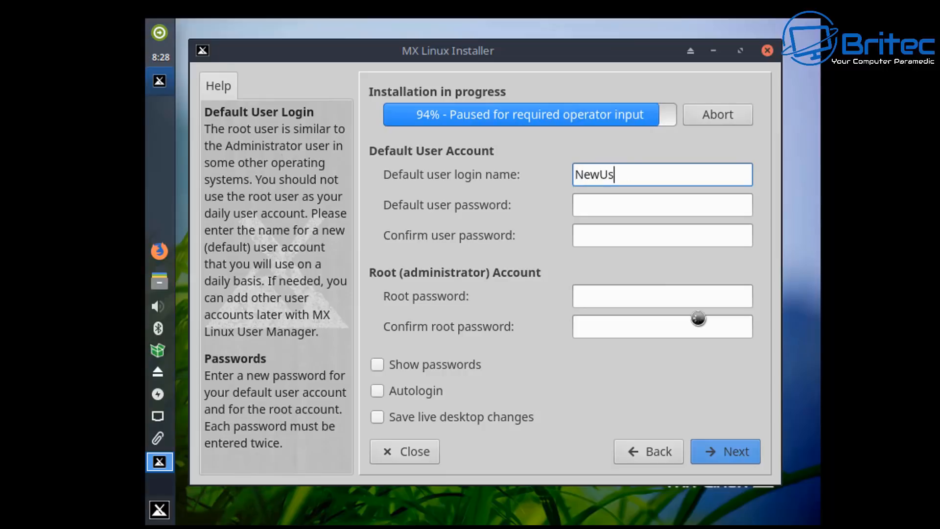
pyautogui.write('er')
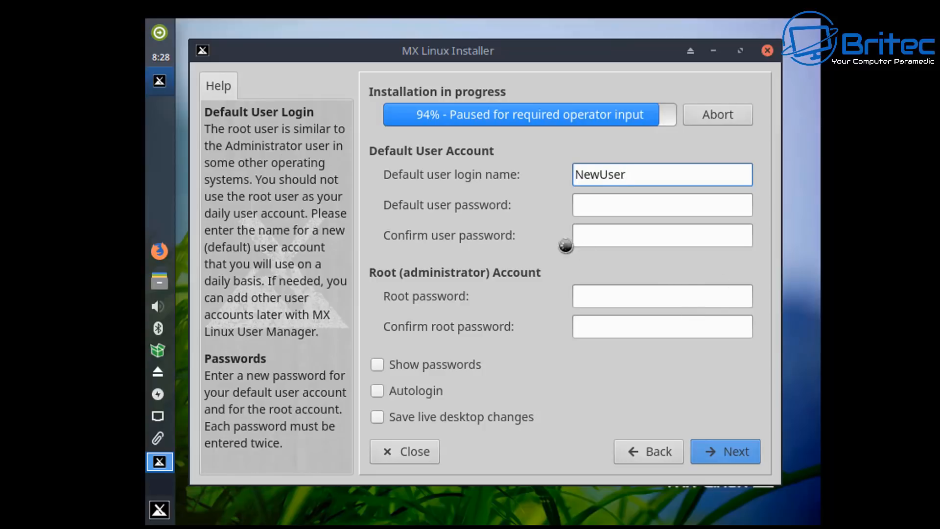
pyautogui.click(662, 205)
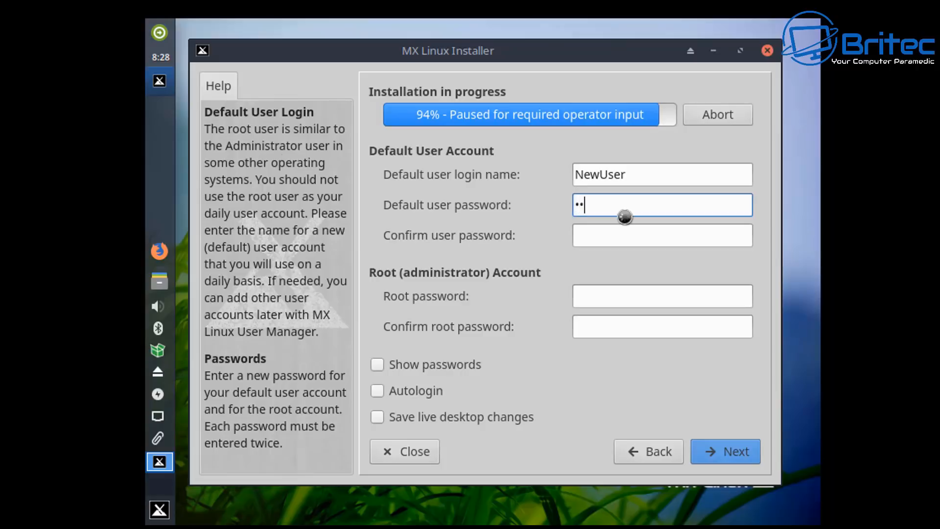
pyautogui.write('password')
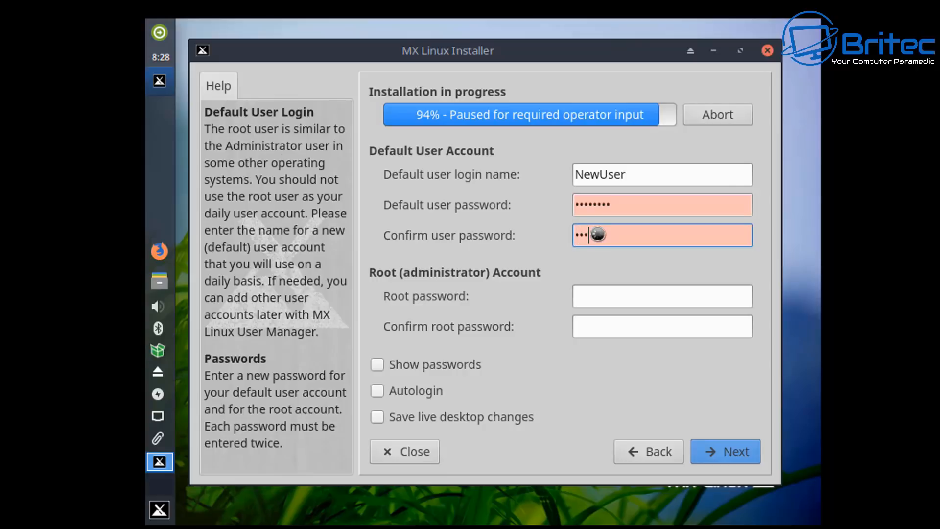
pyautogui.write('••••••')
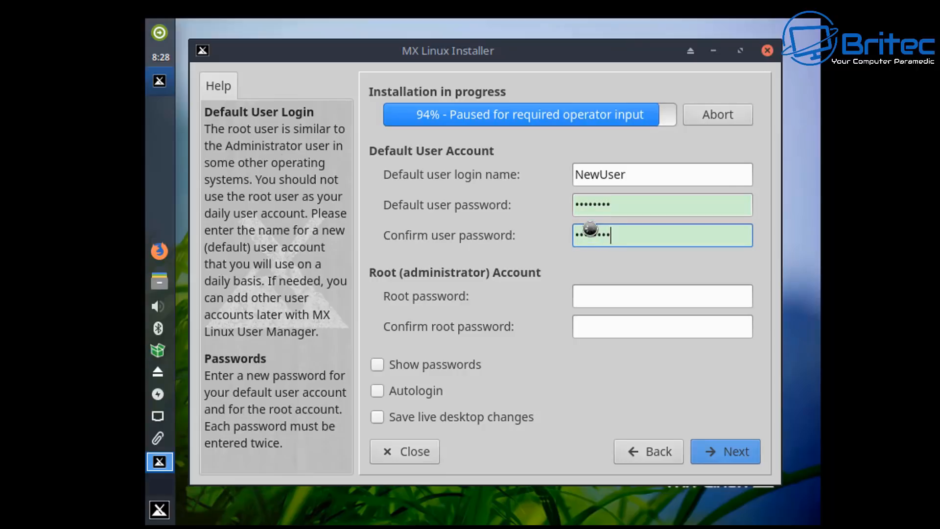
pyautogui.moveTo(638, 297)
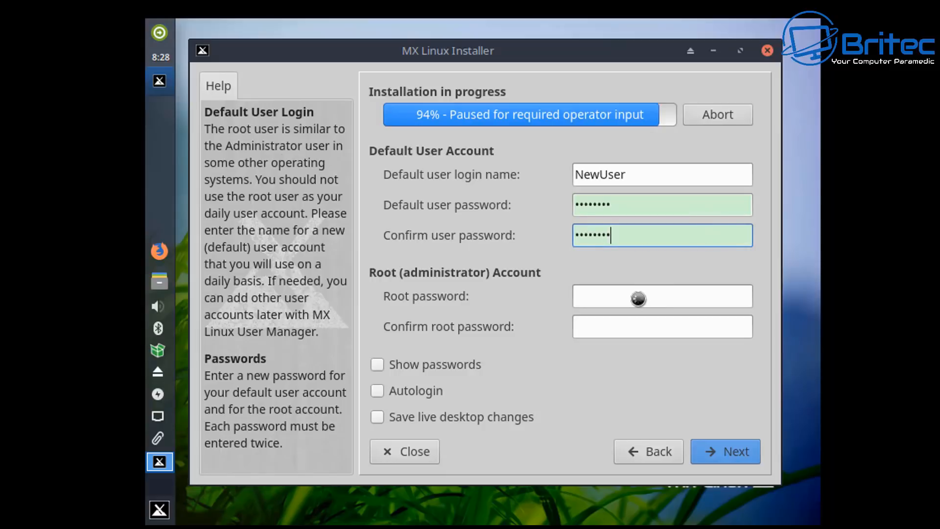
# - Enter a matching root password, enable Autologin and continue
pyautogui.click(662, 296)
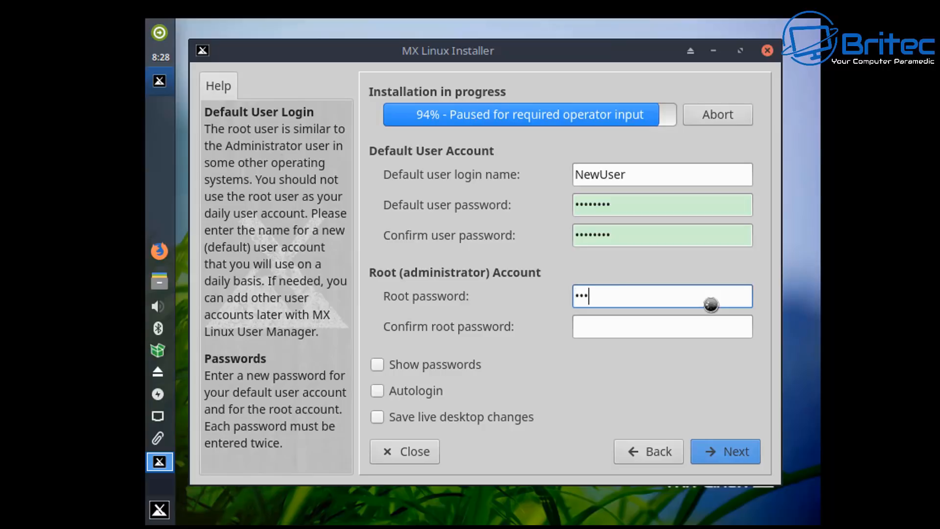
pyautogui.write('•')
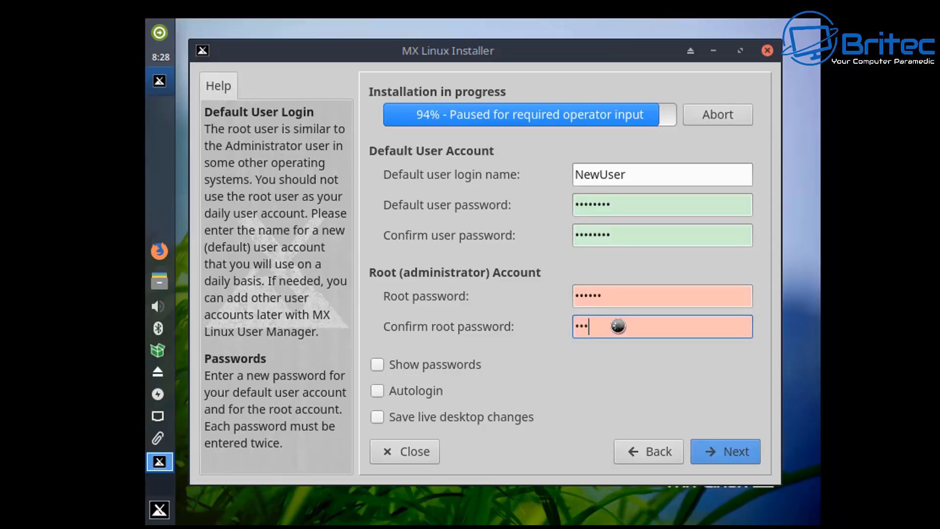
pyautogui.write('•••')
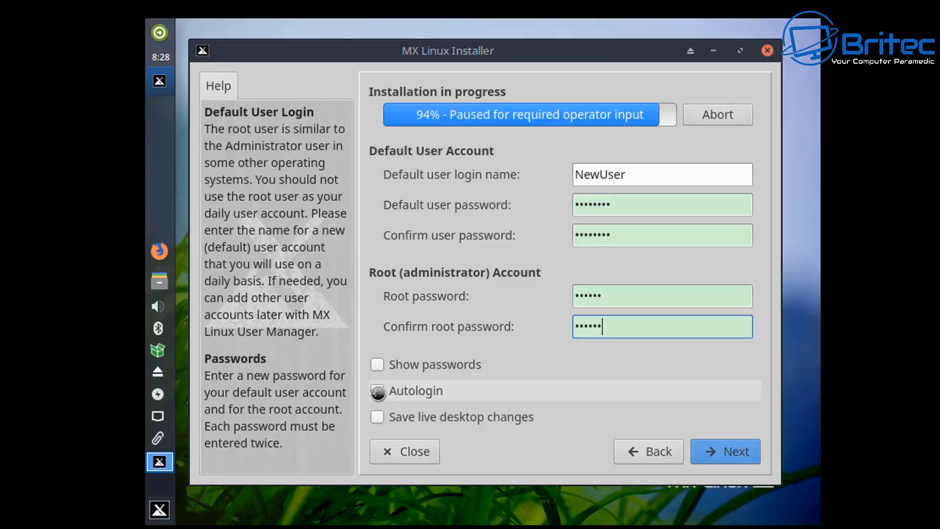
pyautogui.click(377, 391)
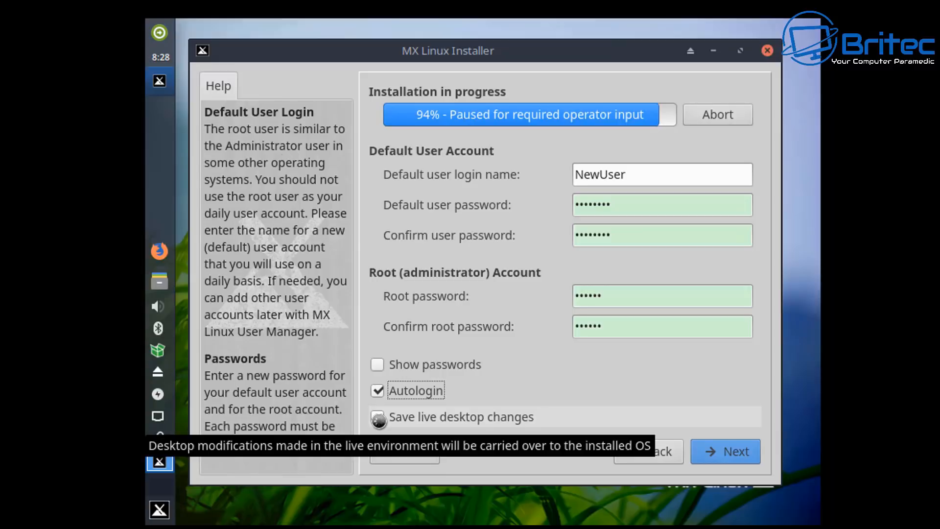
pyautogui.click(377, 416)
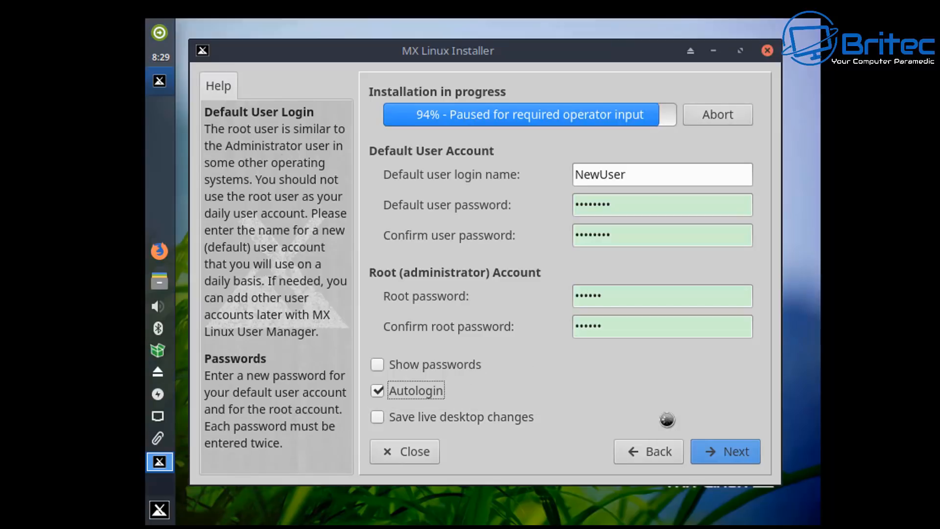
pyautogui.click(726, 451)
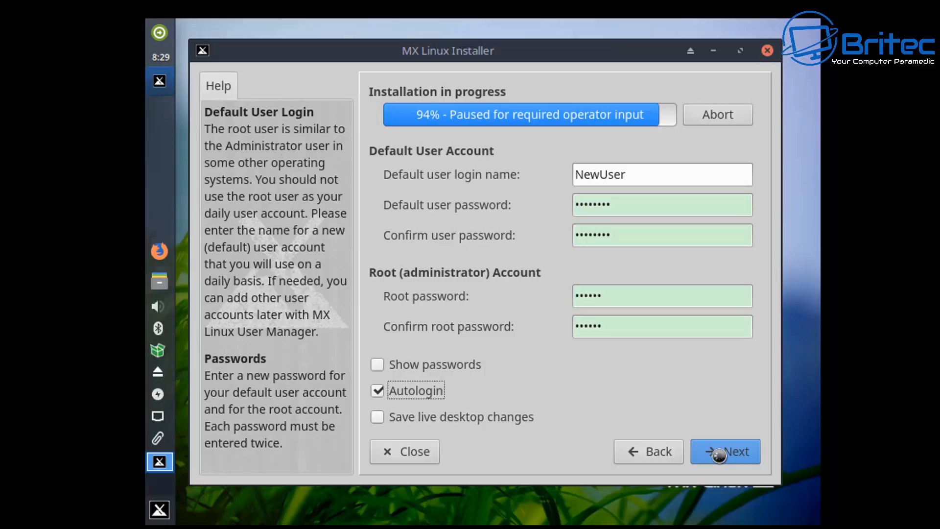
# - Finish the installation with 'Automatically reboot' left checked
pyautogui.click(724, 451)
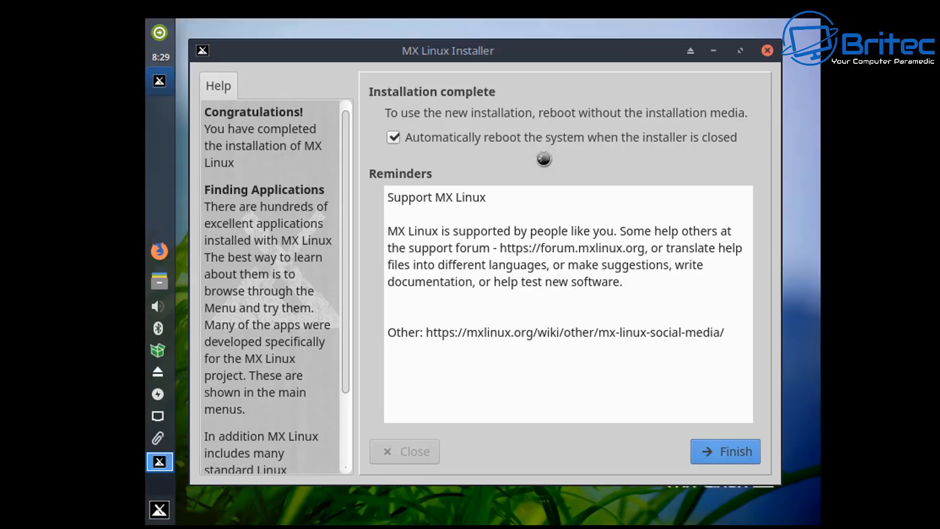
pyautogui.moveTo(652, 154)
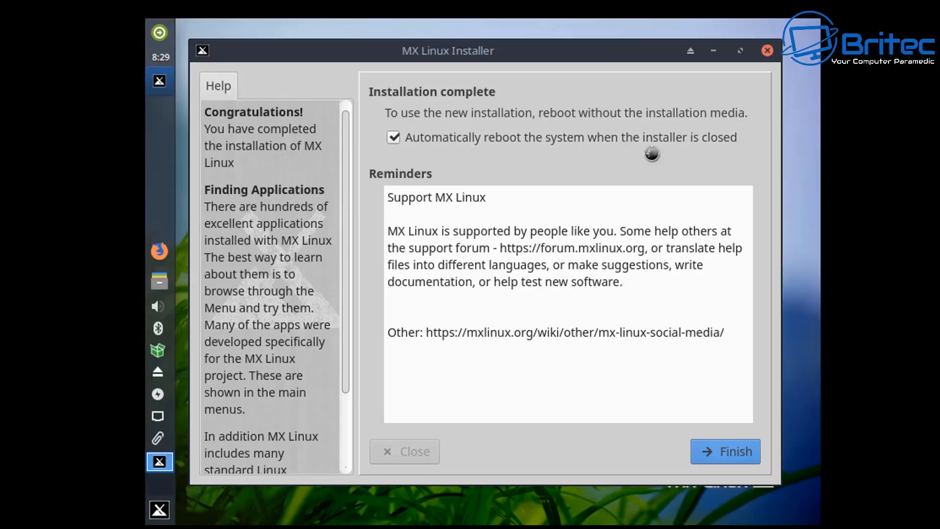
pyautogui.moveTo(726, 451)
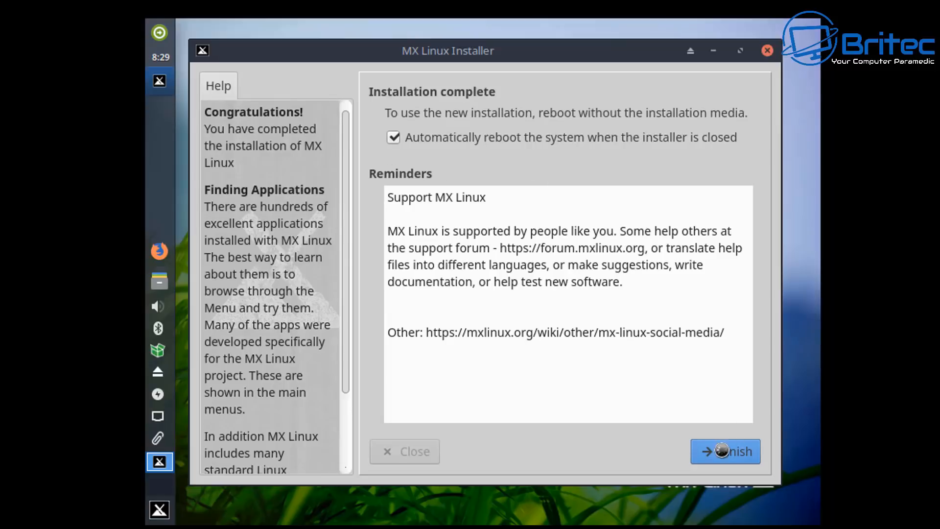
pyautogui.click(725, 451)
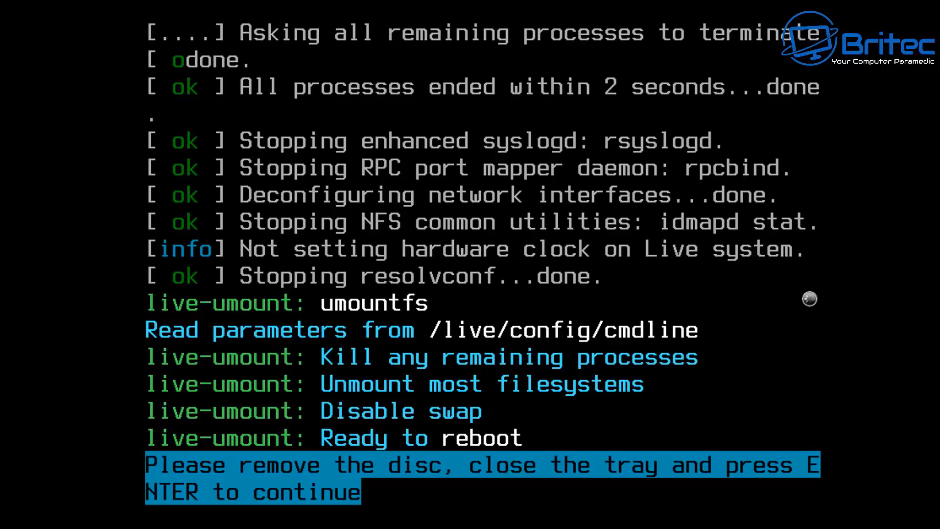
# - Continue the reboot at the 'remove the disc' prompt into the installed system
pyautogui.press('Return')
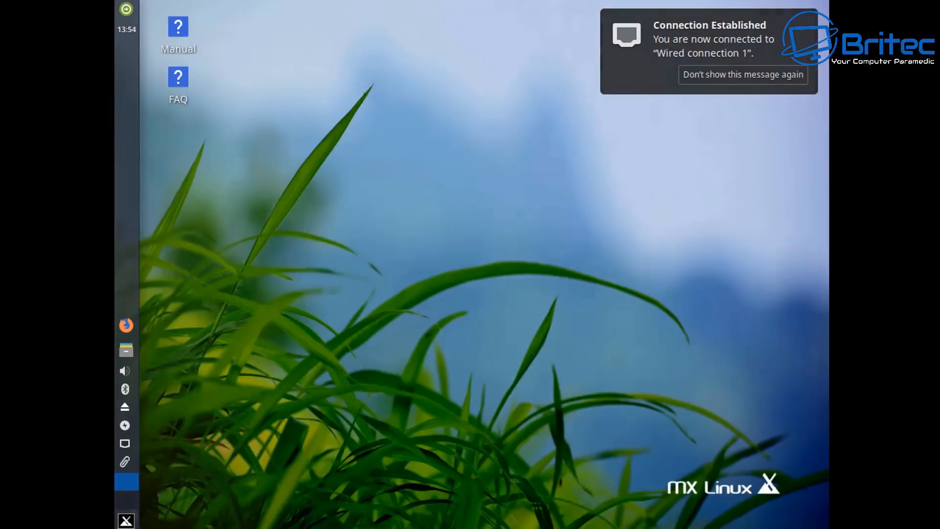
# - Dismiss the Connection Established notification on the new desktop
pyautogui.click(742, 75)
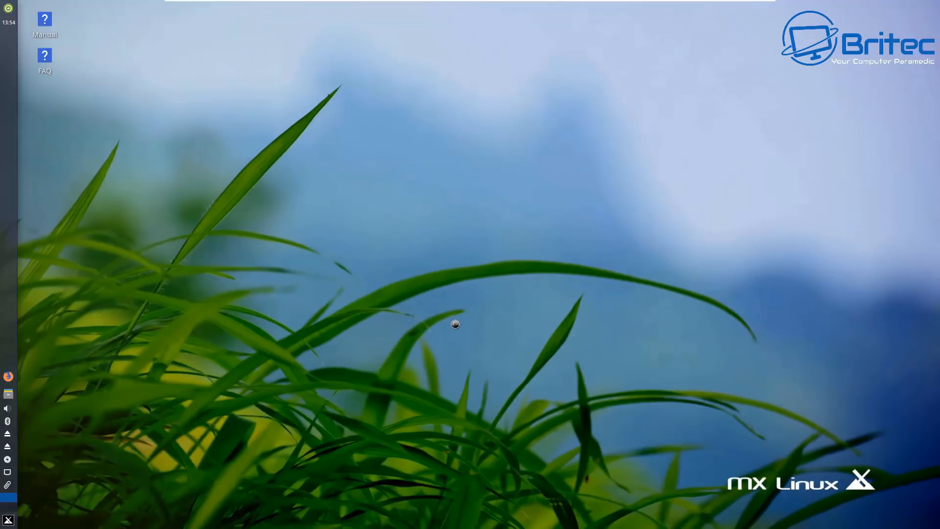
pyautogui.moveTo(224, 366)
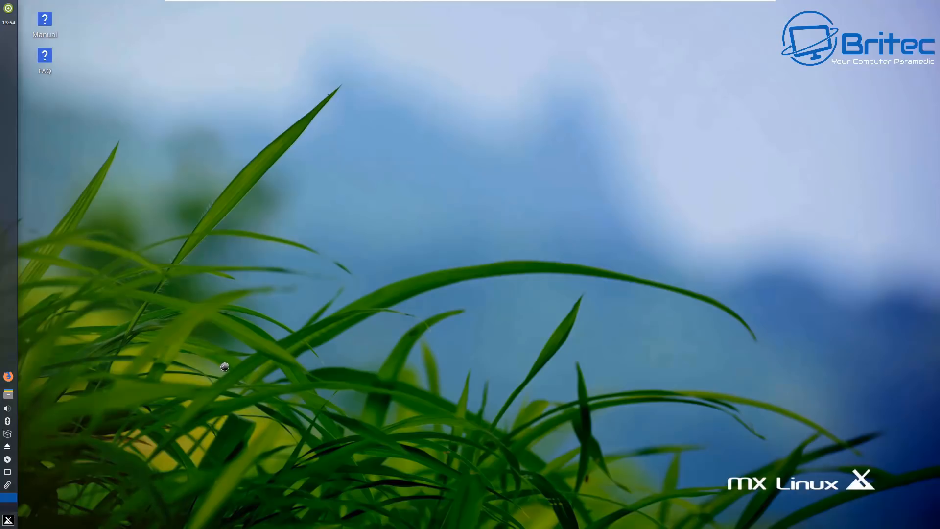
pyautogui.moveTo(34, 462)
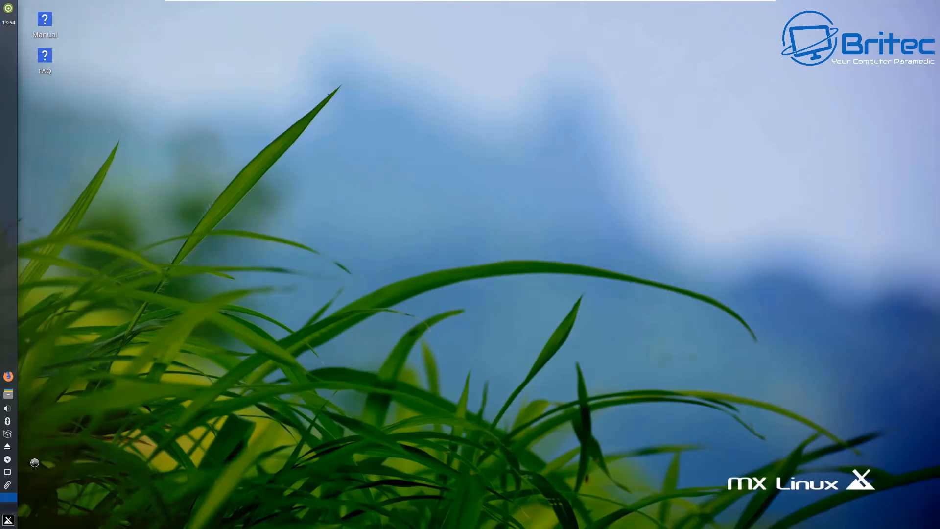
pyautogui.moveTo(247, 373)
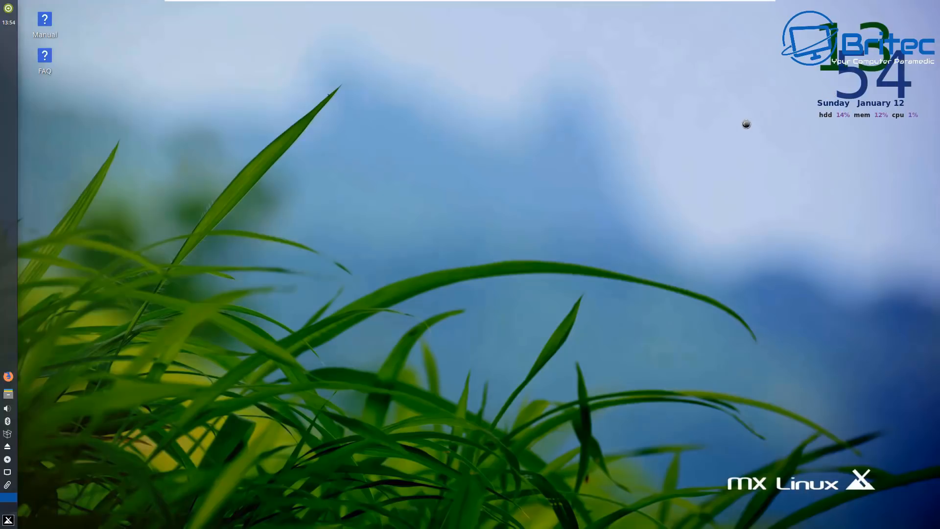
pyautogui.moveTo(354, 287)
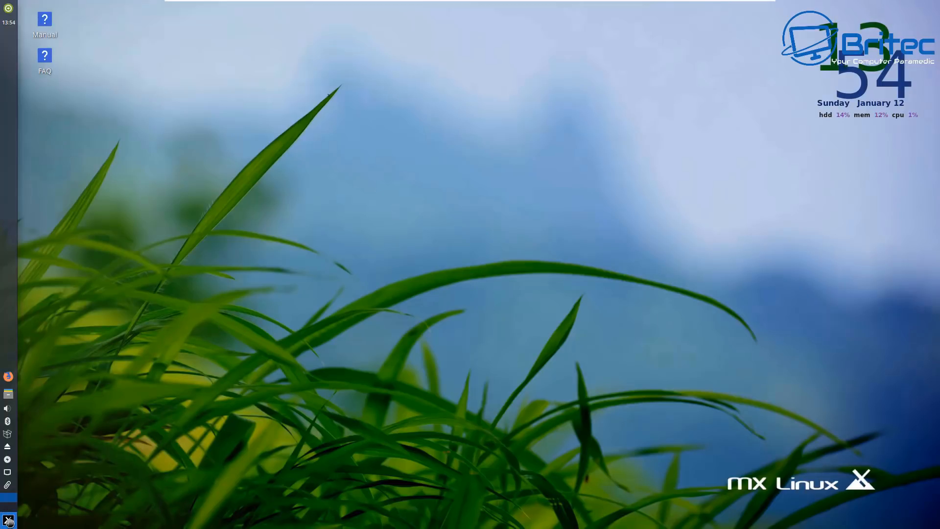
# - Launch Task Manager from the Whisker menu to check processes, then close it
pyautogui.click(8, 519)
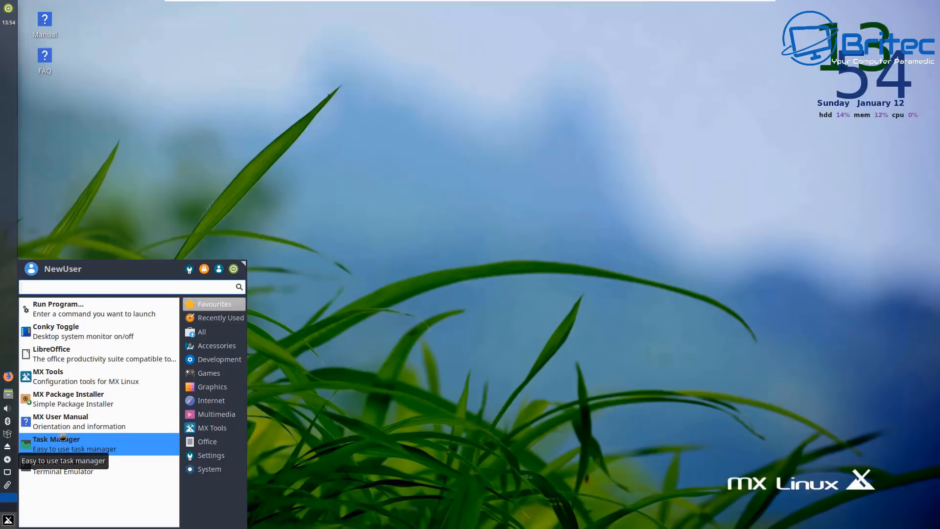
pyautogui.click(56, 439)
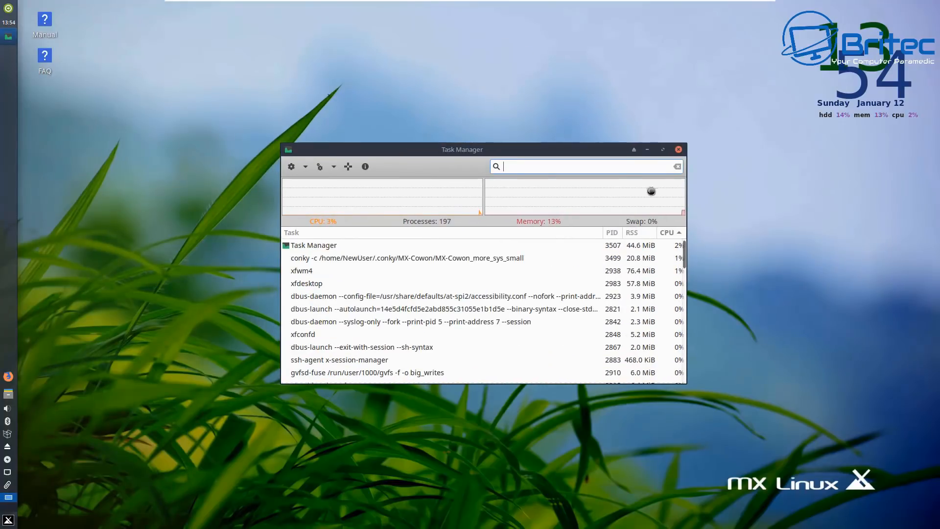
pyautogui.click(678, 149)
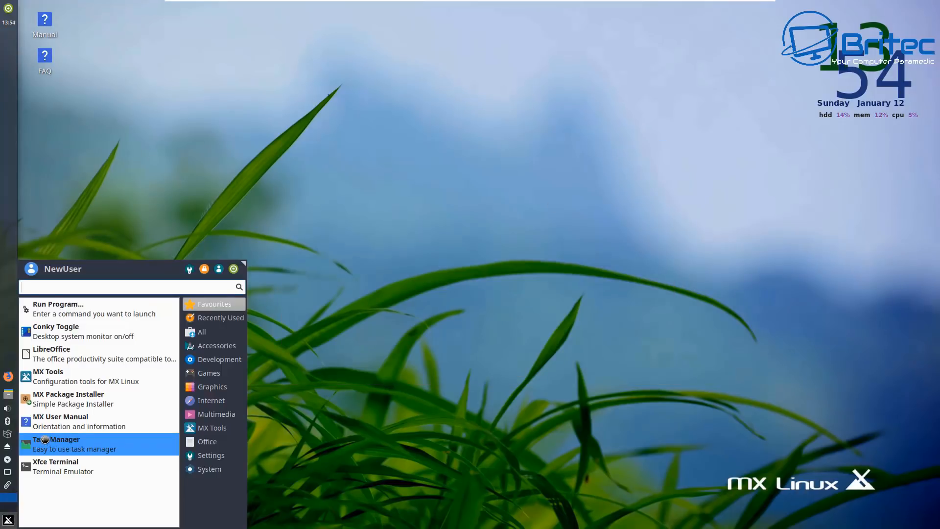
pyautogui.moveTo(69, 399)
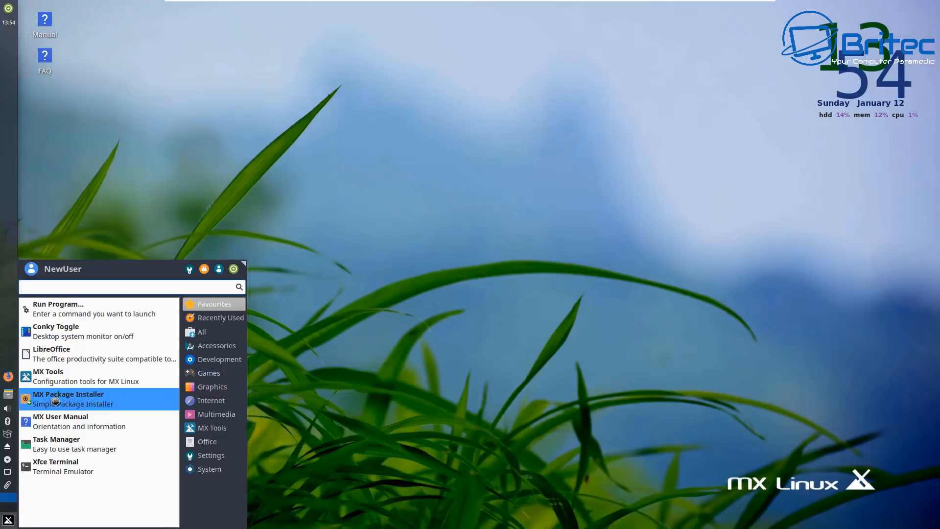
# - Launch MX Package Installer and authenticate with the root password
pyautogui.click(69, 393)
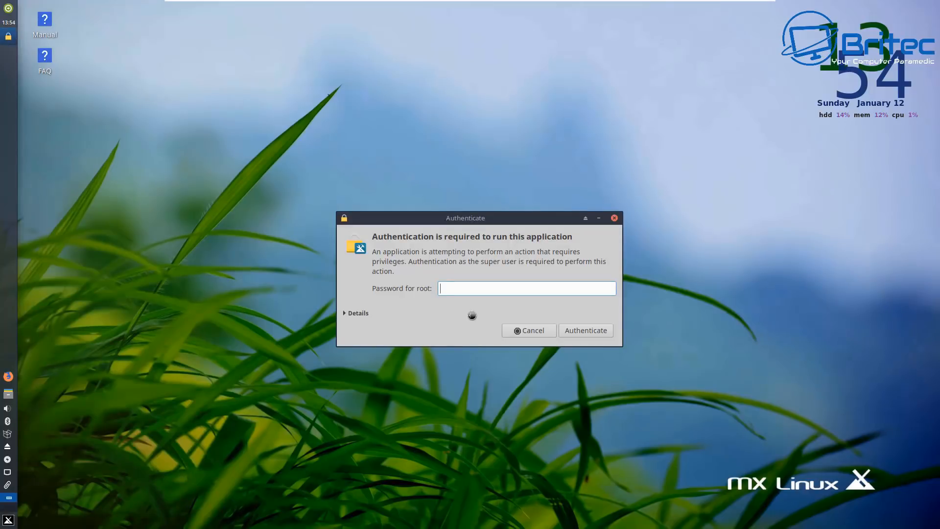
pyautogui.write('••')
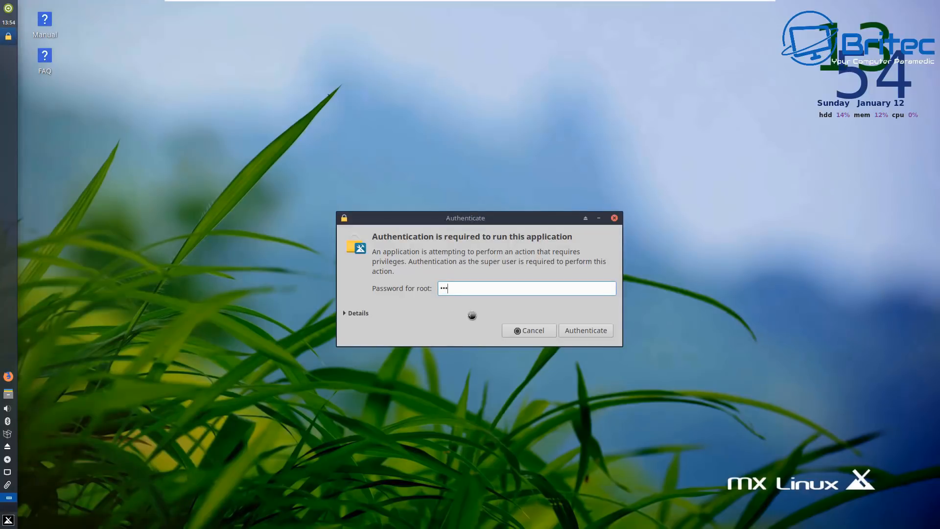
pyautogui.click(584, 330)
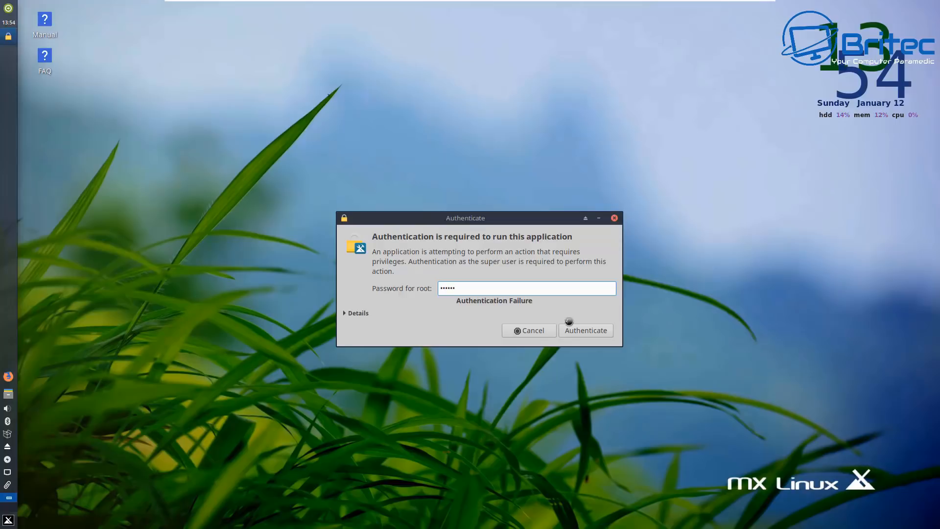
pyautogui.click(585, 330)
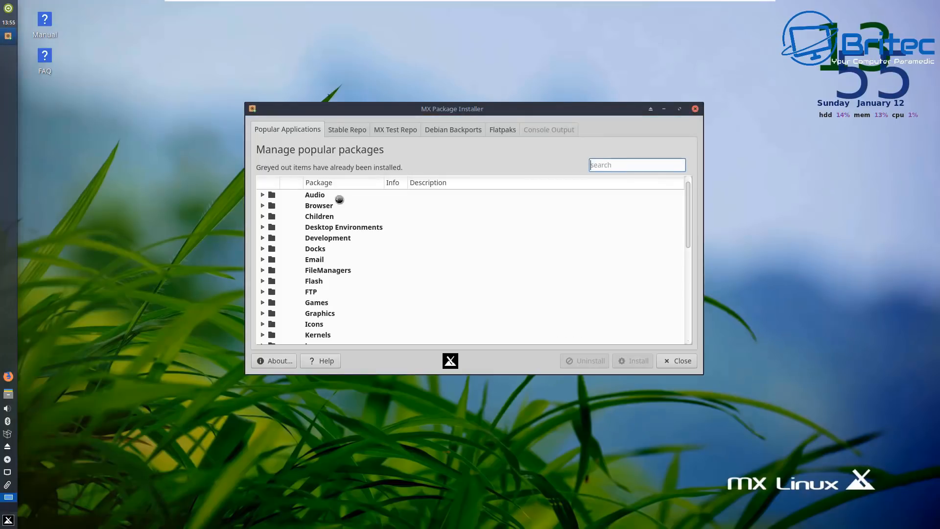
pyautogui.moveTo(314, 248)
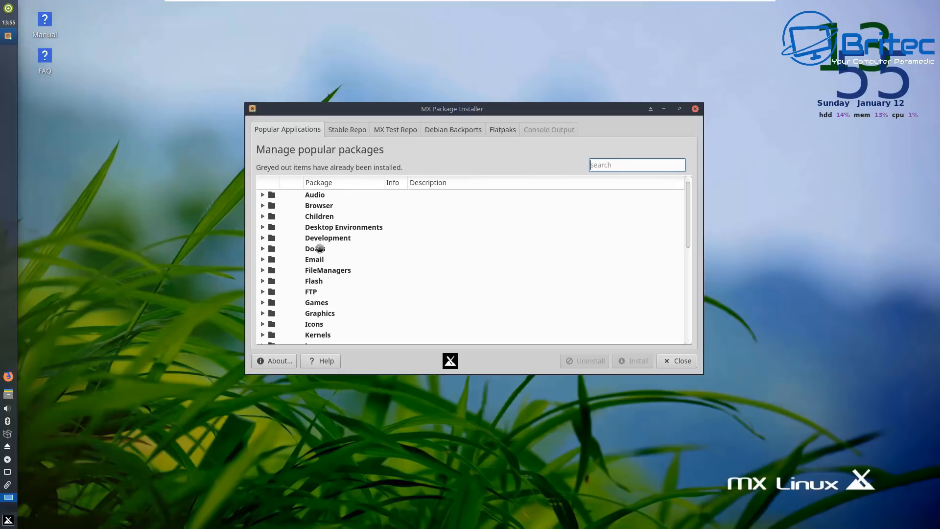
# - Mark Audacity in the Audio category of Popular Applications and start the install
pyautogui.click(263, 194)
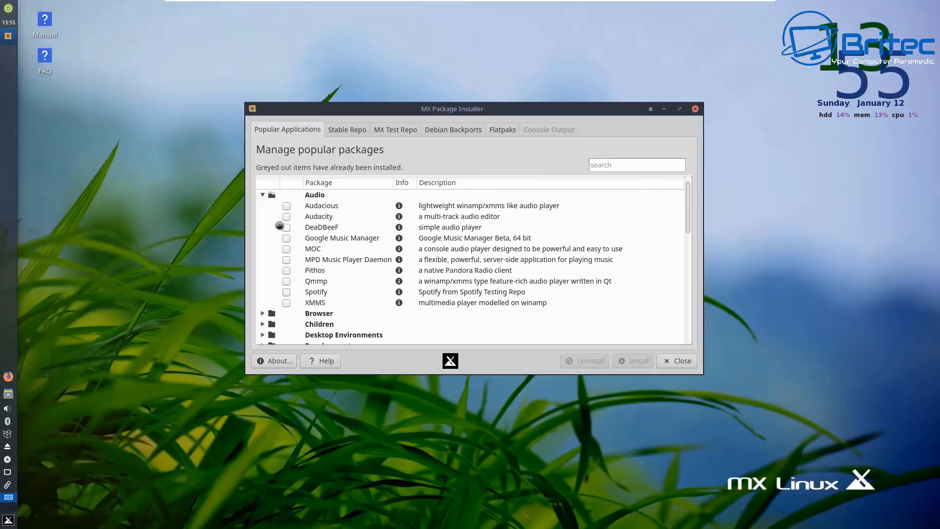
pyautogui.click(287, 215)
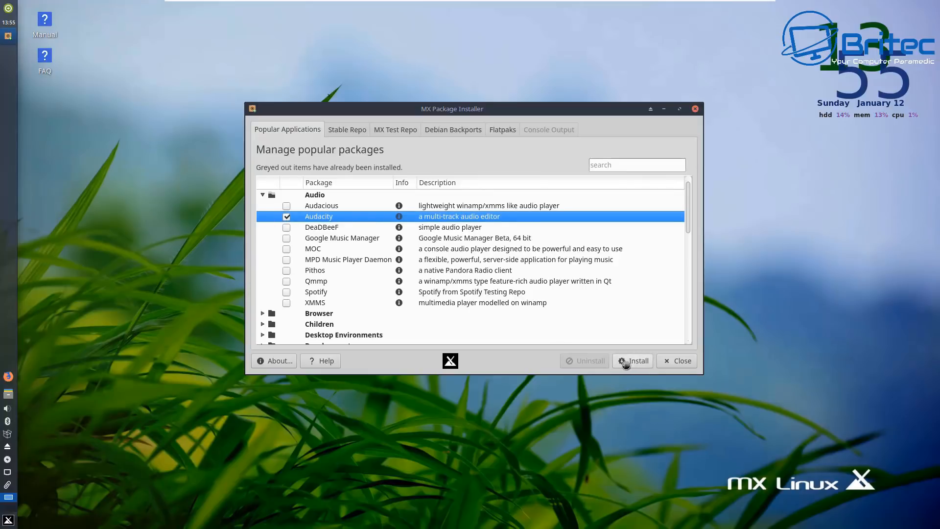
pyautogui.click(631, 361)
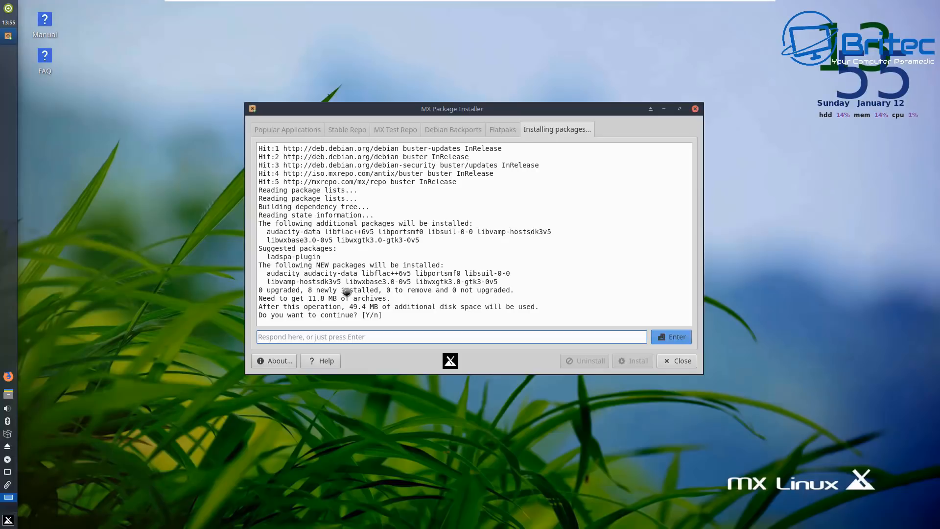
# - Confirm the Audacity installation with 'y' and acknowledge that processing finished successfully
pyautogui.write('y')
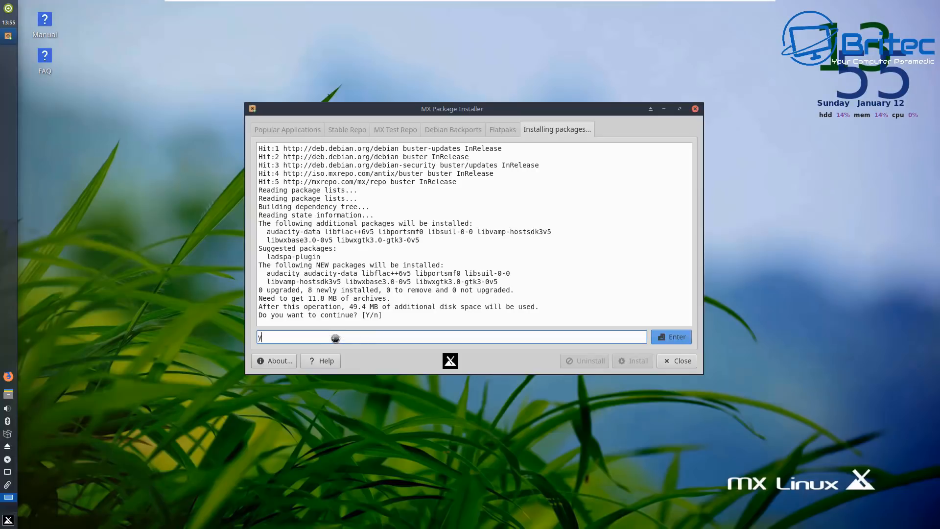
pyautogui.click(671, 336)
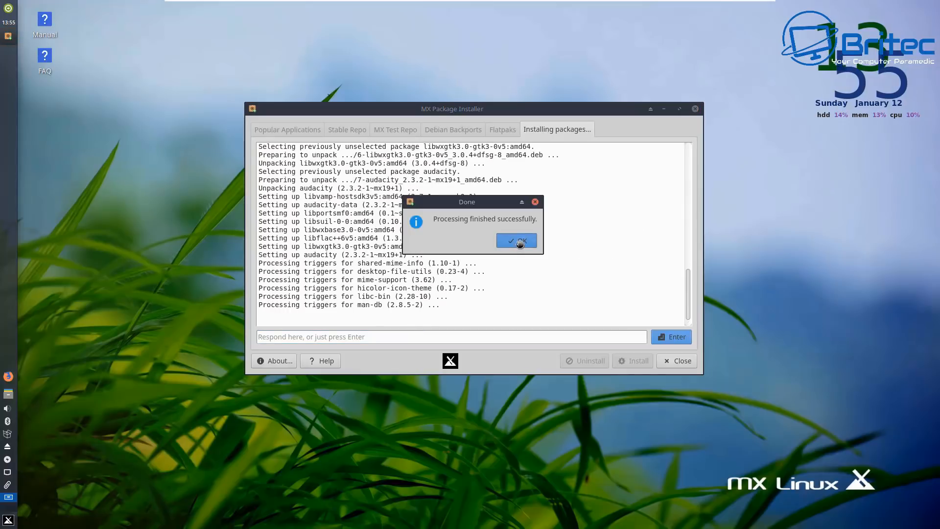
pyautogui.click(516, 240)
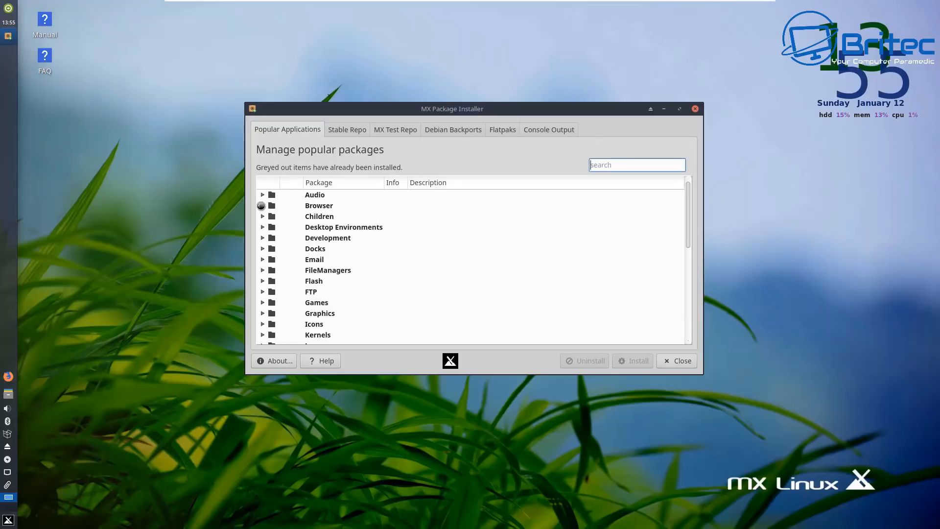
# - Expand and collapse the Browser and Children categories, then close MX Package Installer
pyautogui.click(262, 205)
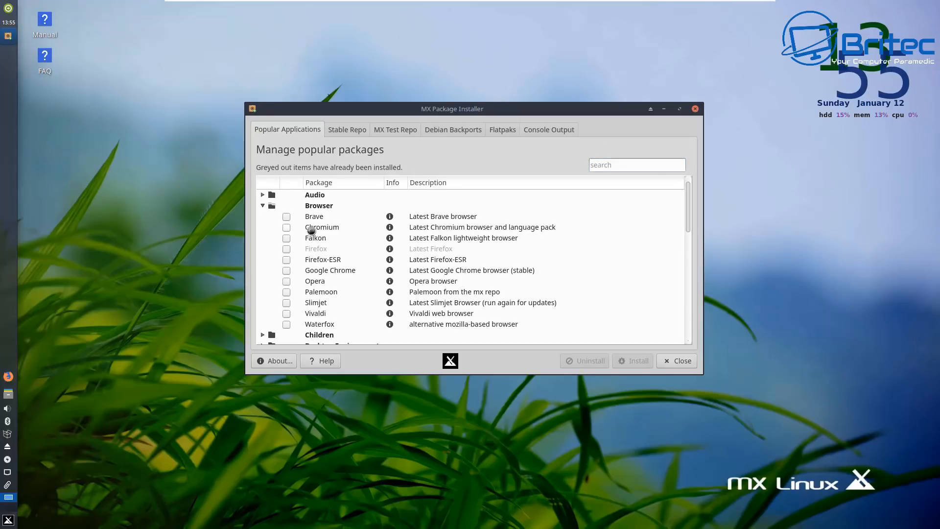
pyautogui.click(263, 205)
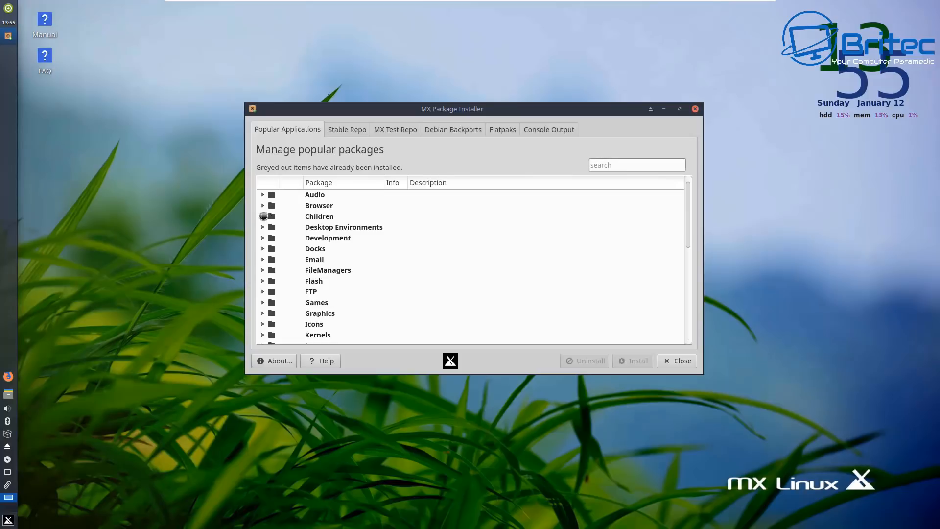
pyautogui.click(262, 215)
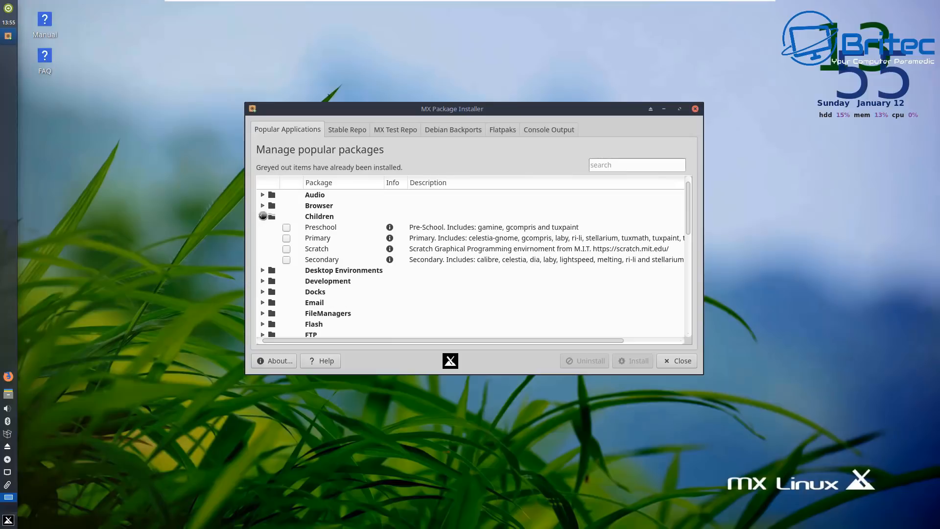
pyautogui.click(263, 216)
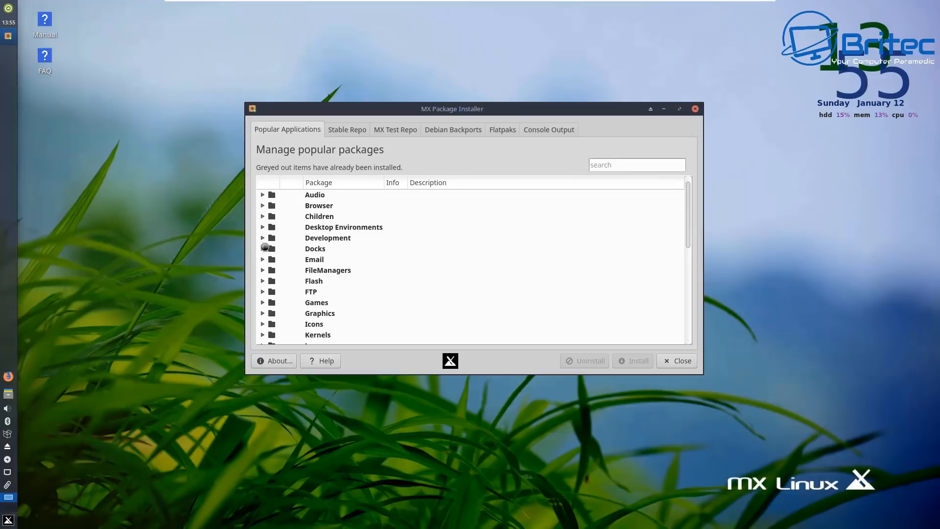
pyautogui.click(262, 248)
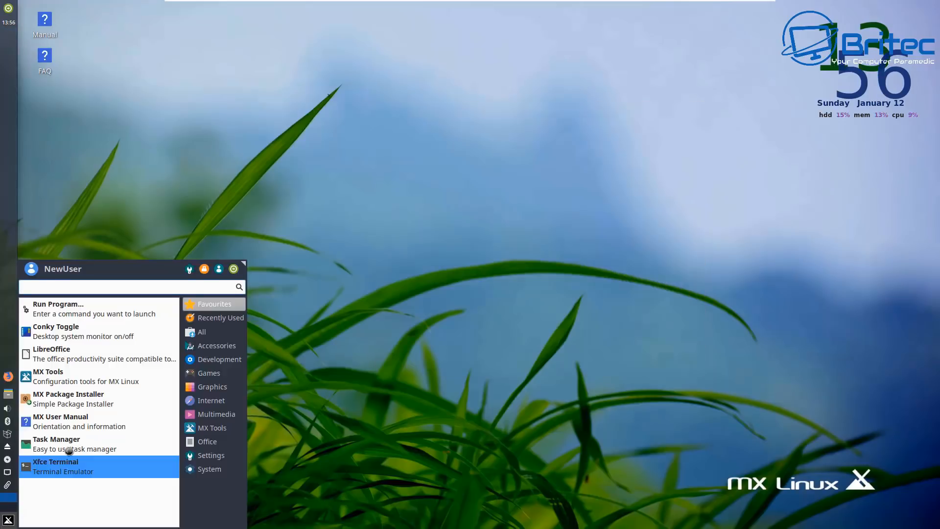
pyautogui.moveTo(51, 348)
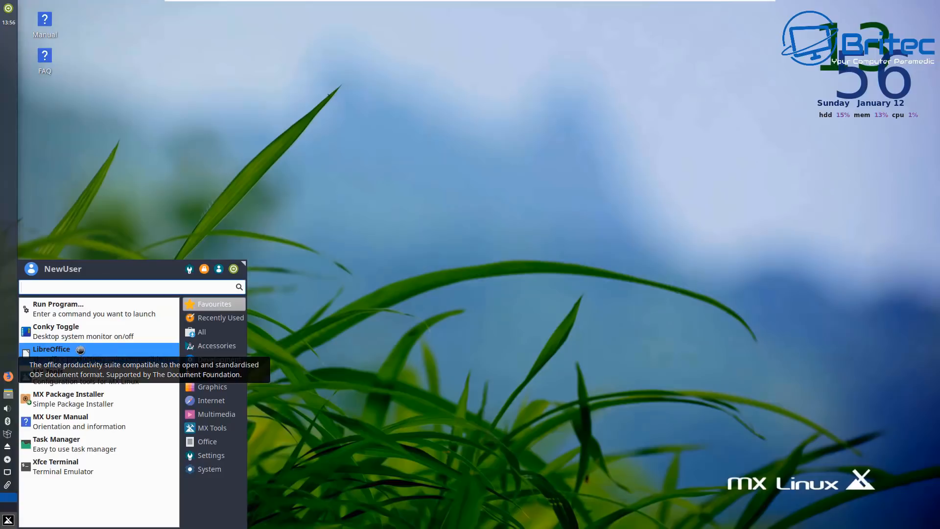
pyautogui.moveTo(79, 331)
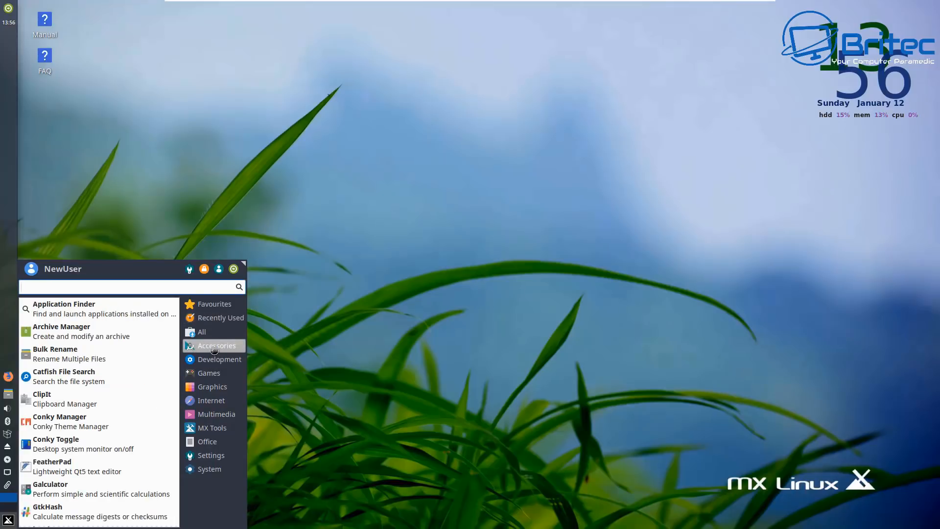
# - Show the Accessories category in the Whisker applications menu
pyautogui.click(212, 386)
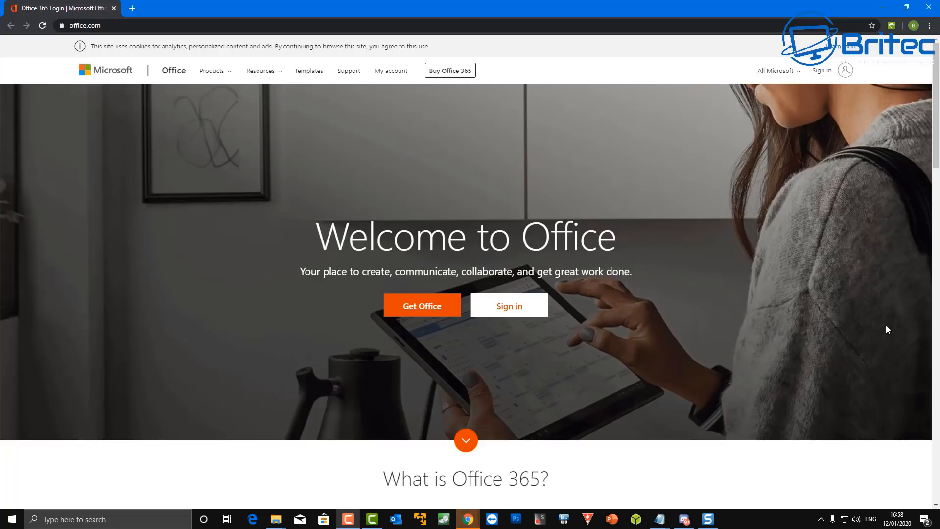
pyautogui.moveTo(886, 202)
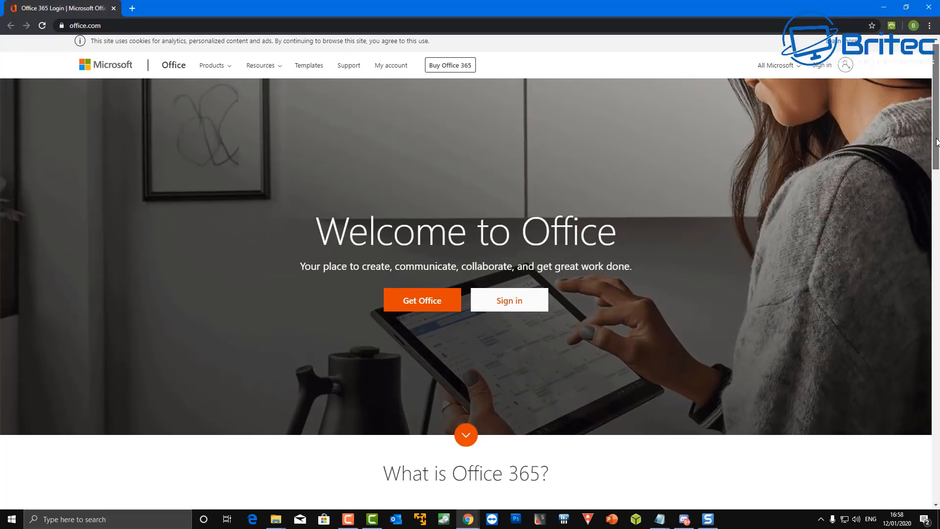
# - Scroll the office.com home page down to the 'What is Office 365?' app lineup
pyautogui.scroll(-3)
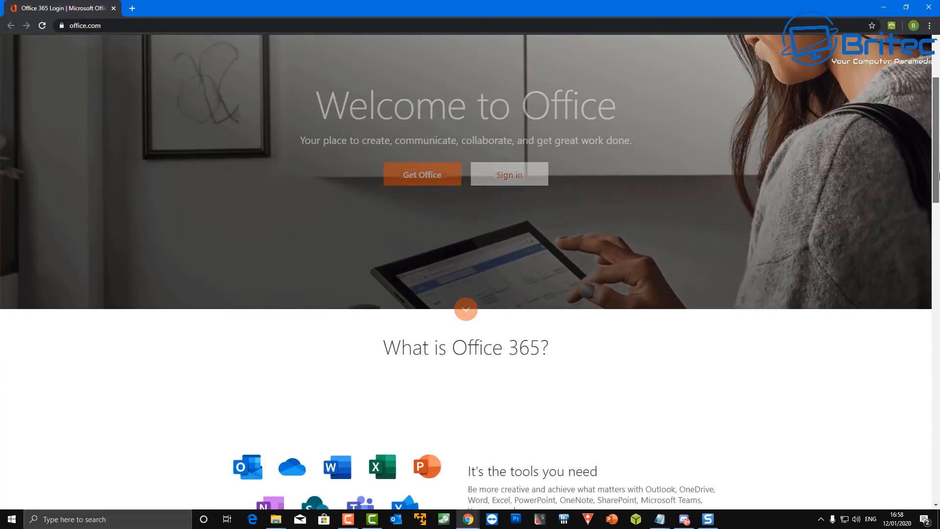
pyautogui.scroll(-3)
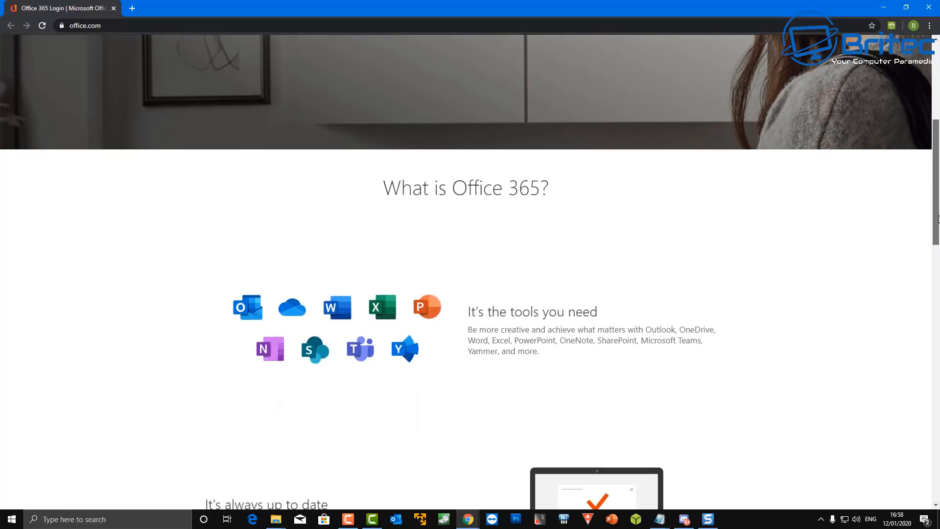
pyautogui.scroll(-3)
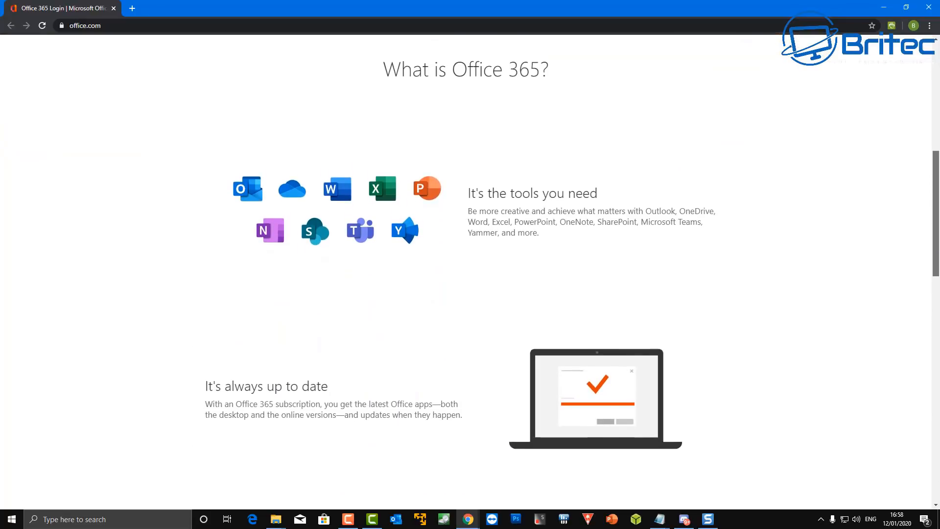
pyautogui.moveTo(546, 287)
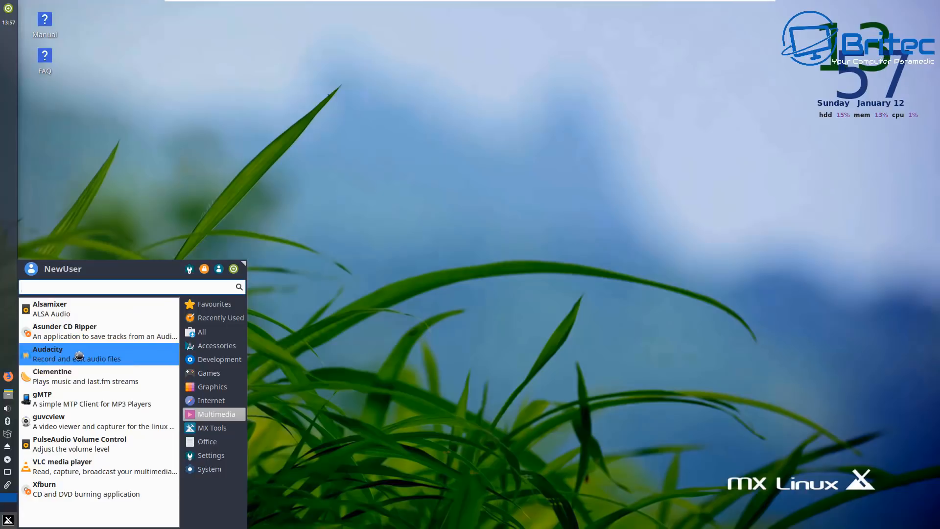
pyautogui.click(47, 349)
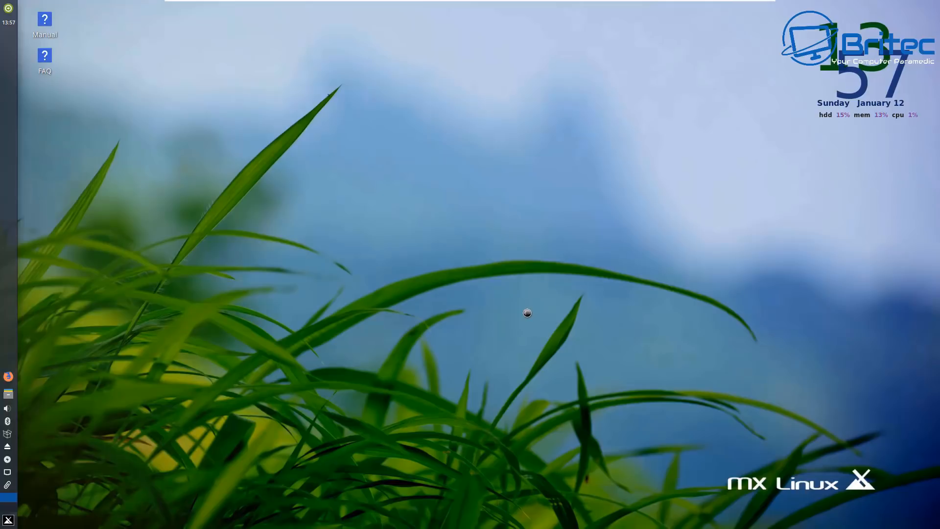
pyautogui.moveTo(814, 417)
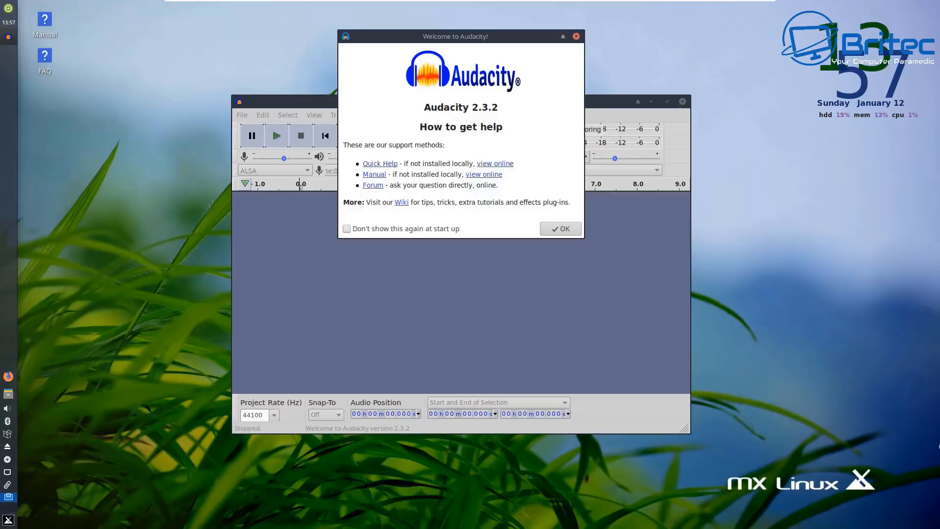
pyautogui.click(560, 228)
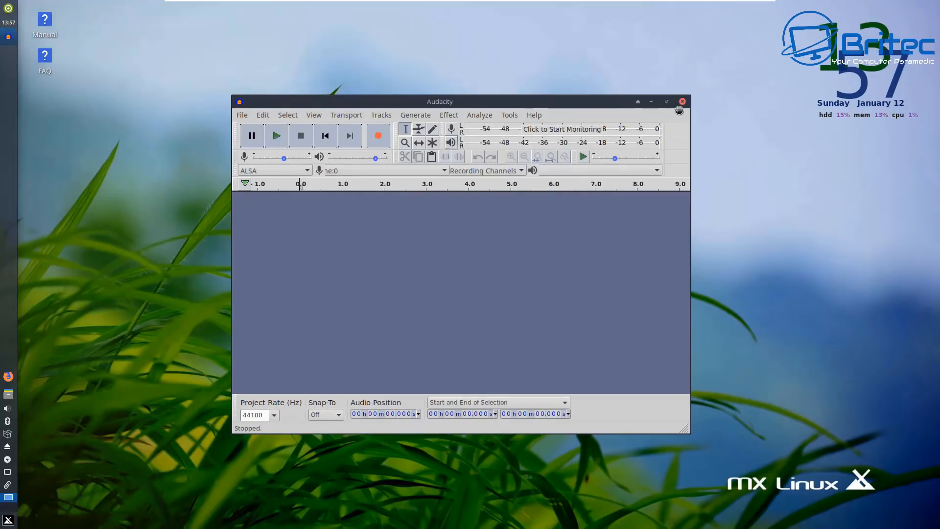
pyautogui.click(682, 101)
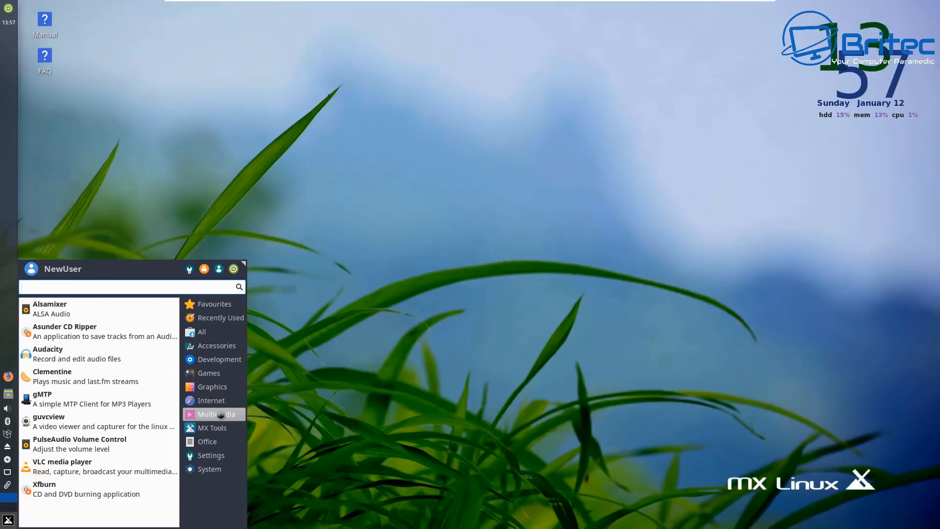
pyautogui.click(78, 438)
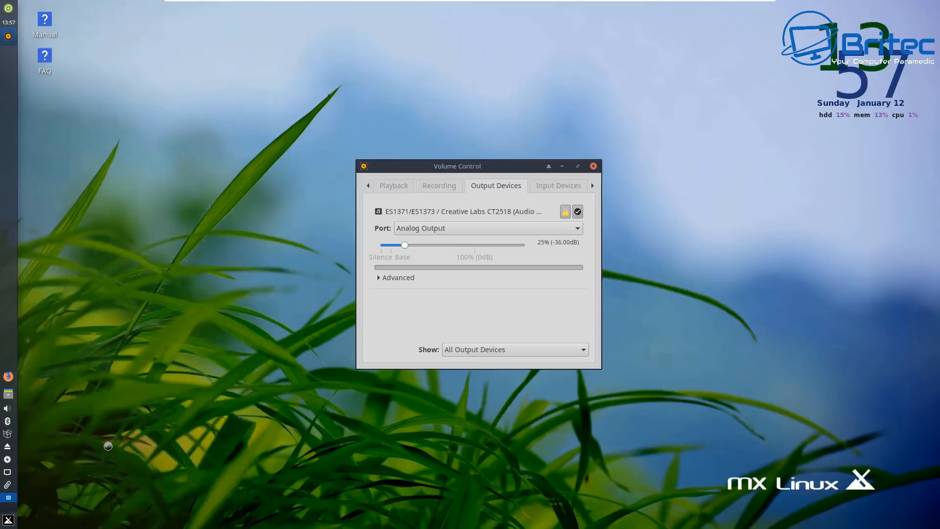
pyautogui.moveTo(426, 211)
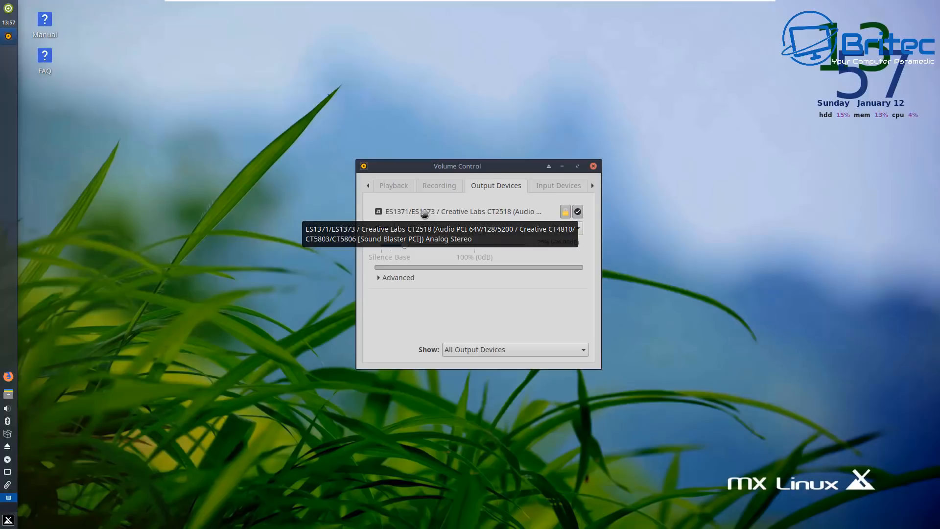
pyautogui.click(438, 185)
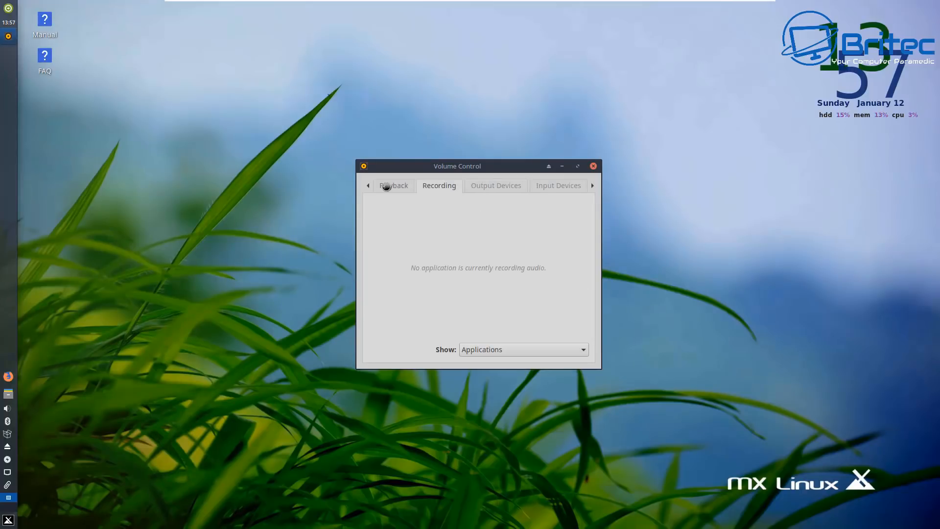
pyautogui.click(594, 166)
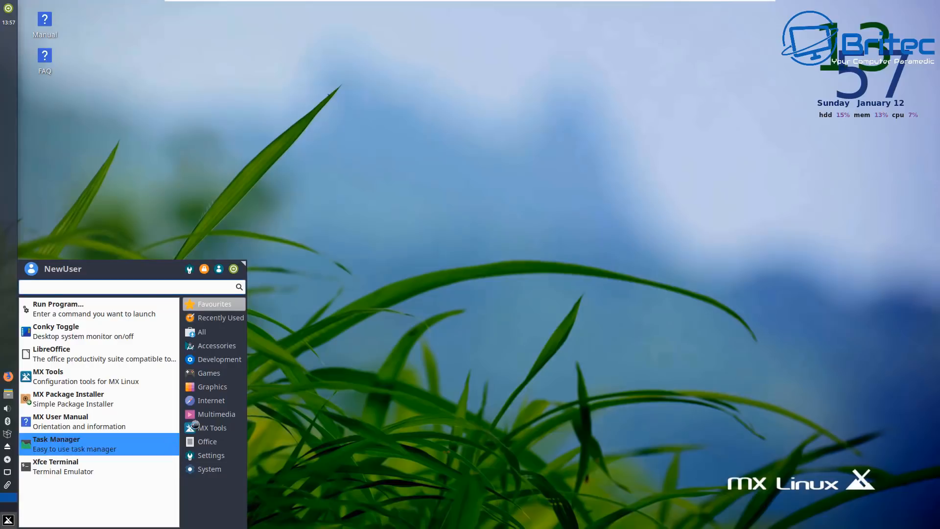
pyautogui.click(207, 442)
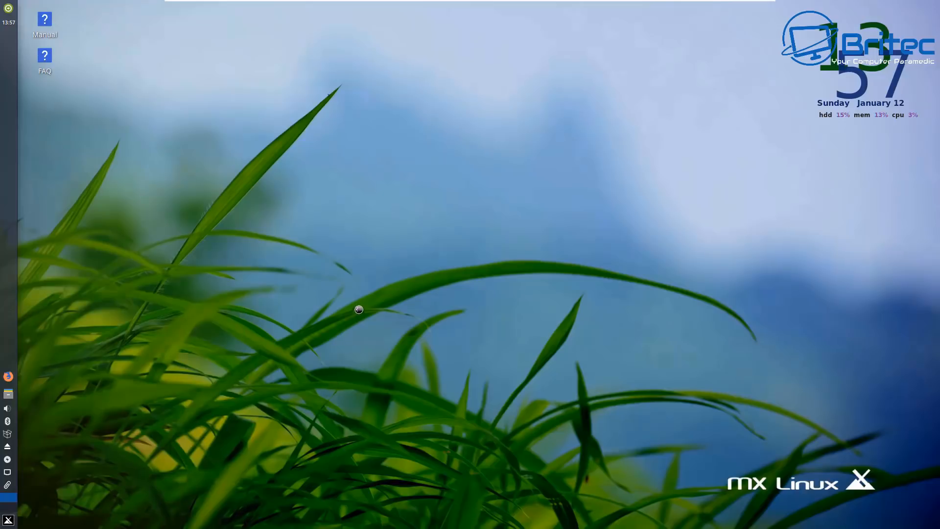
# - Reach Desktop Settings from the desktop menu and try the blue curved-stripes wallpaper
pyautogui.rightClick(358, 309)
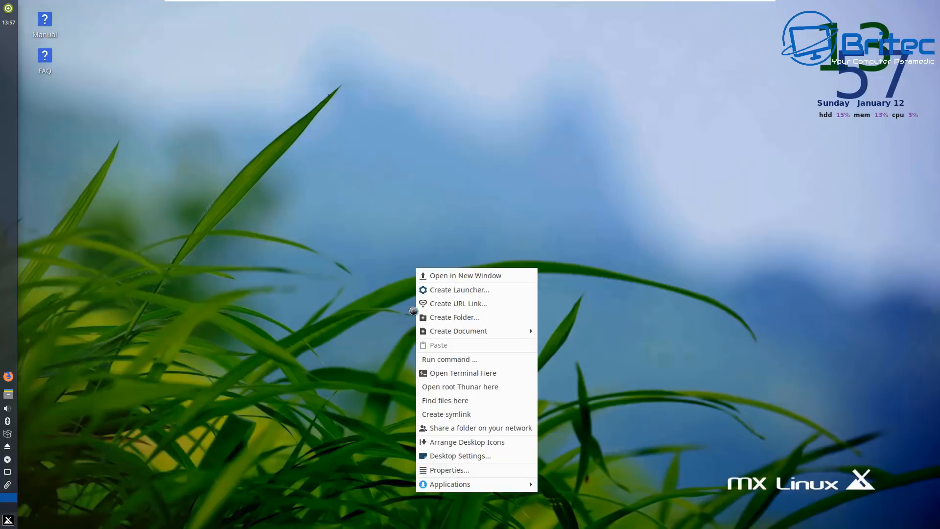
pyautogui.moveTo(460, 455)
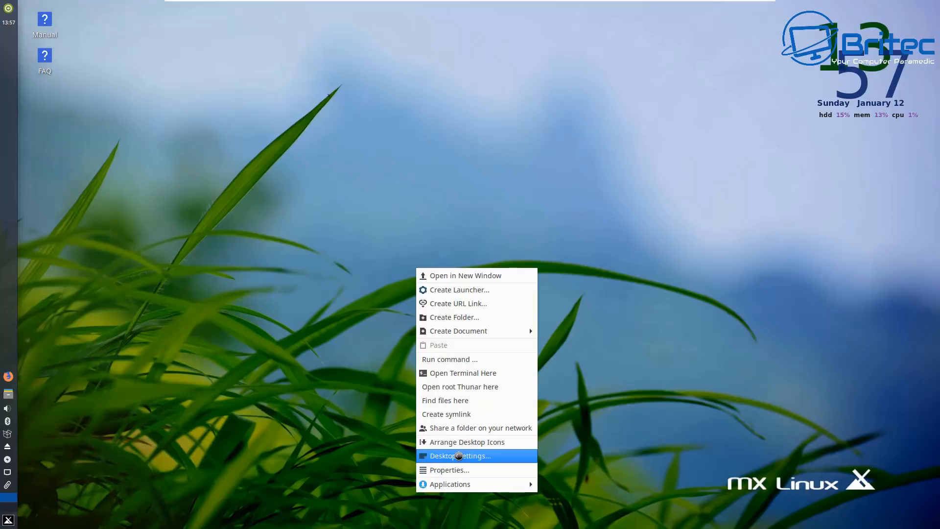
pyautogui.click(459, 456)
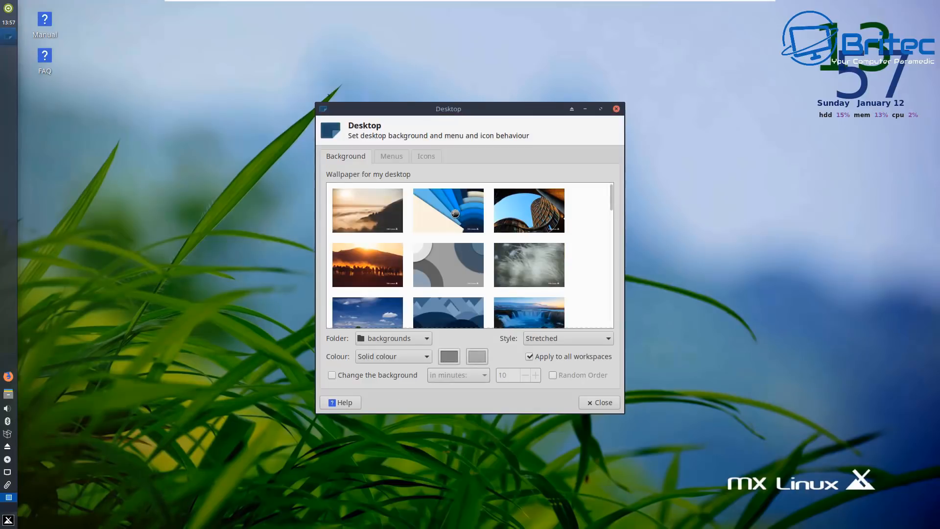
pyautogui.click(448, 210)
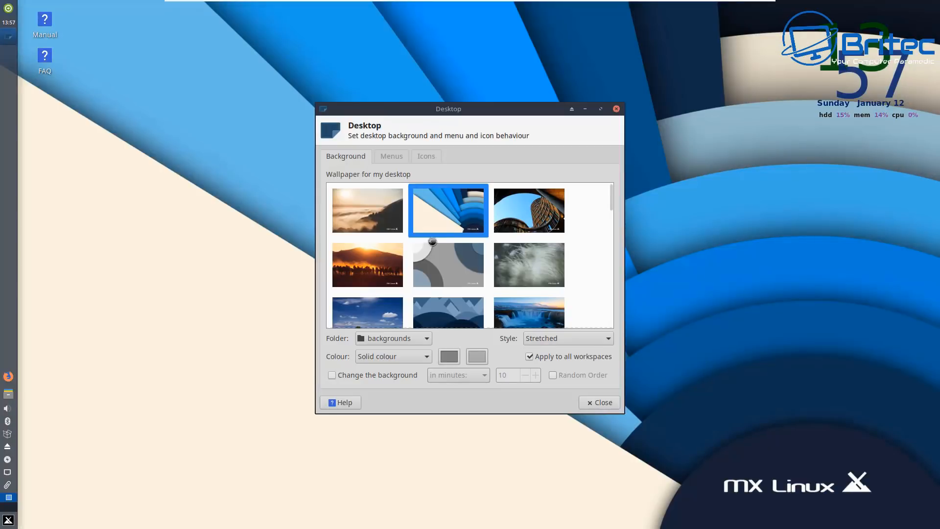
pyautogui.moveTo(519, 265)
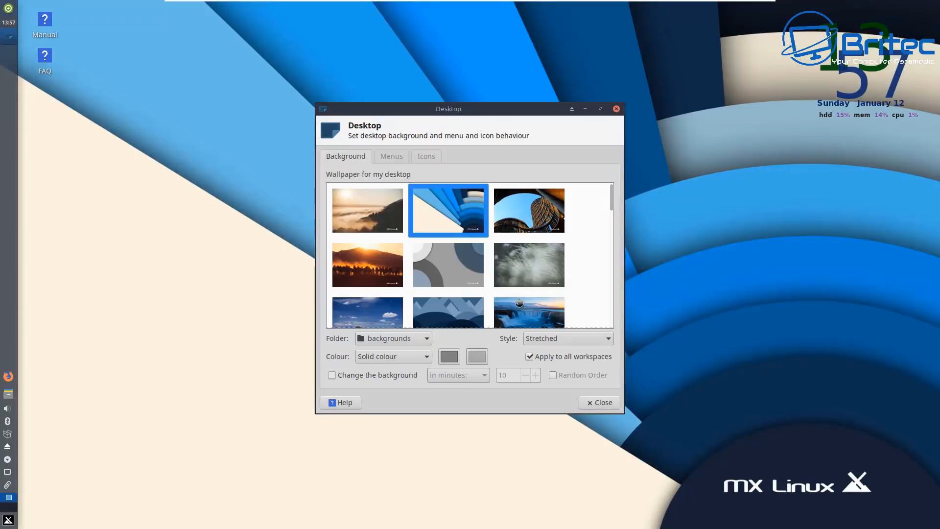
# - Apply the waterfall landscape wallpaper and close Desktop Settings
pyautogui.scroll(-3)
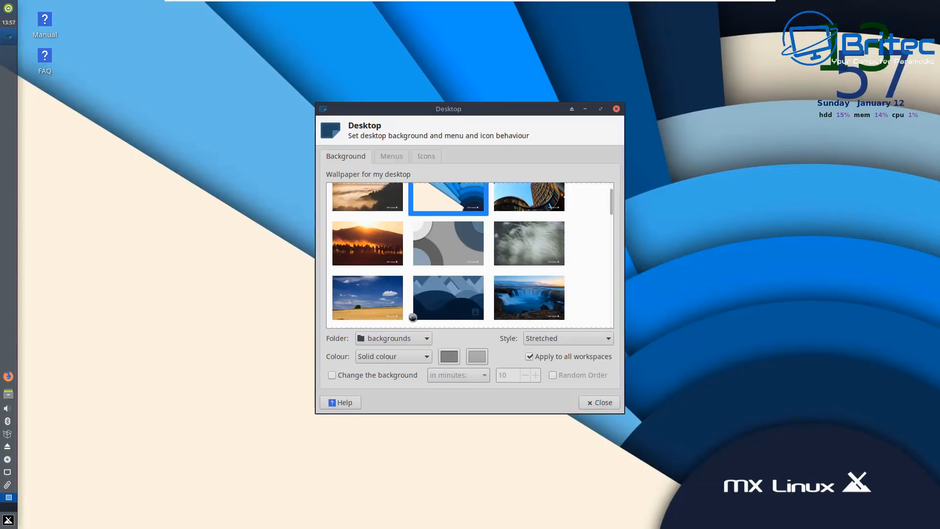
pyautogui.click(528, 298)
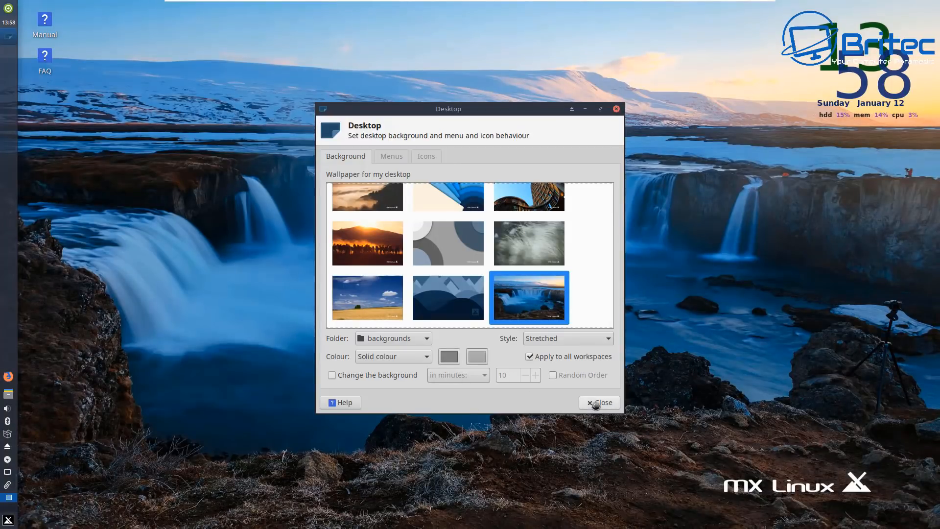
pyautogui.click(598, 402)
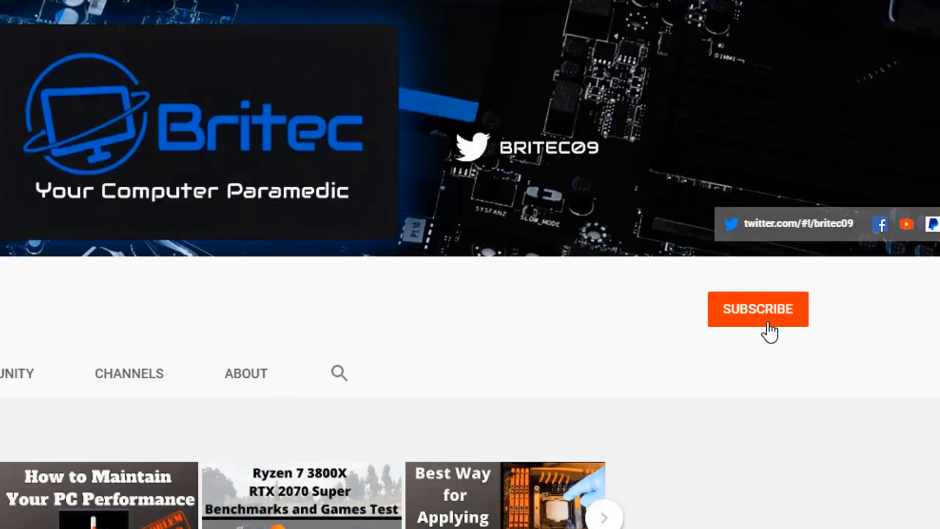
# - Subscribe to the Britec channel with notifications set to All
pyautogui.click(757, 309)
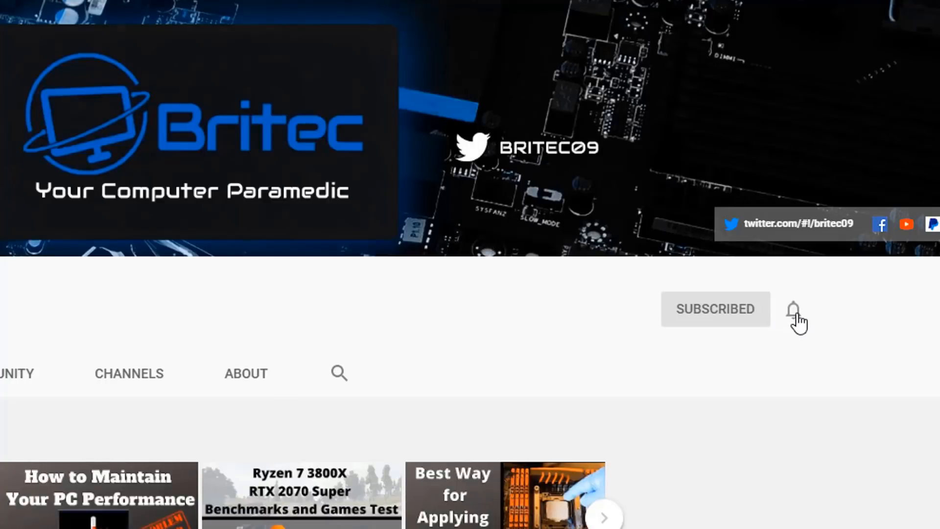
pyautogui.click(793, 309)
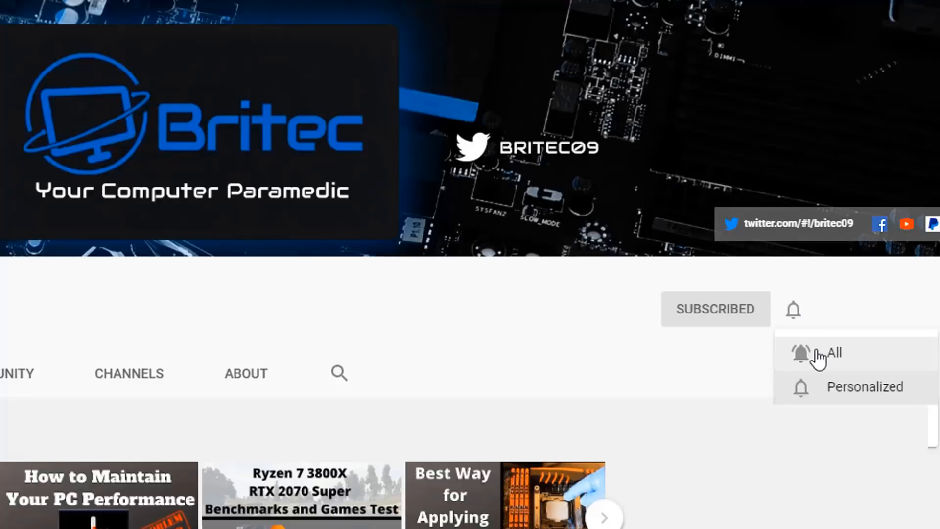
pyautogui.click(831, 352)
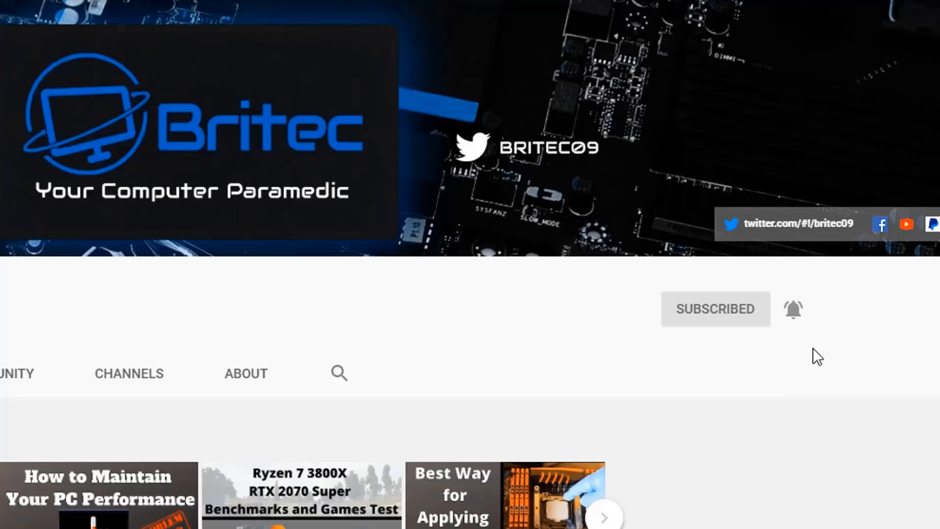